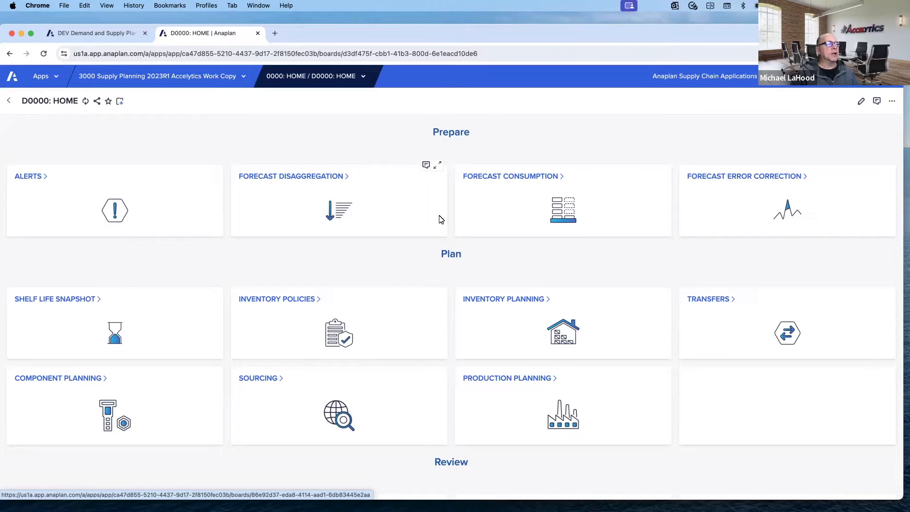
{"action": "mouse_move", "coordinate": [534, 184]}
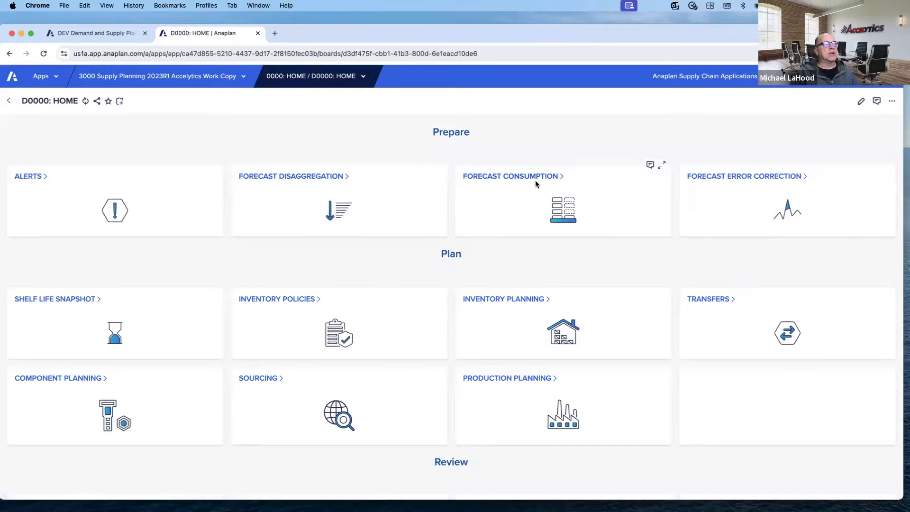
{"action": "mouse_move", "coordinate": [512, 176]}
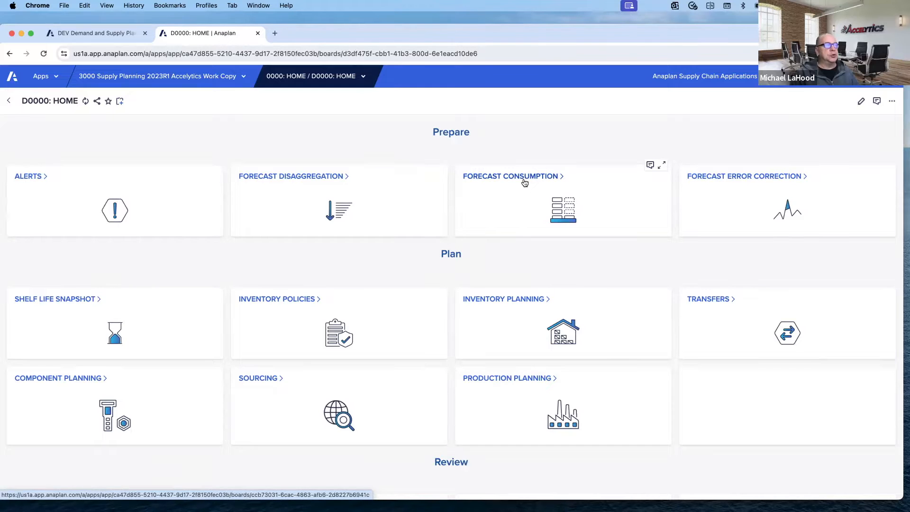
{"action": "mouse_move", "coordinate": [293, 307]}
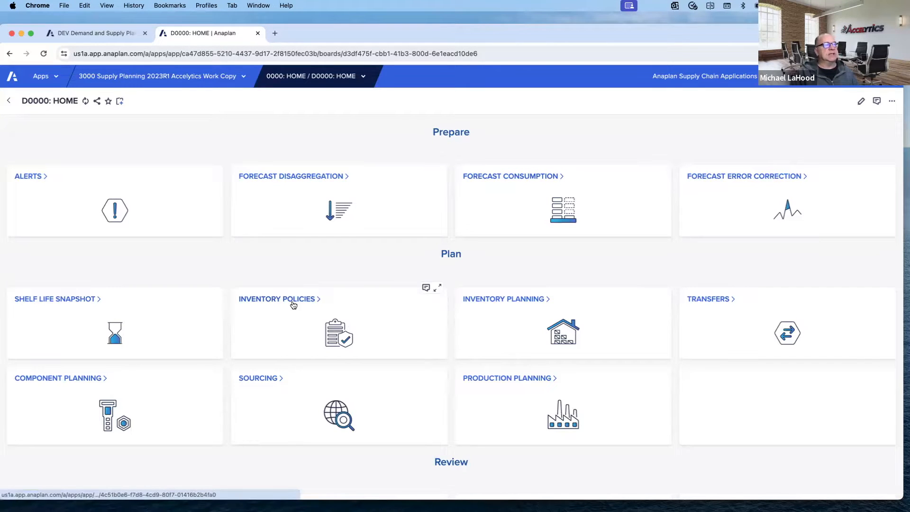
{"action": "mouse_move", "coordinate": [503, 299]}
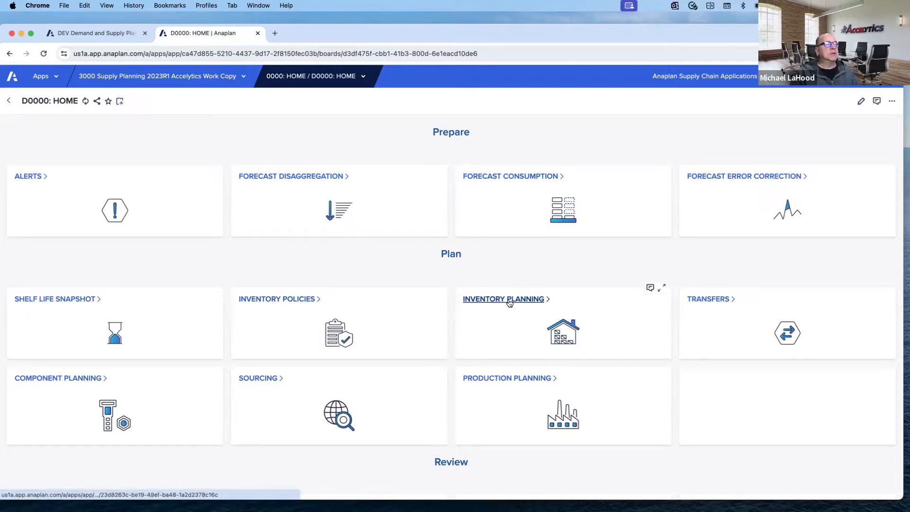
Open the Inventory Planning board and review the parameter cards and Simulation Graph
{"action": "left_click", "coordinate": [503, 299]}
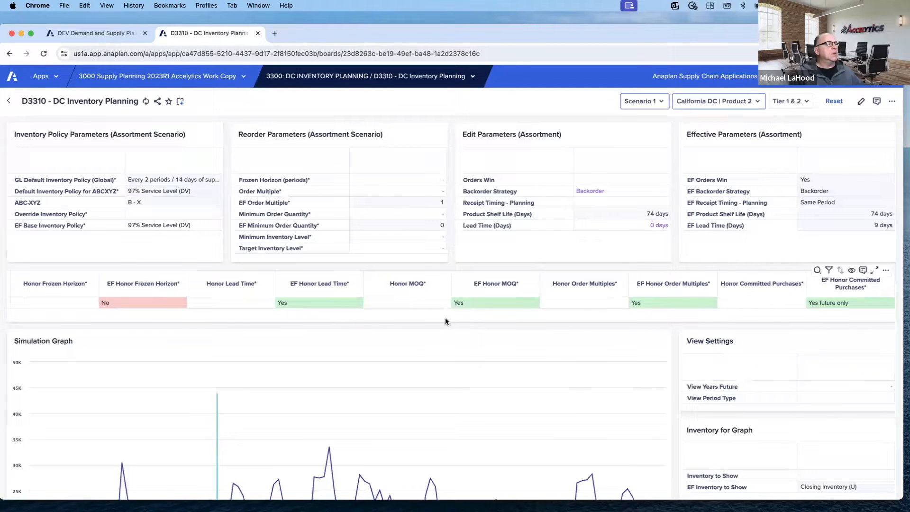
{"action": "mouse_move", "coordinate": [140, 202]}
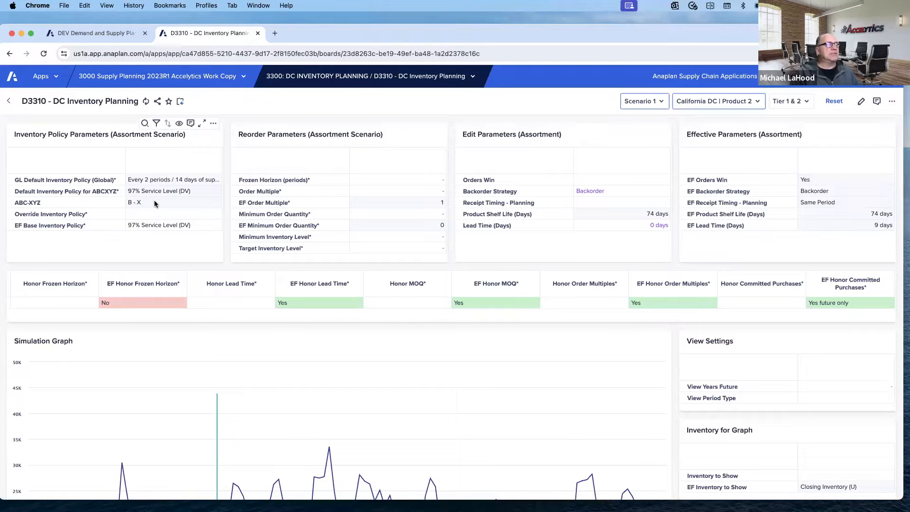
{"action": "mouse_move", "coordinate": [570, 164]}
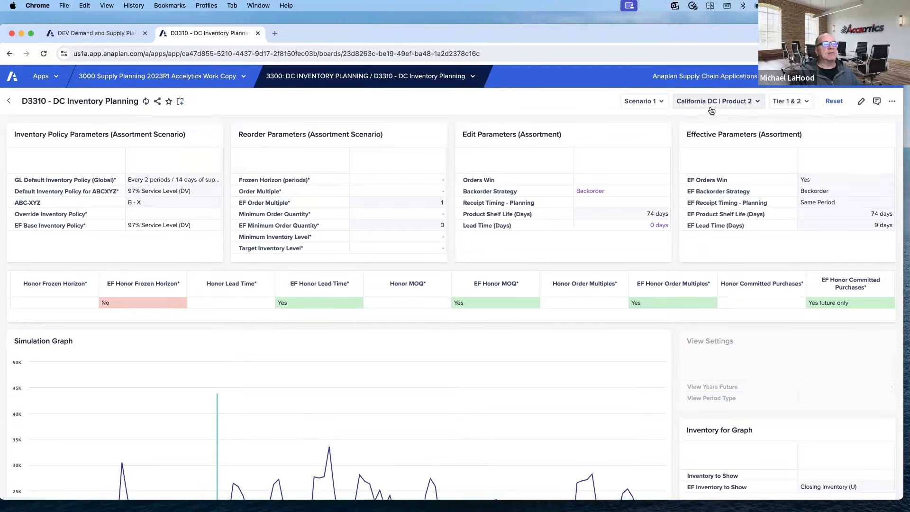
{"action": "mouse_move", "coordinate": [737, 103]}
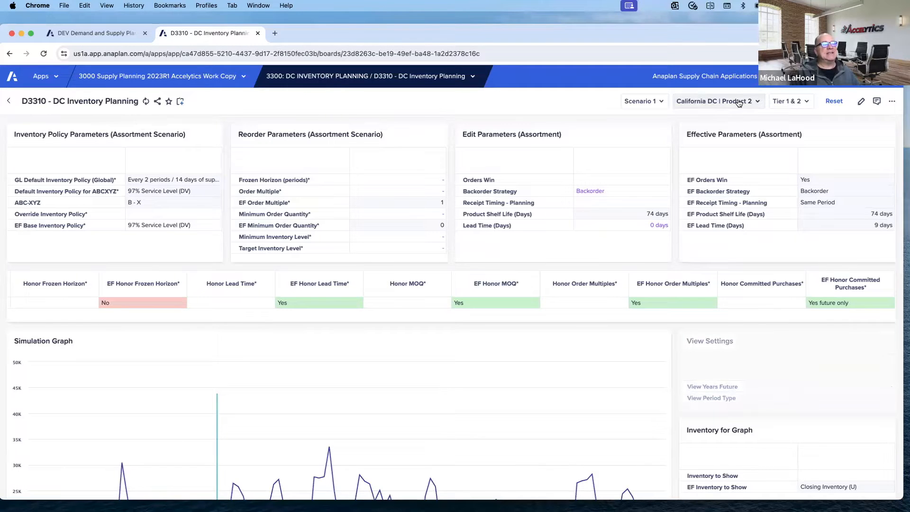
{"action": "mouse_move", "coordinate": [729, 105]}
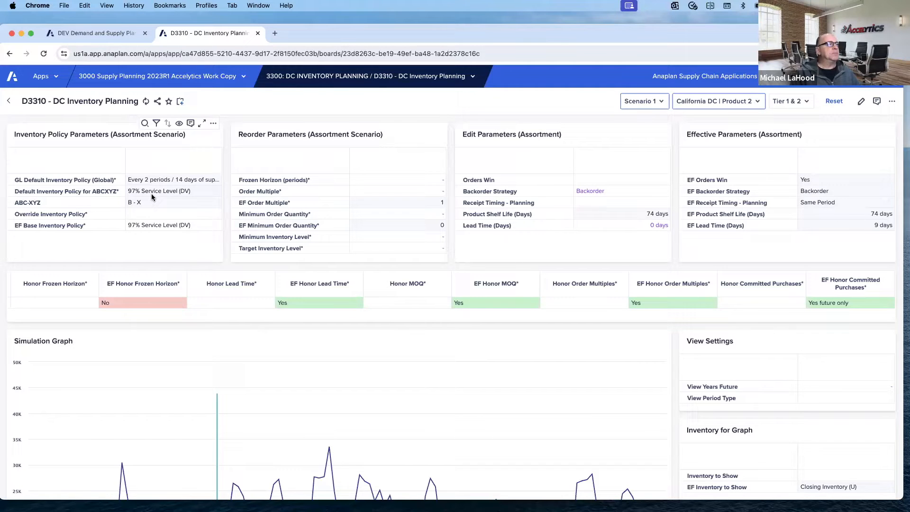
{"action": "mouse_move", "coordinate": [168, 218]}
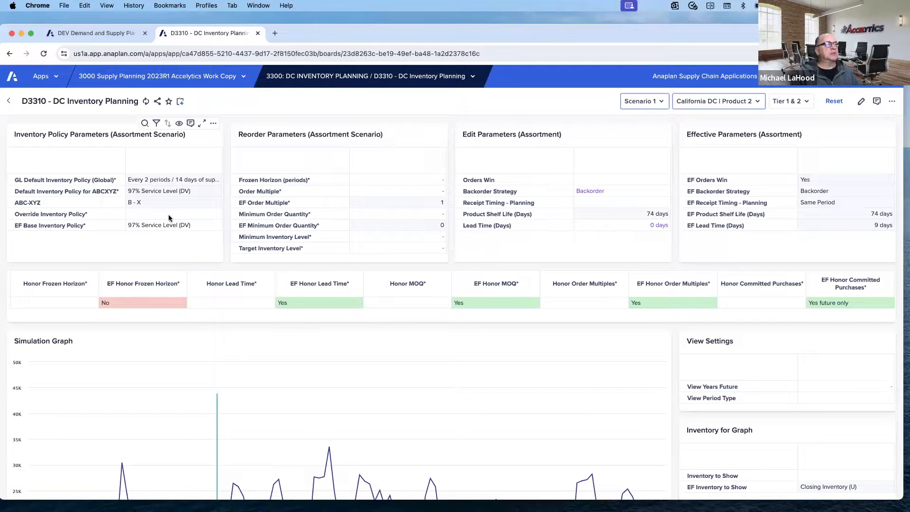
{"action": "mouse_move", "coordinate": [194, 220]}
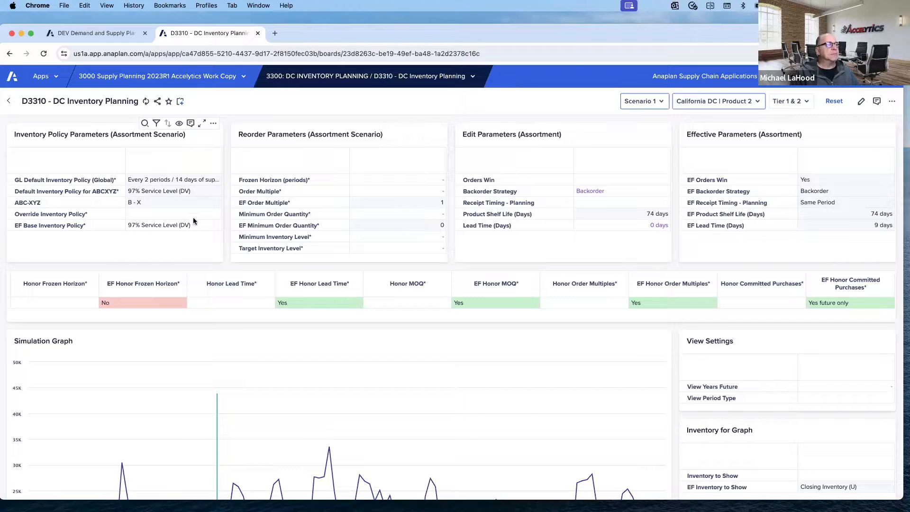
{"action": "mouse_move", "coordinate": [343, 182]}
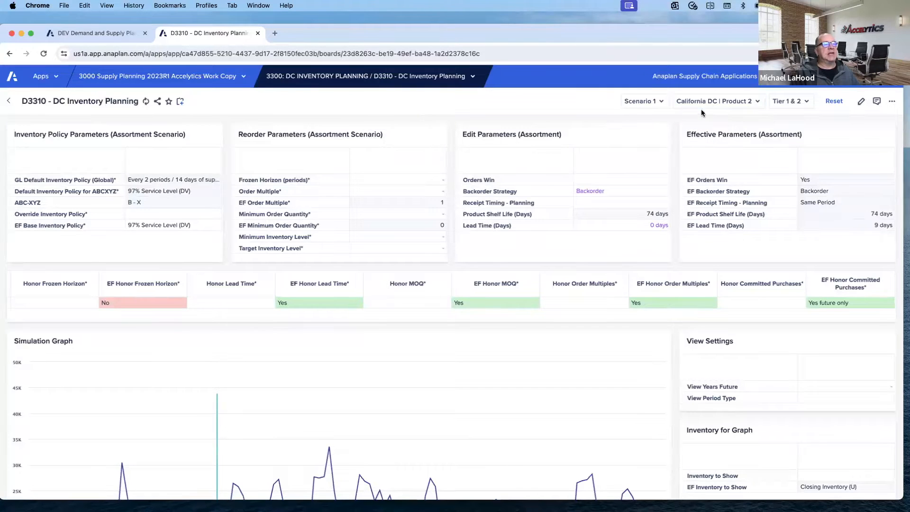
{"action": "mouse_move", "coordinate": [431, 267]}
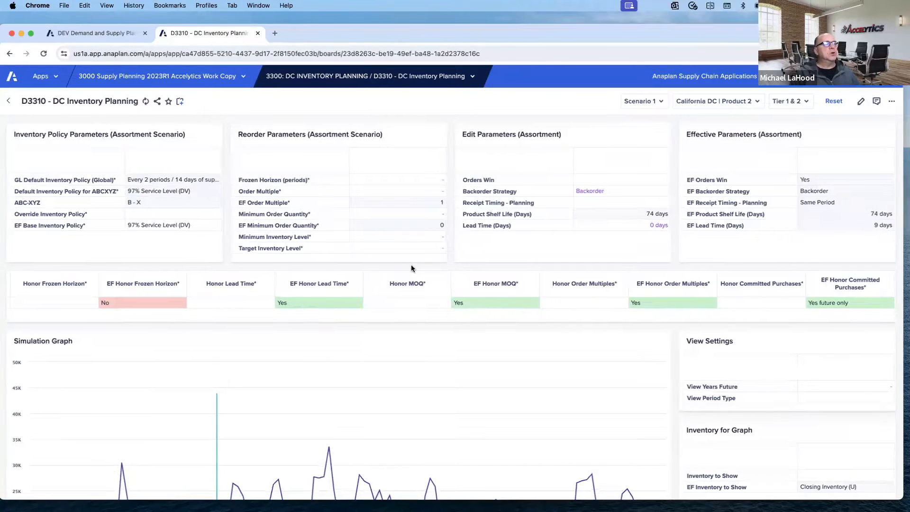
{"action": "scroll", "scroll_direction": "down", "scroll_amount": 3}
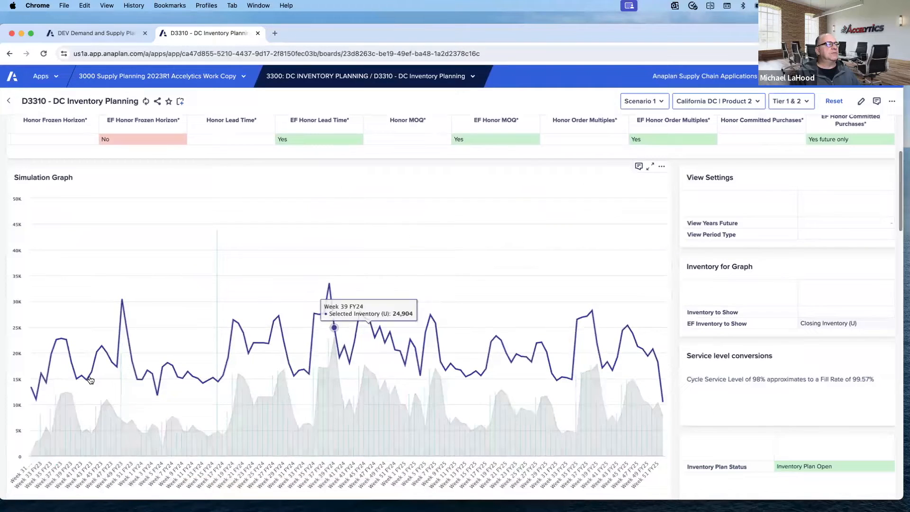
{"action": "mouse_move", "coordinate": [658, 361]}
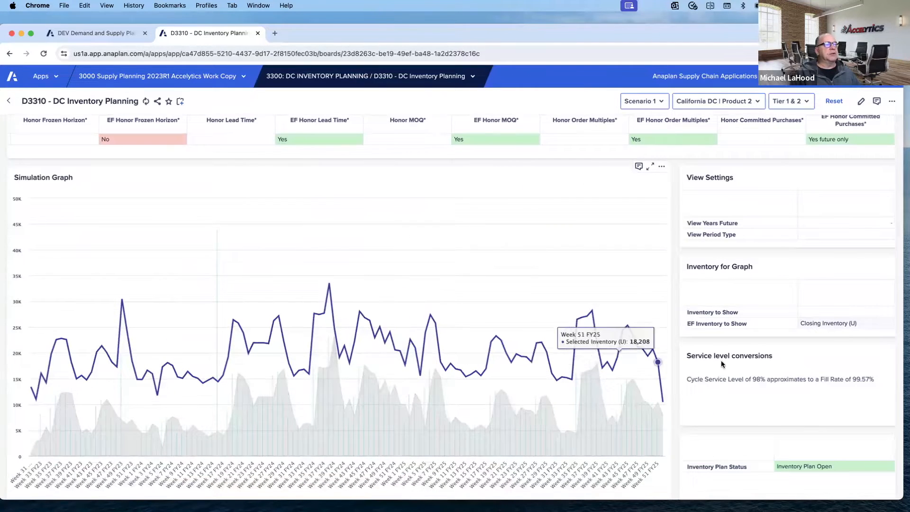
{"action": "scroll", "scroll_direction": "up", "scroll_amount": 3}
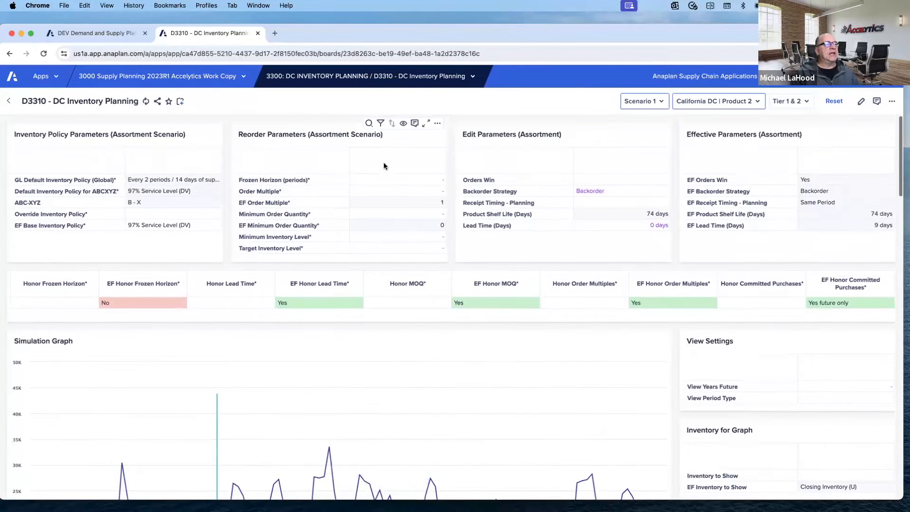
Enter a Frozen Horizon of 12 periods and set Honor Frozen Horizon to Yes
{"action": "left_click", "coordinate": [397, 179]}
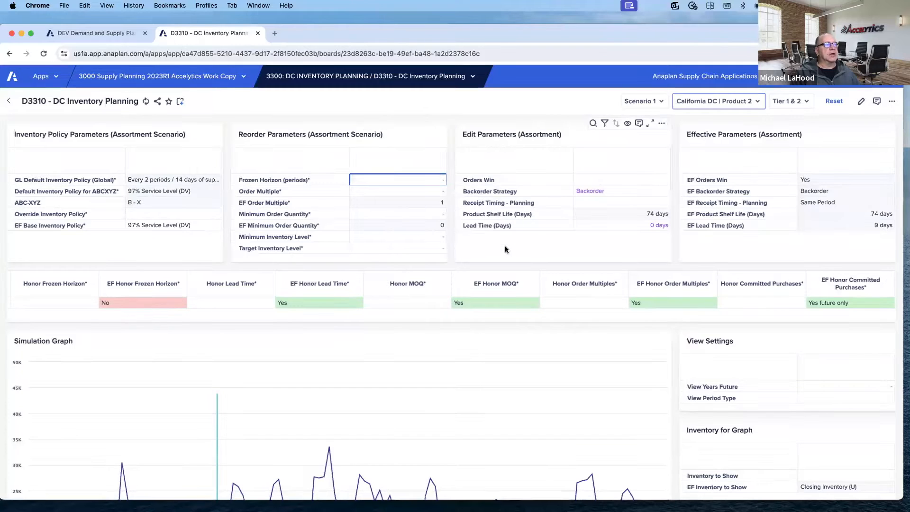
{"action": "type", "text": "1"}
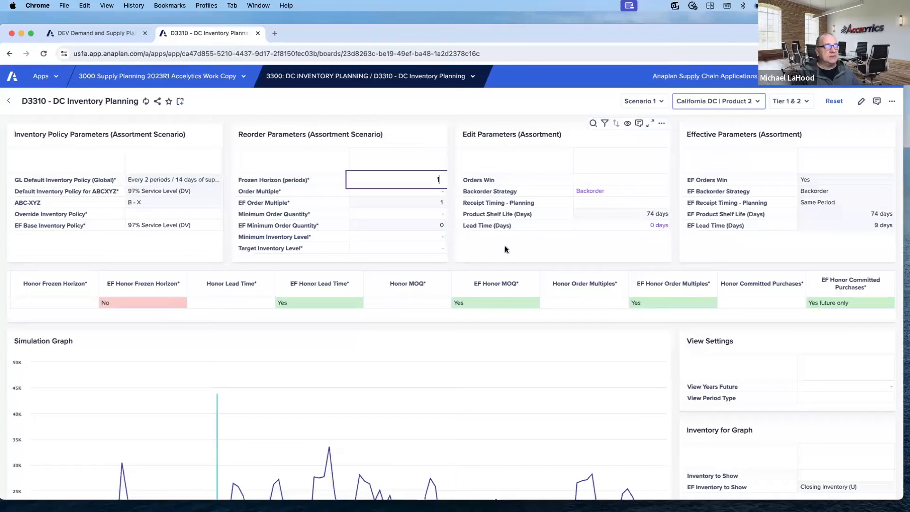
{"action": "type", "text": "12"}
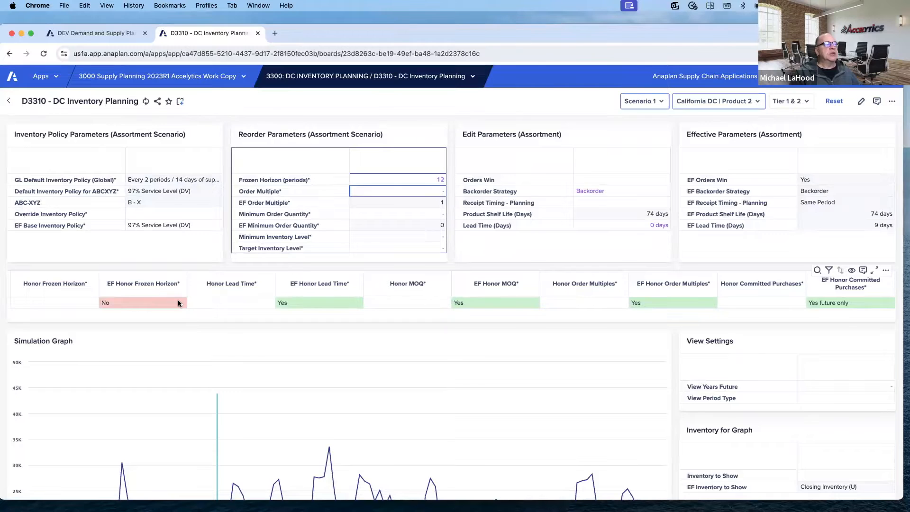
{"action": "mouse_move", "coordinate": [186, 297]}
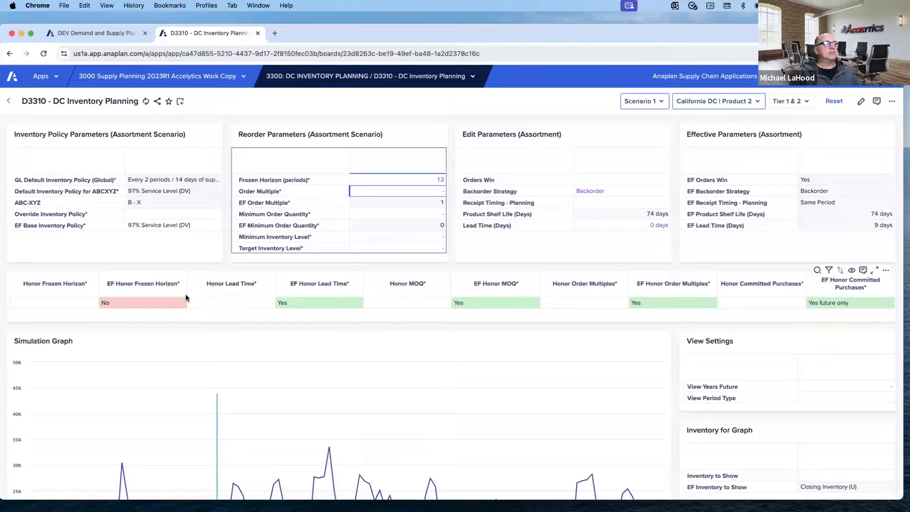
{"action": "mouse_move", "coordinate": [93, 303]}
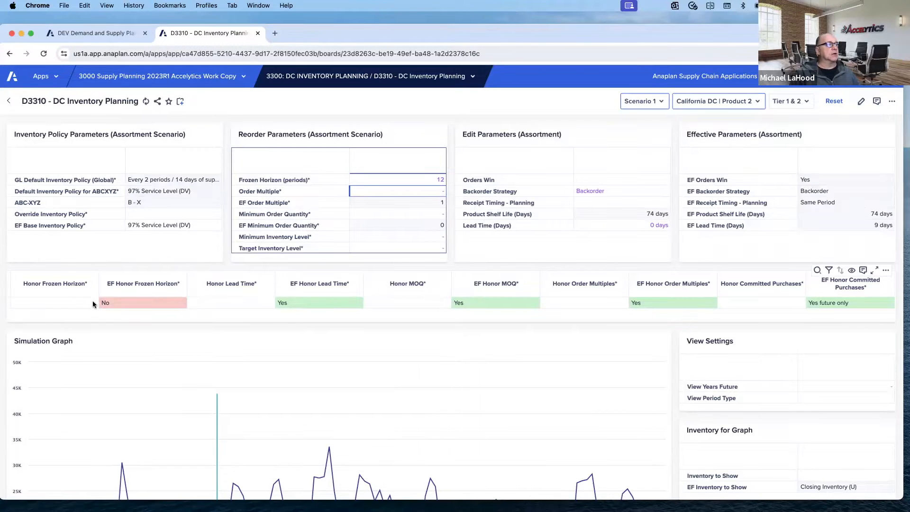
{"action": "left_click", "coordinate": [52, 303]}
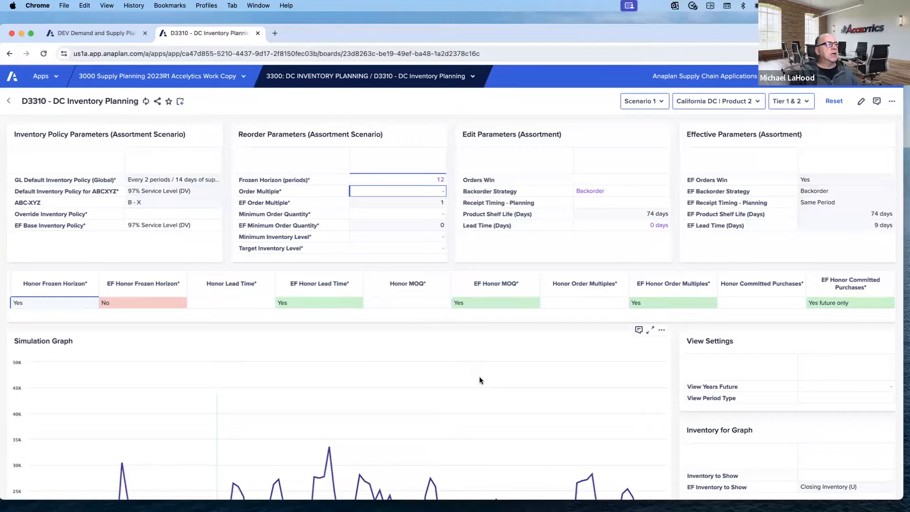
Scroll through the Simulation Graph and Shortfalls & Valuation grid showing the -54,400 shortfall through Week 42 FY23
{"action": "scroll", "scroll_direction": "down", "scroll_amount": 3}
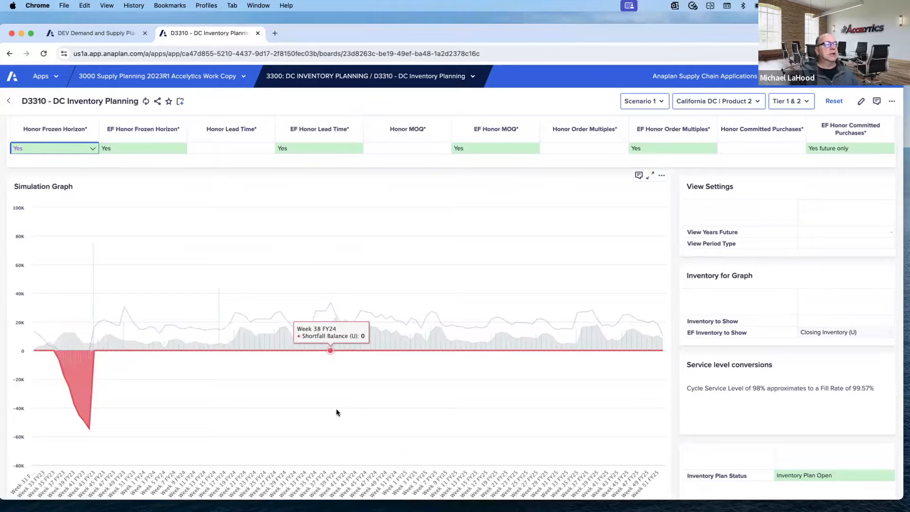
{"action": "scroll", "scroll_direction": "down", "scroll_amount": 3}
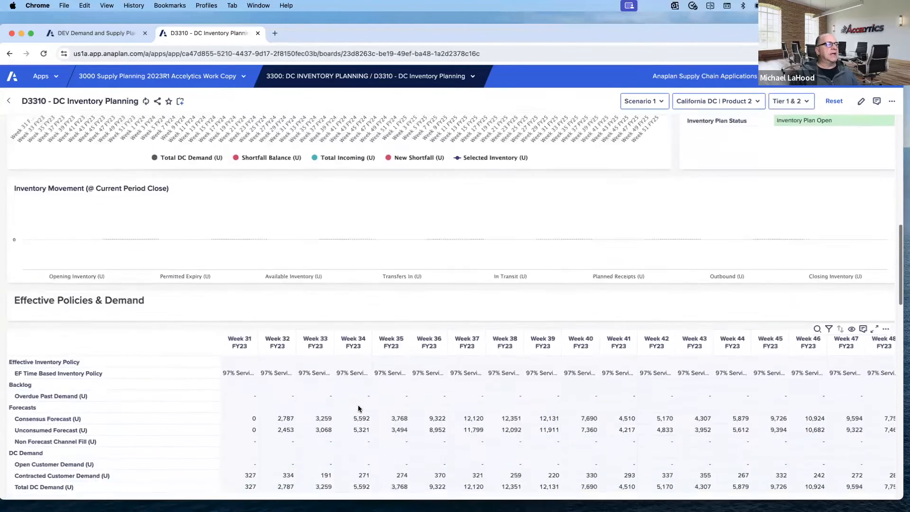
{"action": "scroll", "scroll_direction": "down", "scroll_amount": 3}
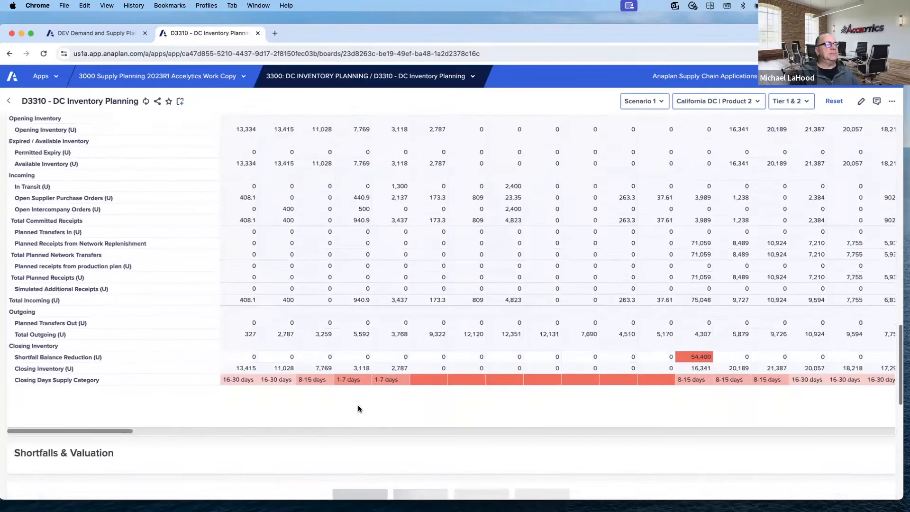
{"action": "scroll", "scroll_direction": "down", "scroll_amount": 3}
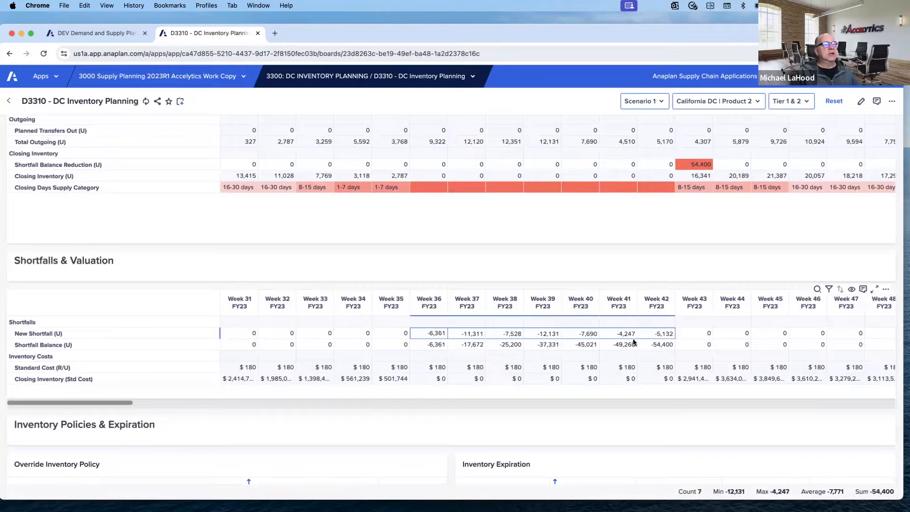
{"action": "mouse_move", "coordinate": [702, 339]}
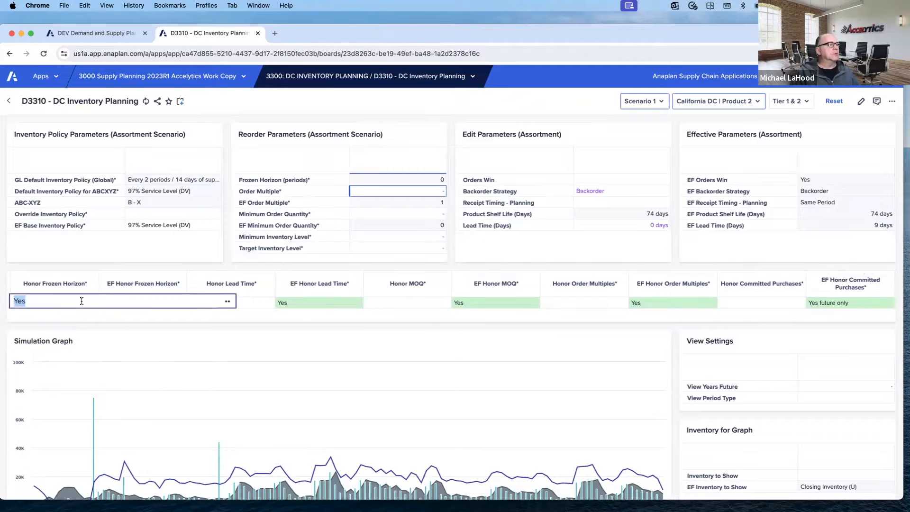
{"action": "left_click", "coordinate": [53, 302]}
{"action": "type", "text": "No"}
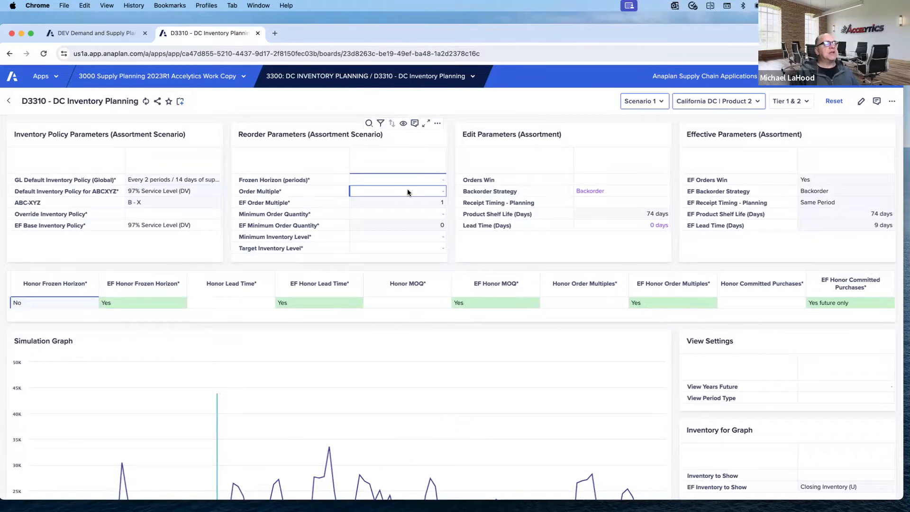
{"action": "left_click", "coordinate": [53, 302]}
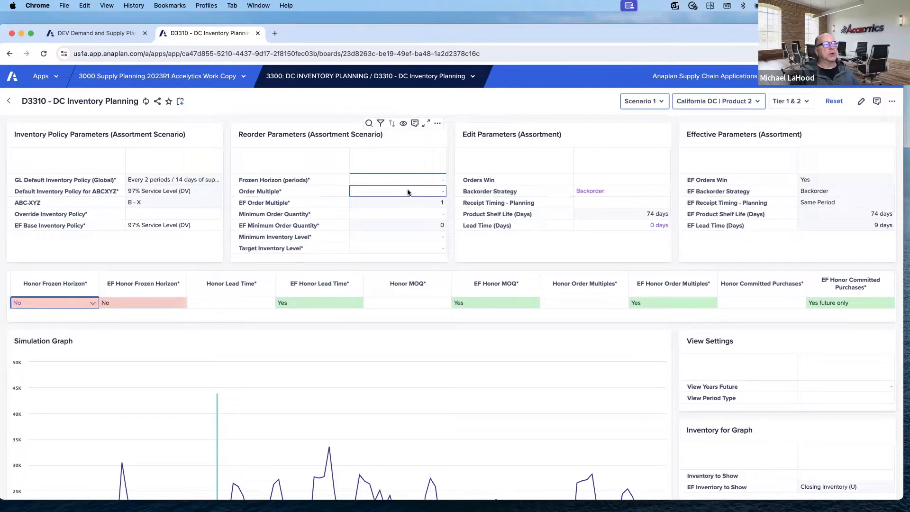
{"action": "mouse_move", "coordinate": [406, 228]}
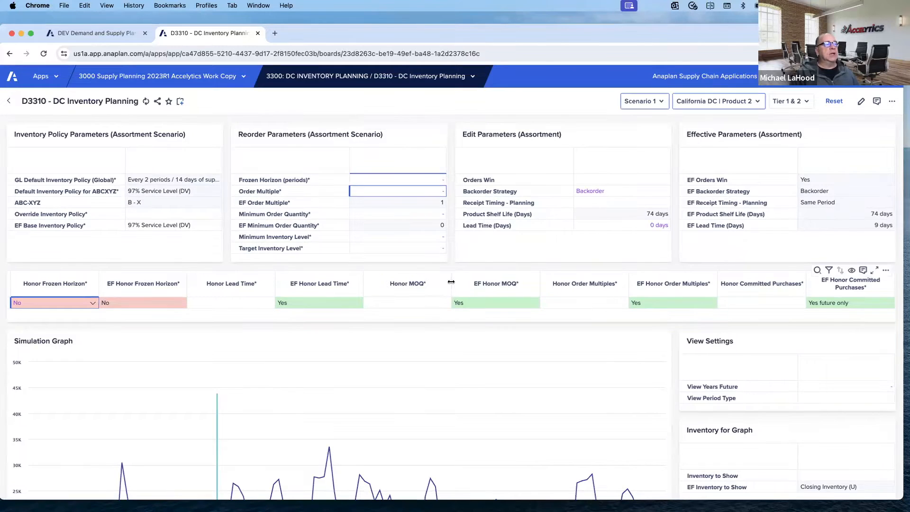
{"action": "scroll", "scroll_direction": "down", "scroll_amount": 3}
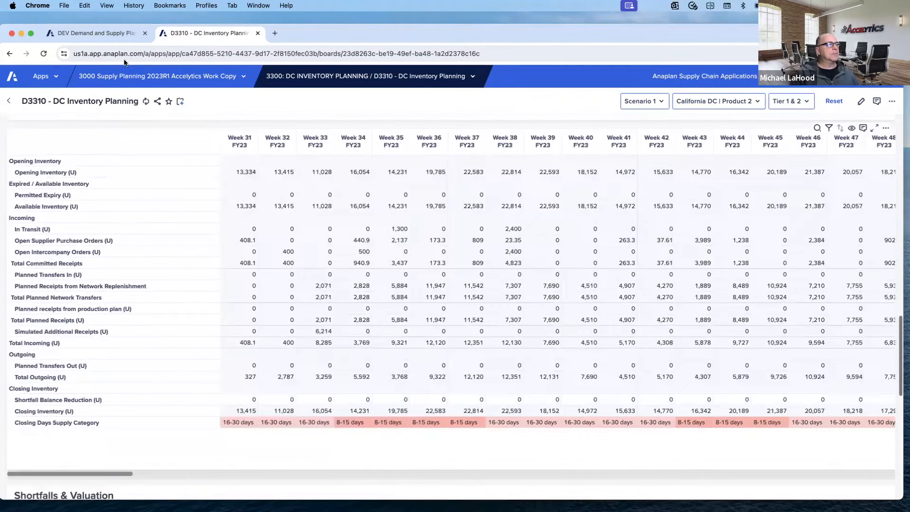
{"action": "mouse_move", "coordinate": [169, 161]}
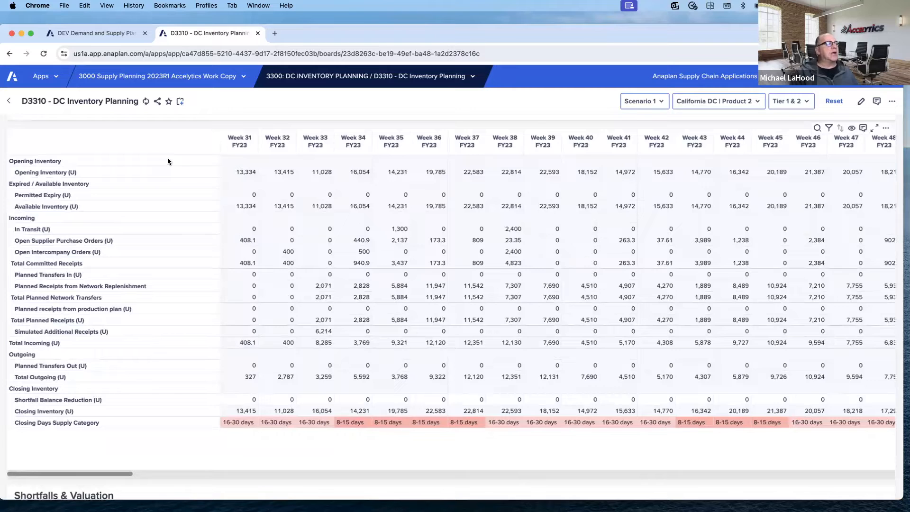
{"action": "mouse_move", "coordinate": [136, 209]}
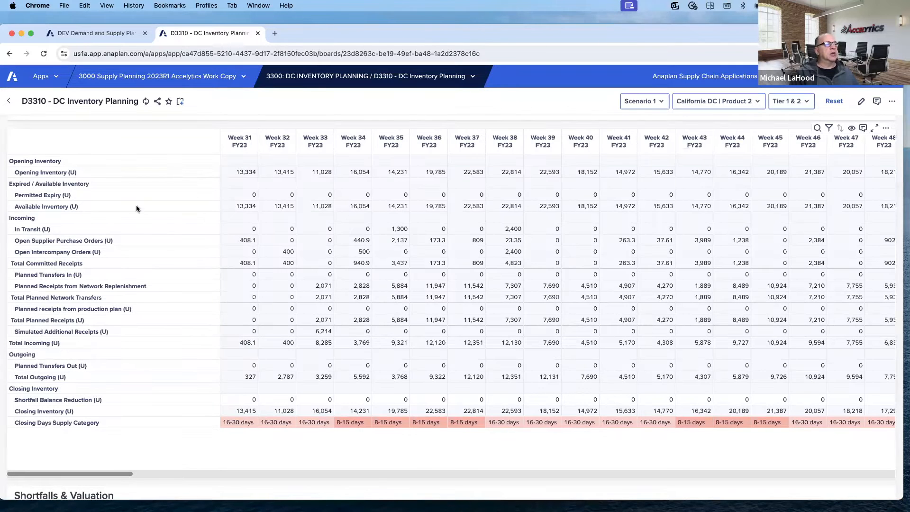
{"action": "mouse_move", "coordinate": [165, 344]}
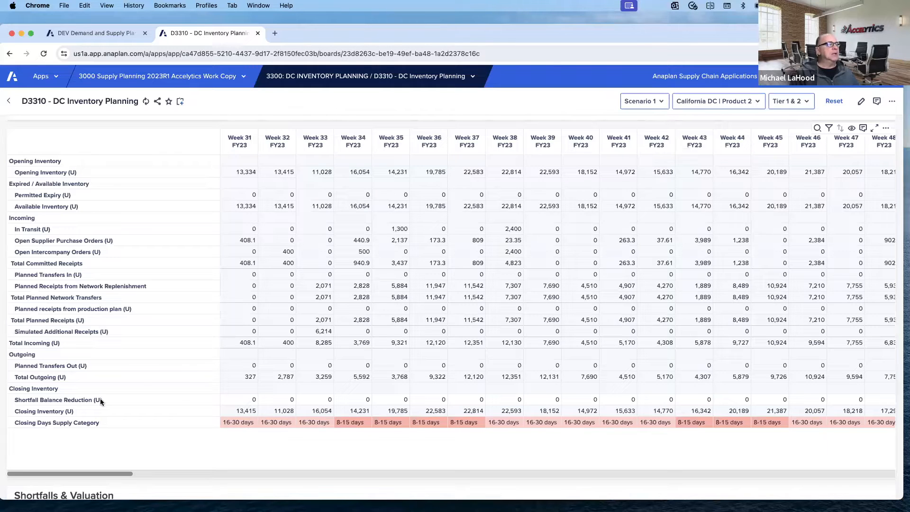
{"action": "mouse_move", "coordinate": [400, 427]}
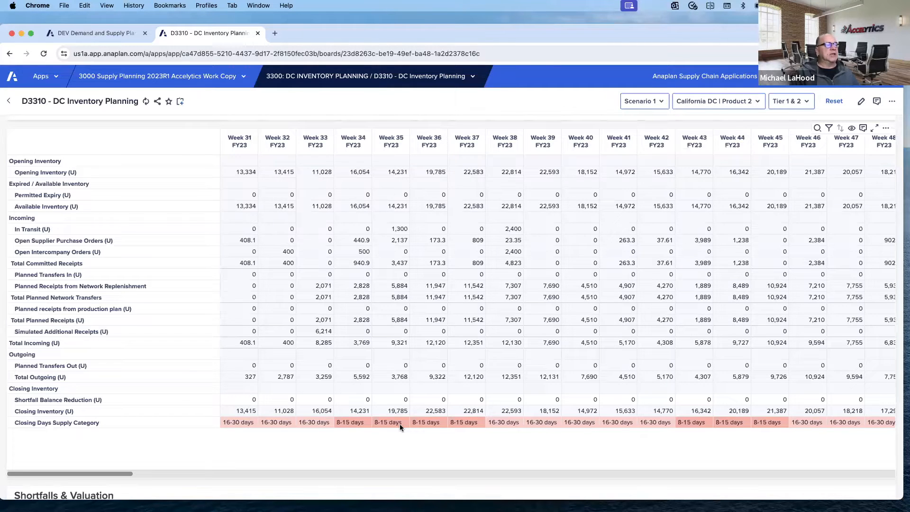
{"action": "mouse_move", "coordinate": [249, 424]}
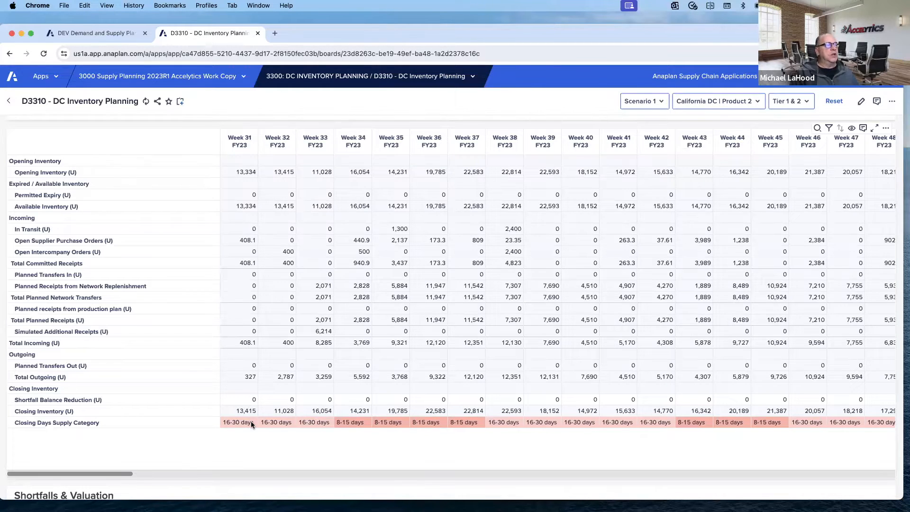
{"action": "mouse_move", "coordinate": [465, 429]}
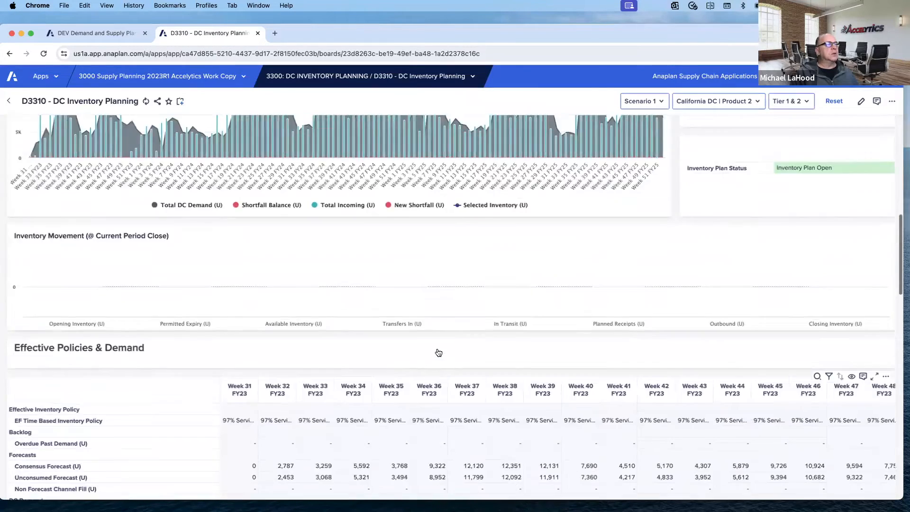
{"action": "scroll", "scroll_direction": "down", "scroll_amount": 3}
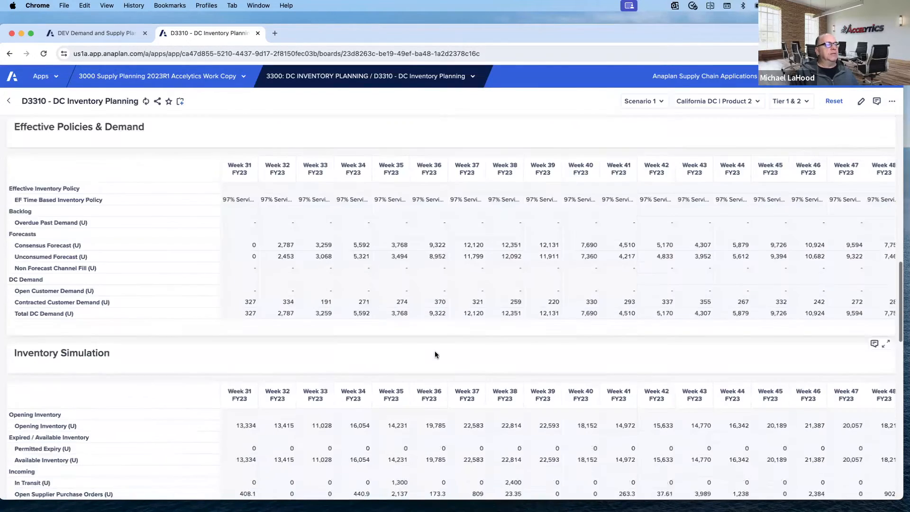
{"action": "scroll", "scroll_direction": "down", "scroll_amount": 3}
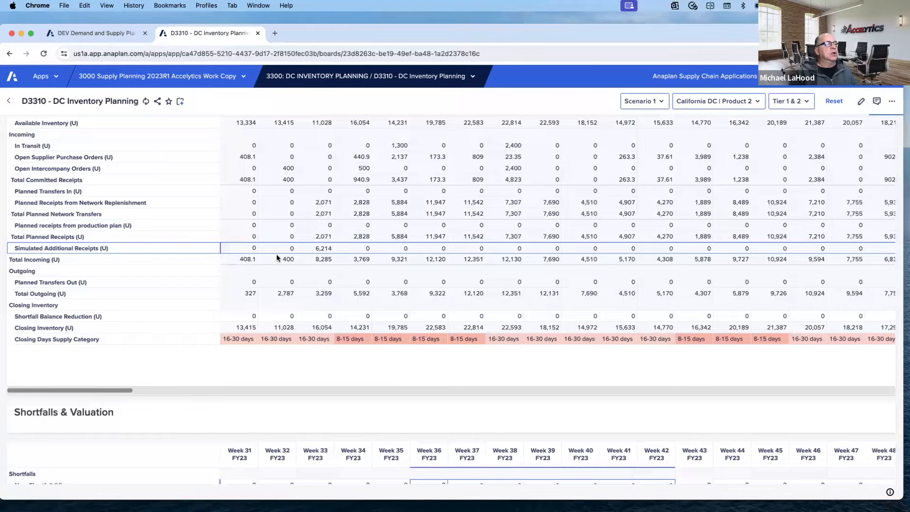
{"action": "mouse_move", "coordinate": [352, 244]}
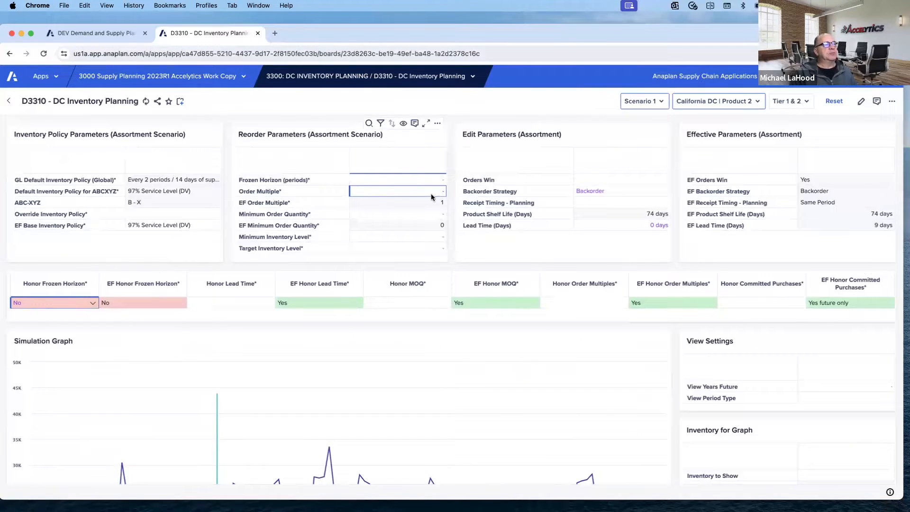
Enter an Order Multiple of 1,000 and a Minimum Order Quantity of 10,000 for Product 2
{"action": "type", "text": "1000"}
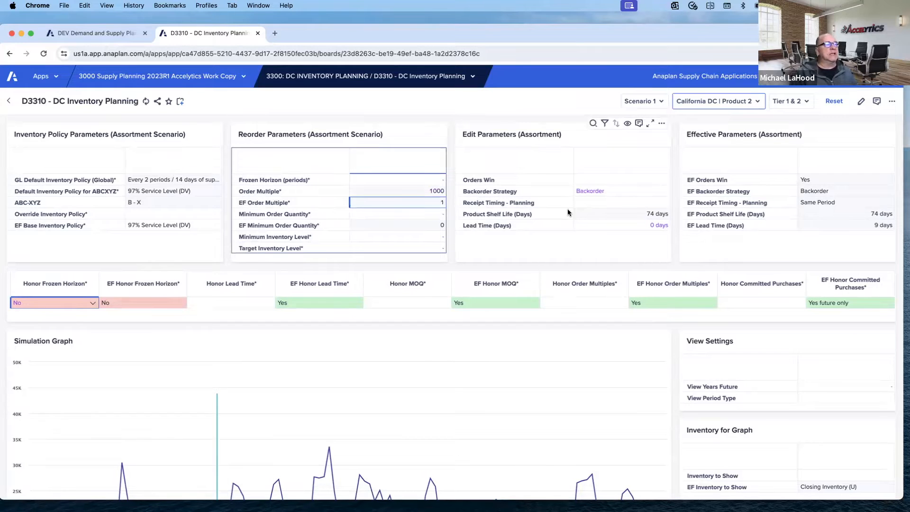
{"action": "left_click", "coordinate": [397, 213]}
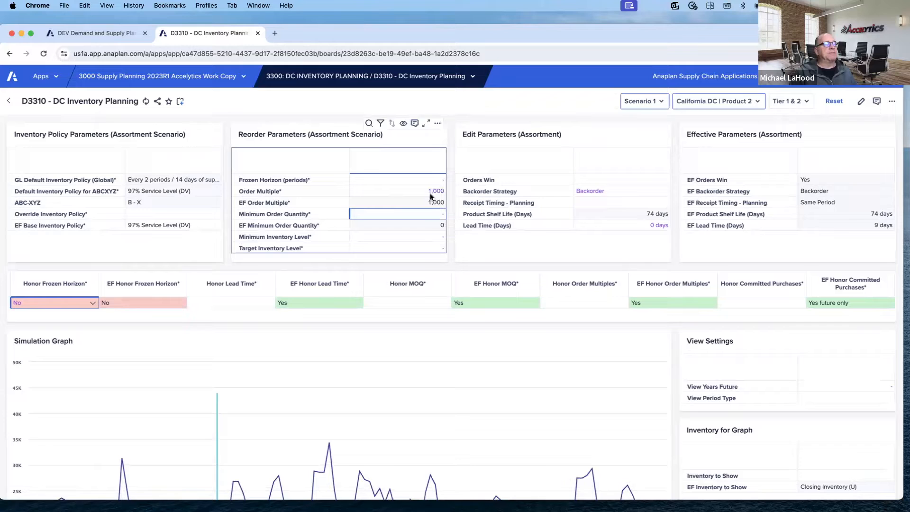
{"action": "type", "text": "10000"}
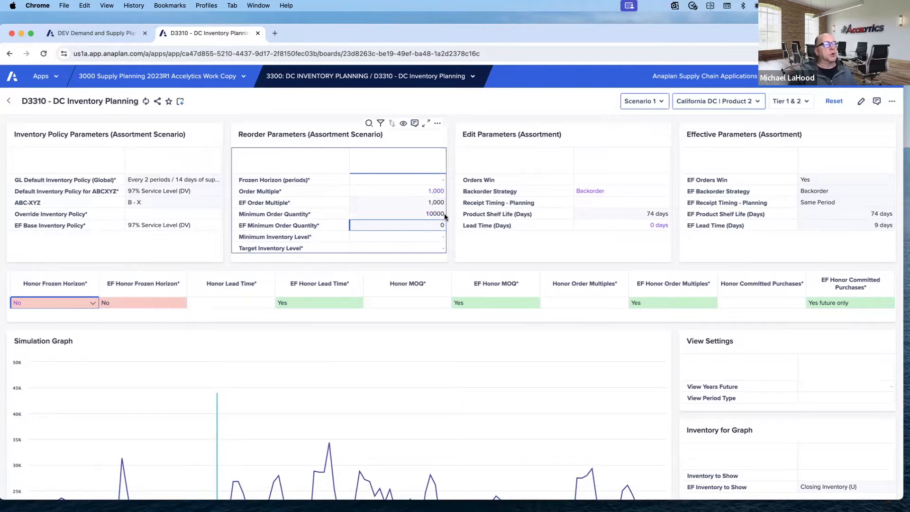
{"action": "type", "text": "10000"}
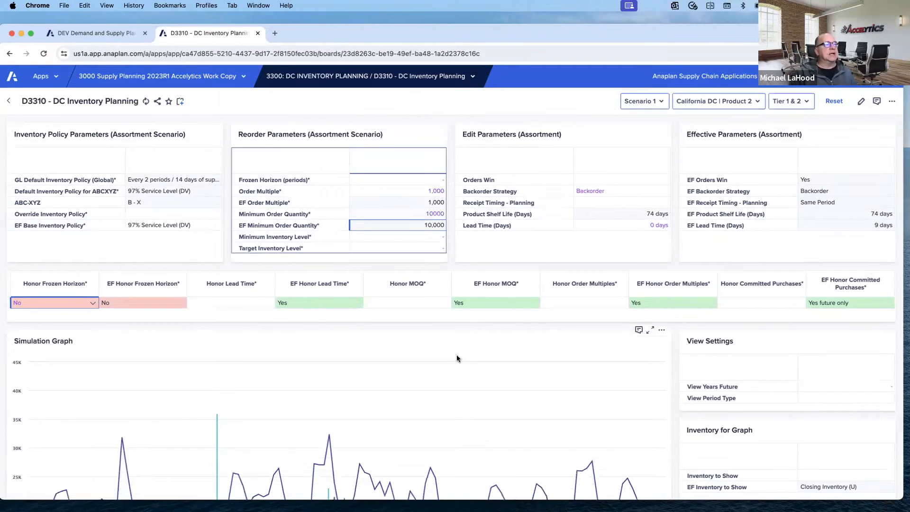
Review the Inventory Simulation to confirm planned receipts now come in 10,000-unit lots
{"action": "scroll", "scroll_direction": "down", "scroll_amount": 3}
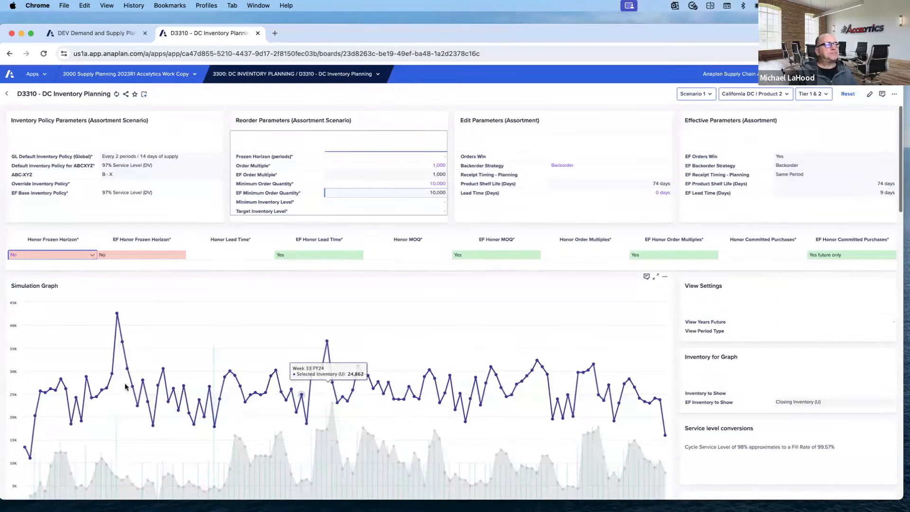
{"action": "mouse_move", "coordinate": [513, 405]}
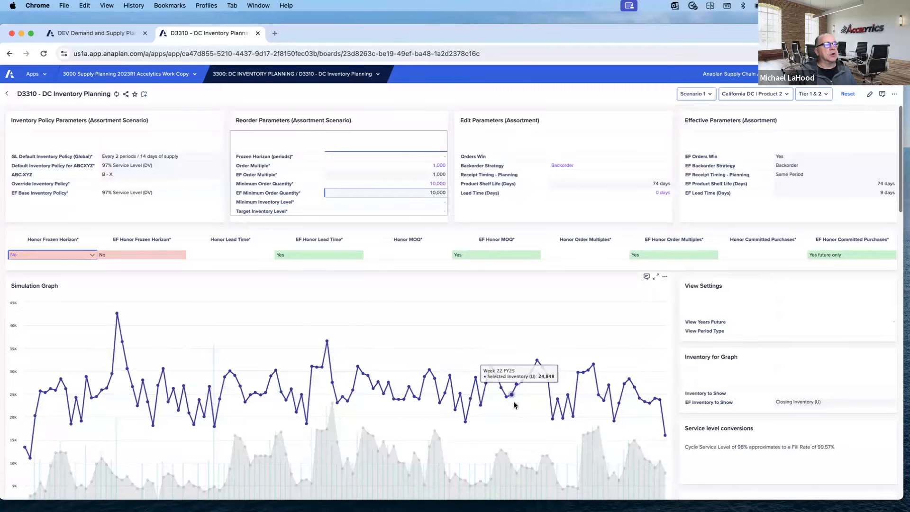
{"action": "scroll", "scroll_direction": "down", "scroll_amount": 3}
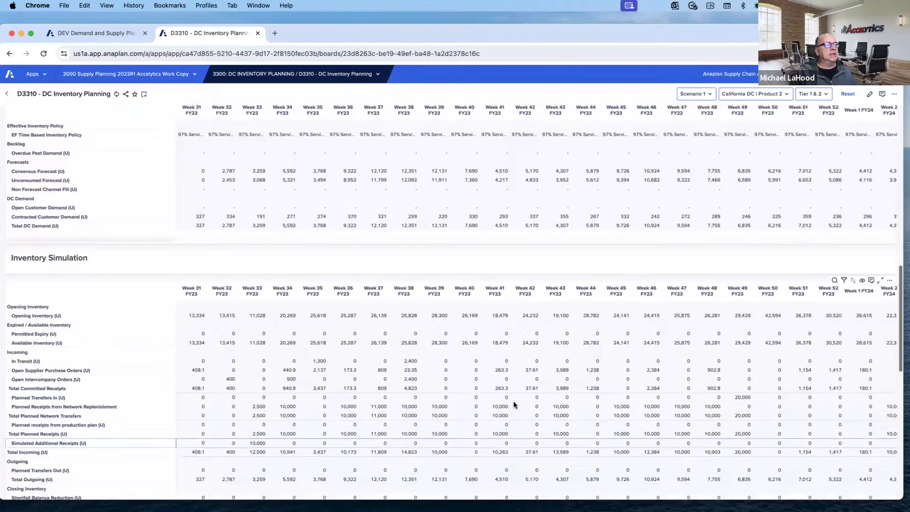
{"action": "scroll", "scroll_direction": "down", "scroll_amount": 3}
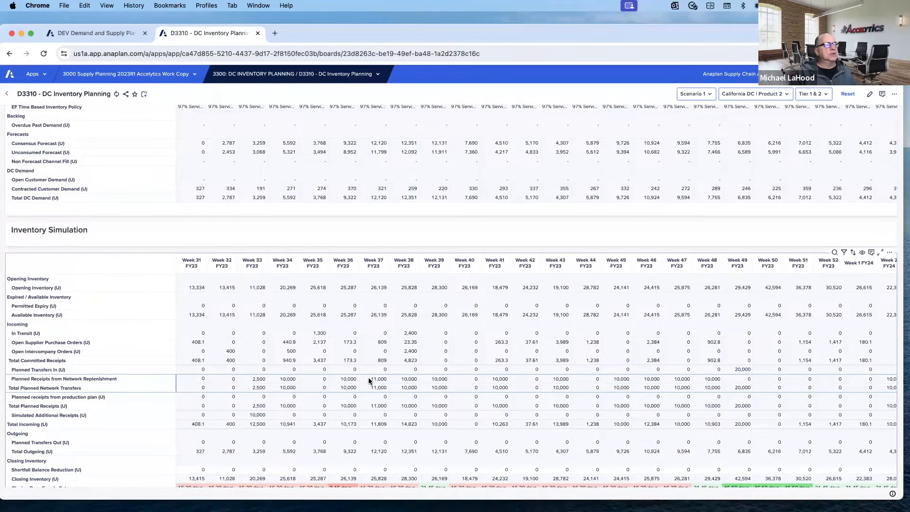
{"action": "mouse_move", "coordinate": [665, 382]}
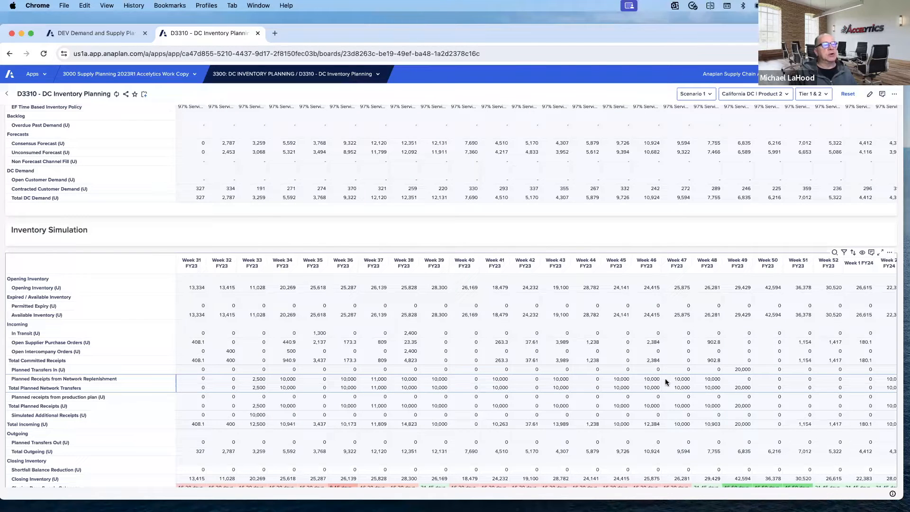
{"action": "mouse_move", "coordinate": [561, 385]}
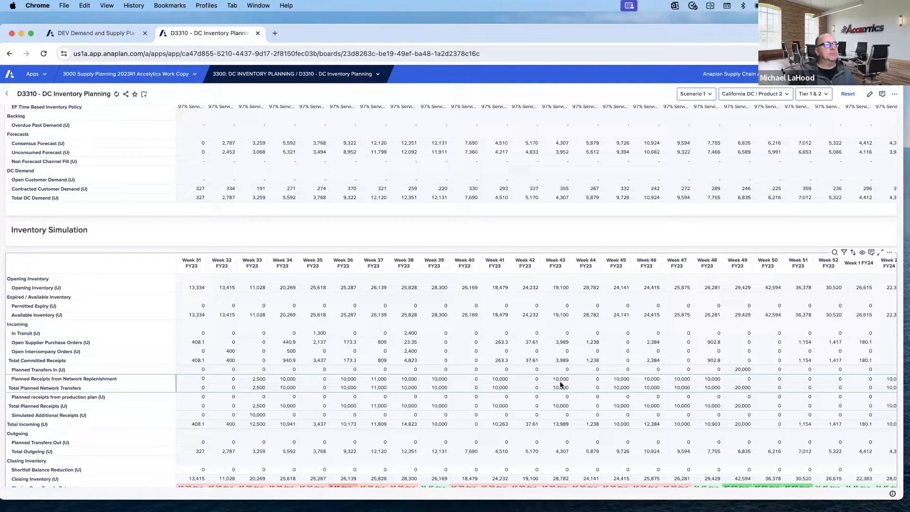
{"action": "scroll", "scroll_direction": "down", "scroll_amount": 3}
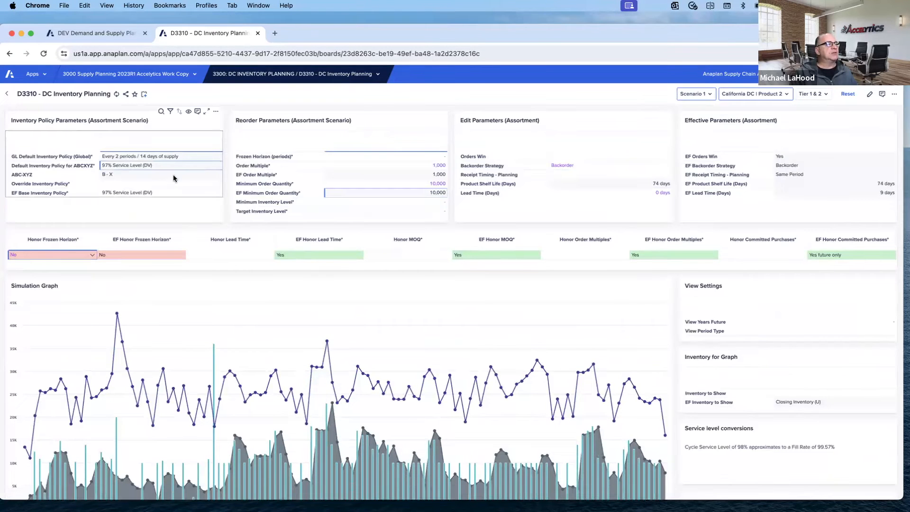
Override the inventory policy with 99.5% Service Level (DV) and review the recalculated simulation graph
{"action": "left_click", "coordinate": [175, 183]}
{"action": "type", "text": "#45"}
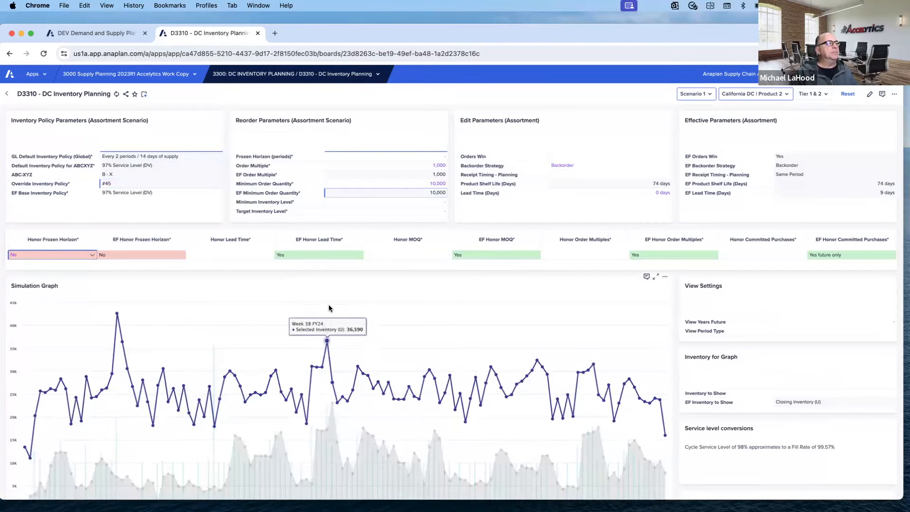
{"action": "mouse_move", "coordinate": [399, 344]}
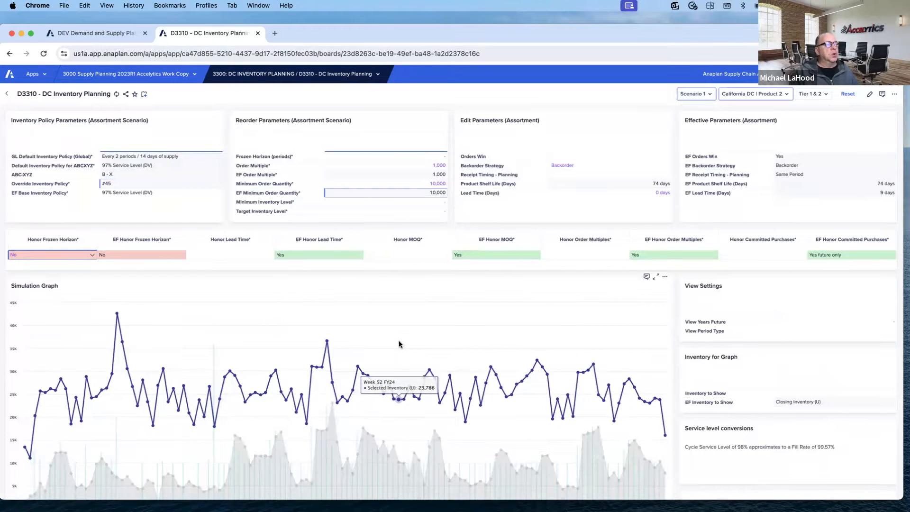
{"action": "left_click", "coordinate": [161, 183]}
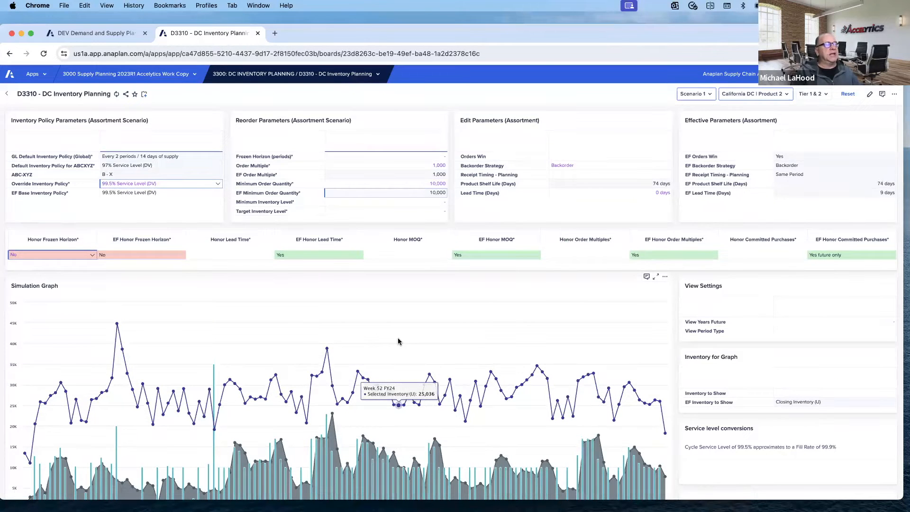
{"action": "mouse_move", "coordinate": [426, 352]}
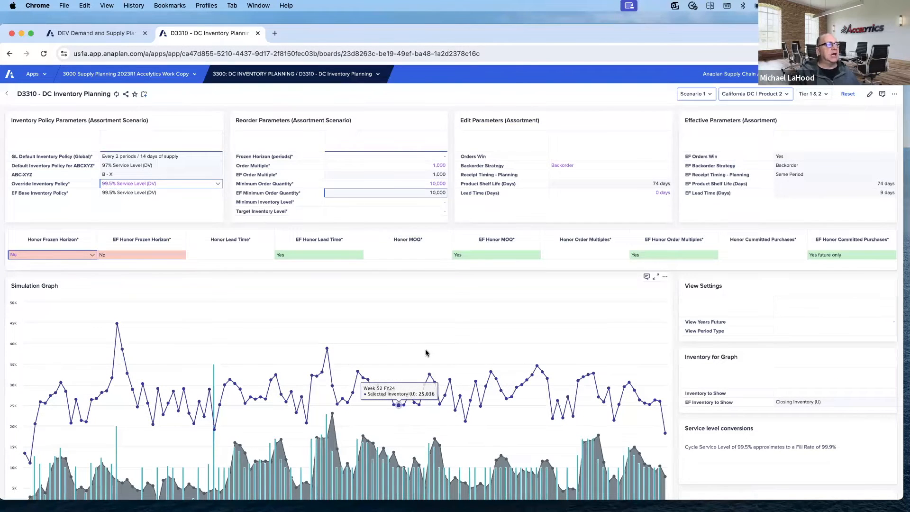
{"action": "scroll", "scroll_direction": "down", "scroll_amount": 3}
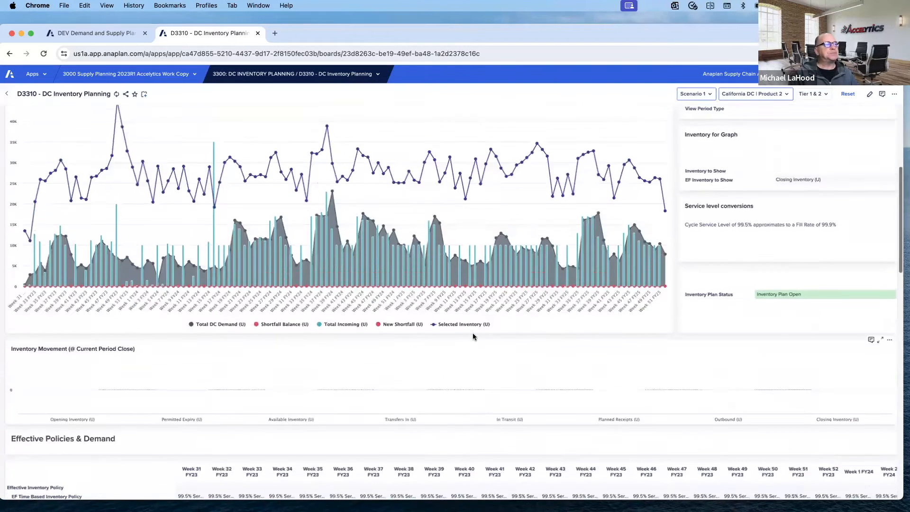
{"action": "scroll", "scroll_direction": "up", "scroll_amount": 3}
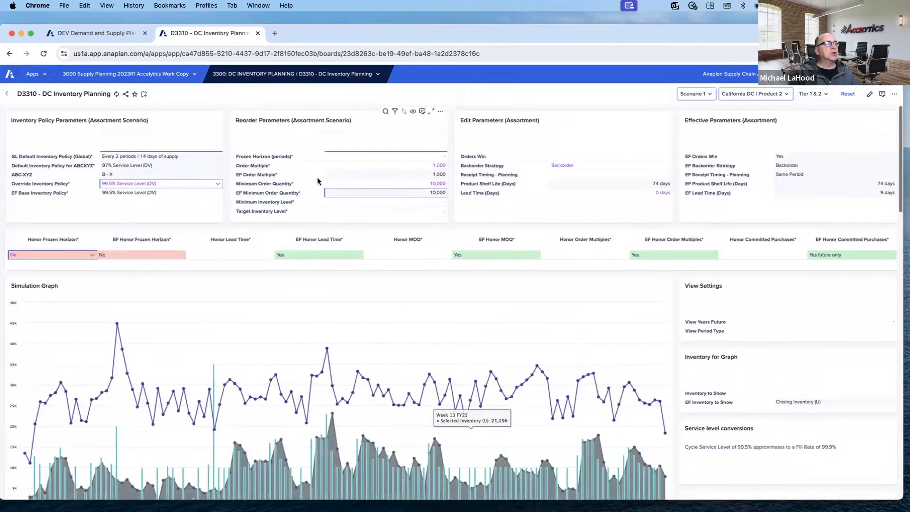
{"action": "mouse_move", "coordinate": [290, 205]}
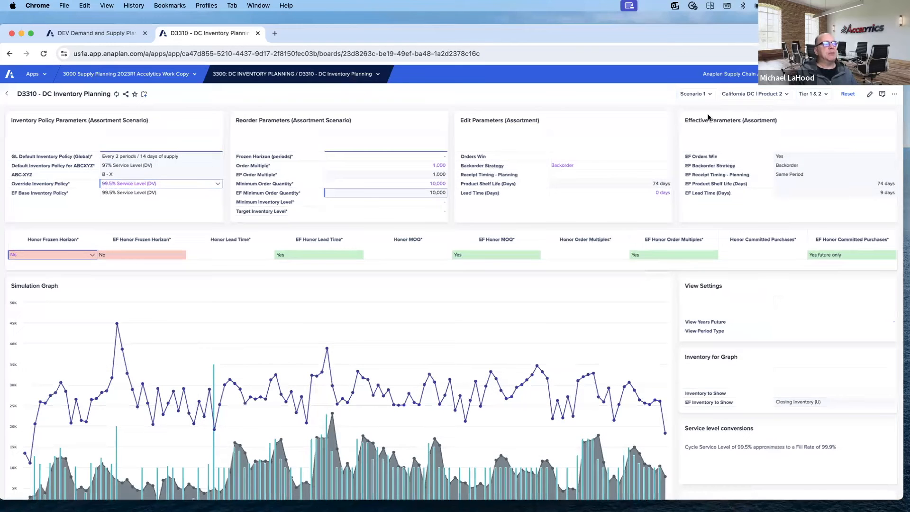
Enter a Minimum Inventory Level of 25,000 and Target Inventory Level of 50,000, then review the simulation
{"action": "left_click", "coordinate": [384, 201]}
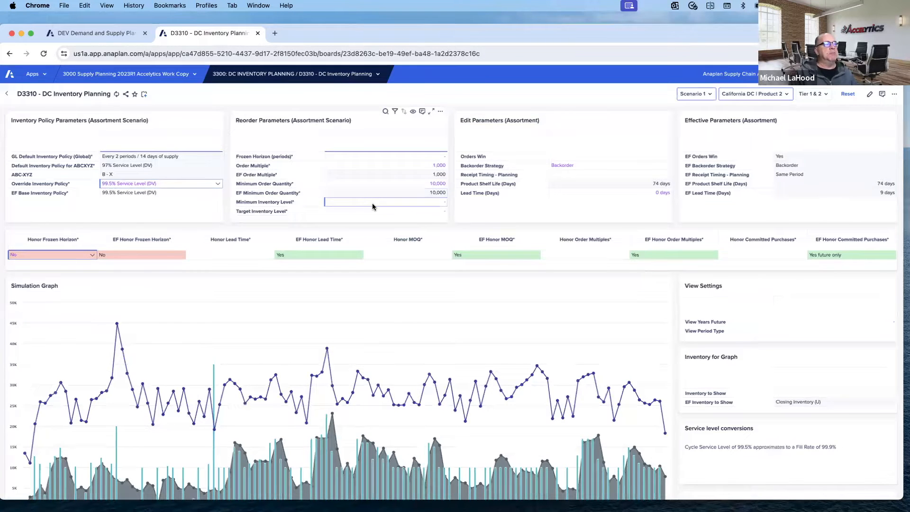
{"action": "left_click", "coordinate": [384, 210]}
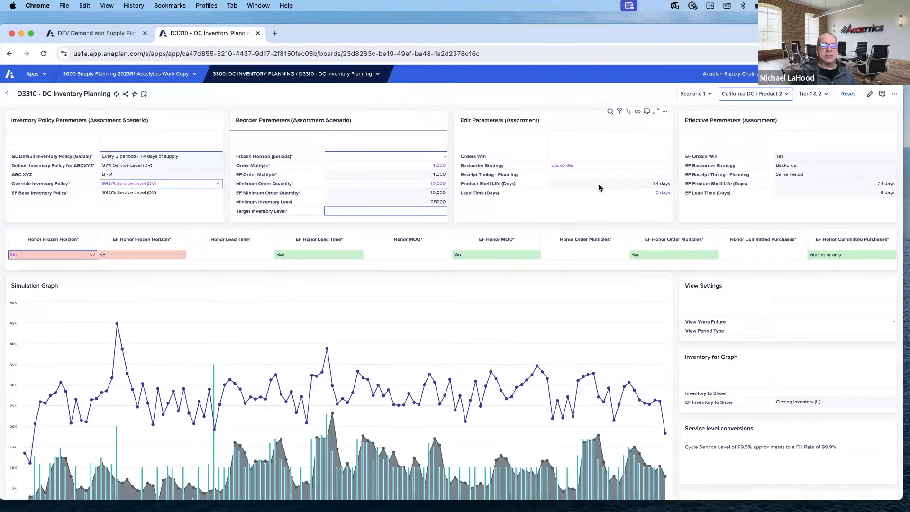
{"action": "type", "text": "50000"}
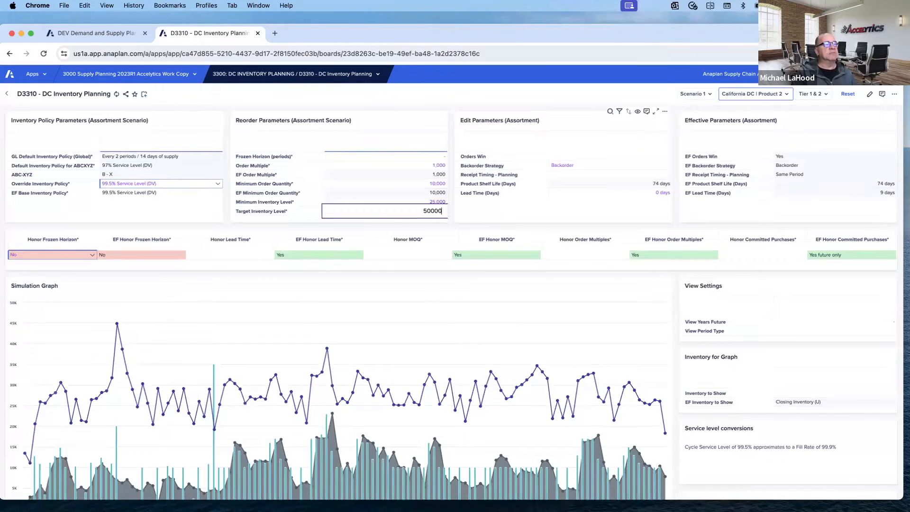
{"action": "scroll", "scroll_direction": "down", "scroll_amount": 3}
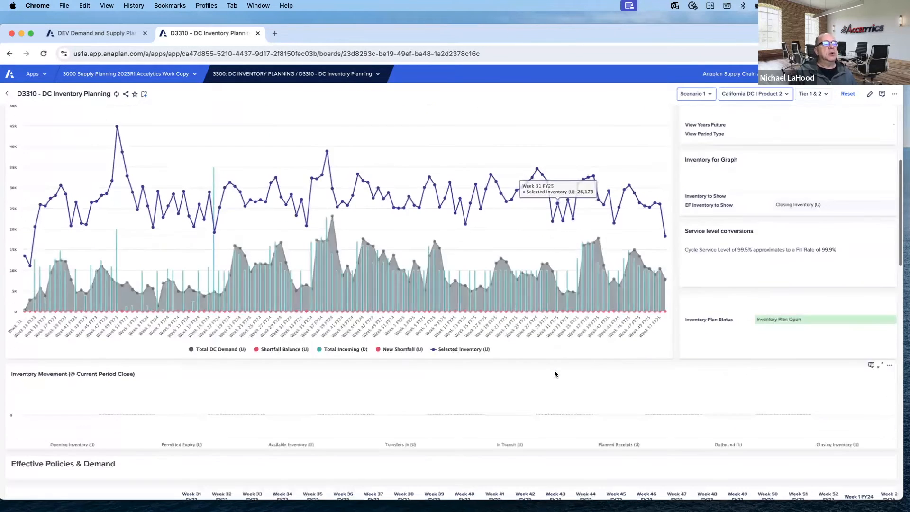
{"action": "scroll", "scroll_direction": "down", "scroll_amount": 3}
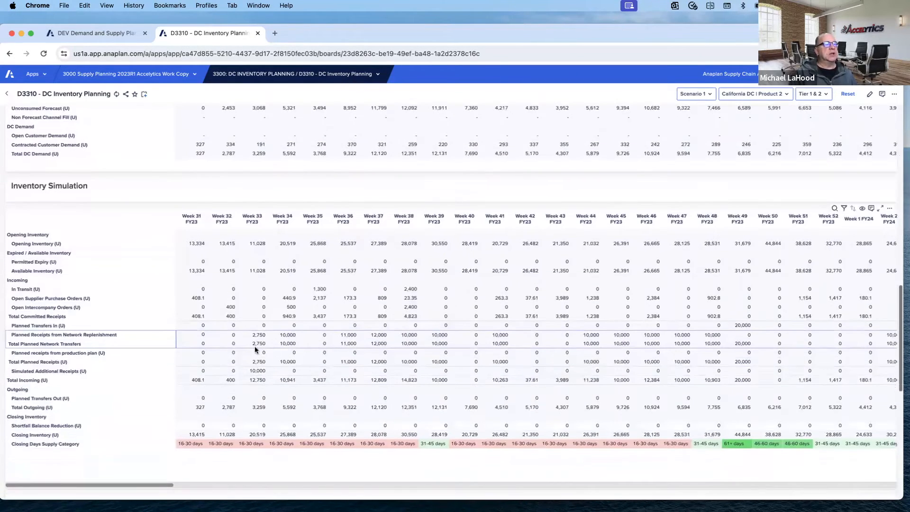
{"action": "mouse_move", "coordinate": [668, 349]}
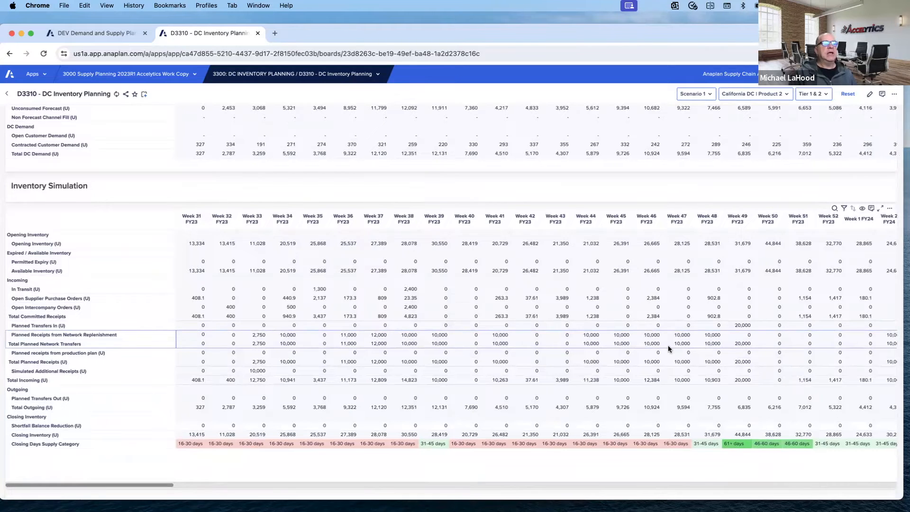
{"action": "scroll", "scroll_direction": "up", "scroll_amount": 3}
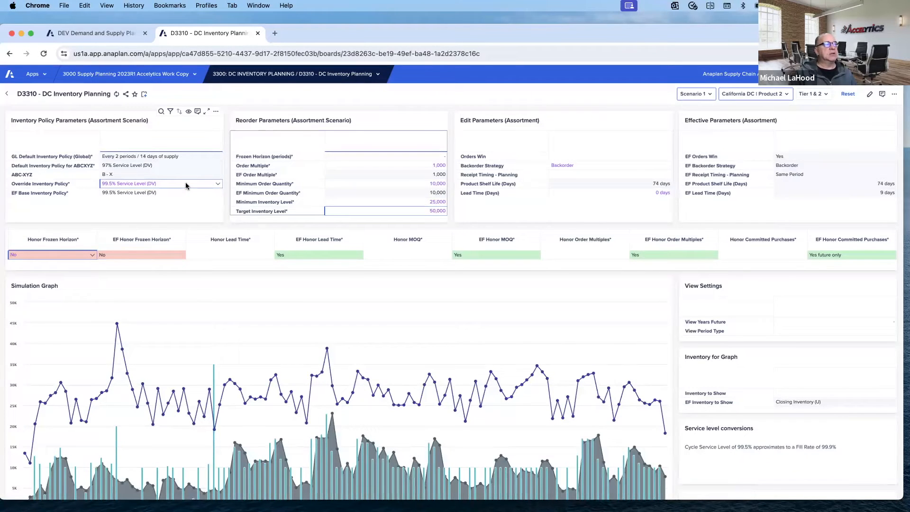
{"action": "mouse_move", "coordinate": [238, 202]}
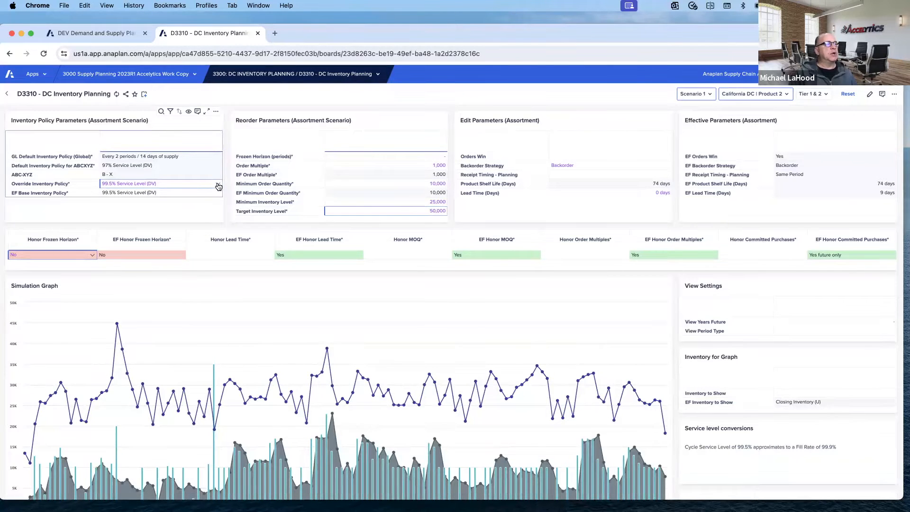
Choose Fixed Qty / Fixed Target as the override policy and review the sawtooth inventory in the simulation grid
{"action": "left_click", "coordinate": [217, 183]}
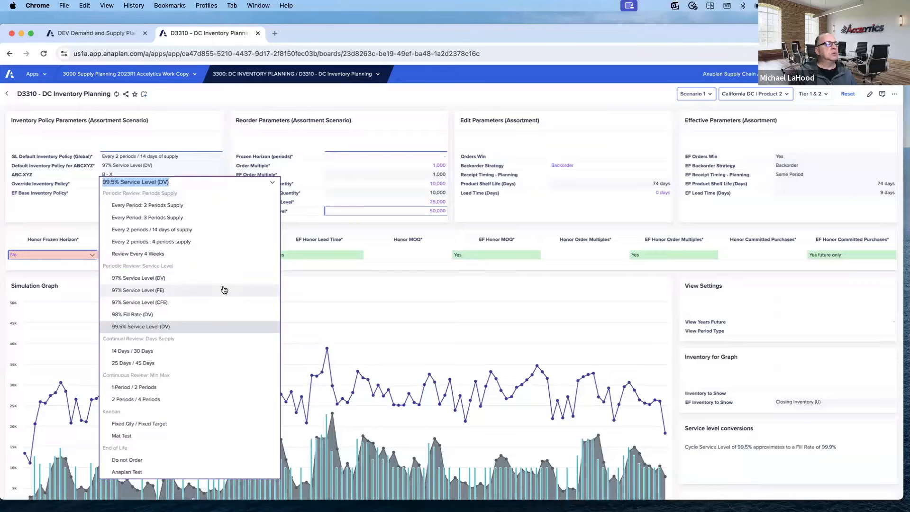
{"action": "mouse_move", "coordinate": [171, 424]}
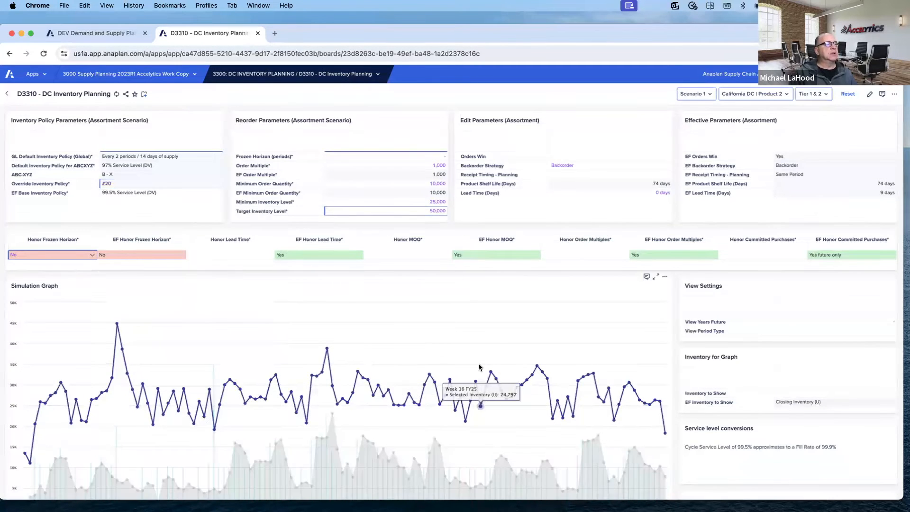
{"action": "left_click", "coordinate": [161, 183]}
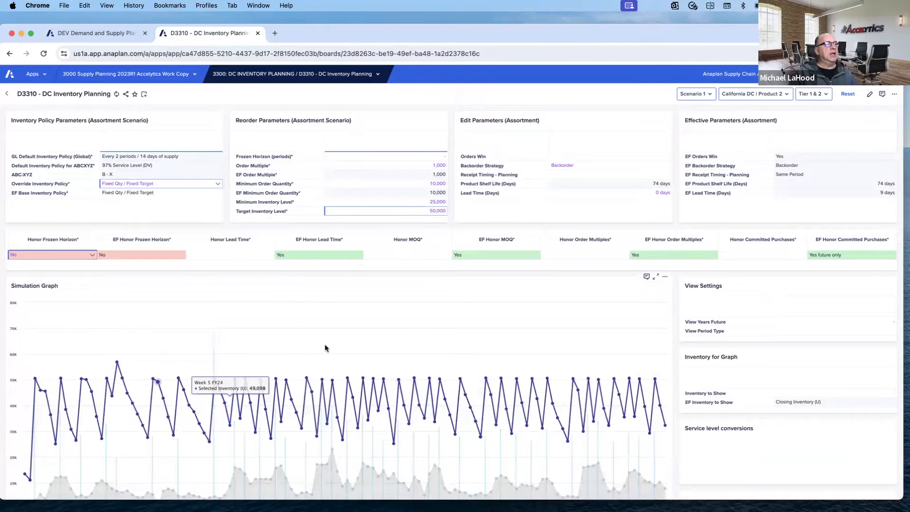
{"action": "scroll", "scroll_direction": "down", "scroll_amount": 3}
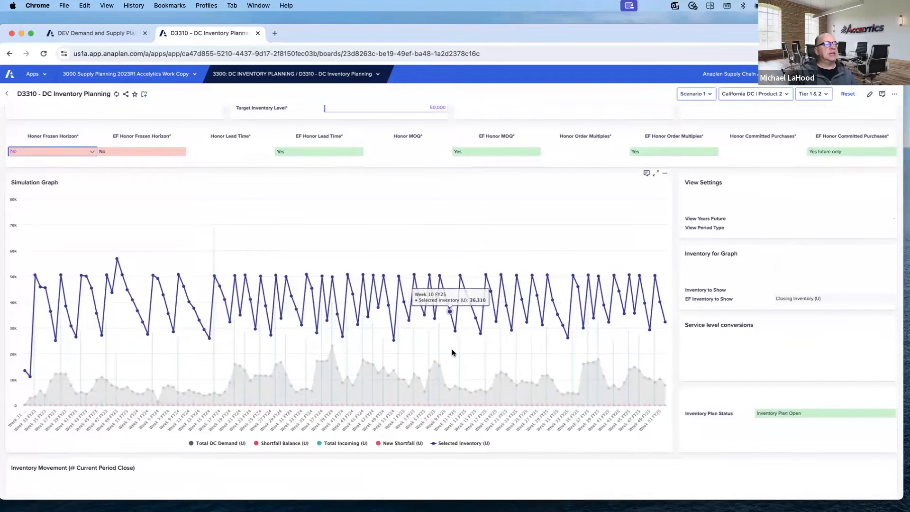
{"action": "scroll", "scroll_direction": "down", "scroll_amount": 3}
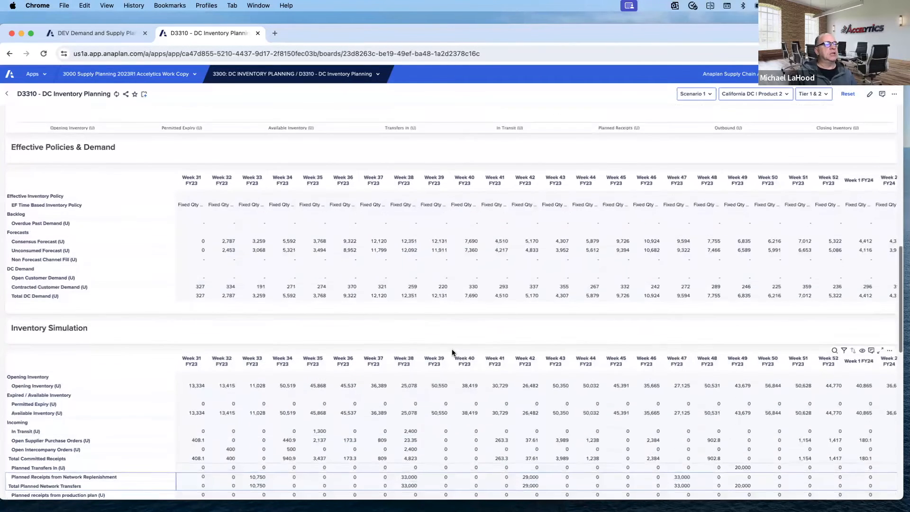
{"action": "scroll", "scroll_direction": "down", "scroll_amount": 3}
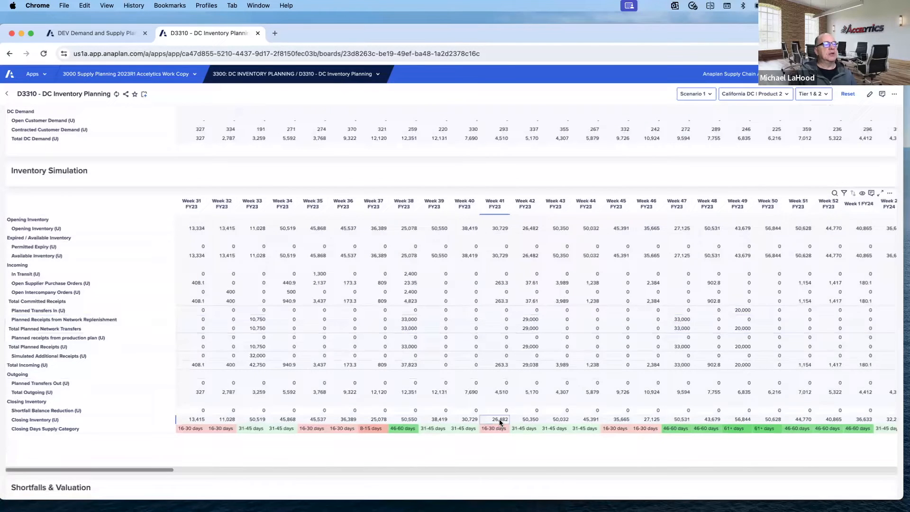
{"action": "mouse_move", "coordinate": [536, 421]}
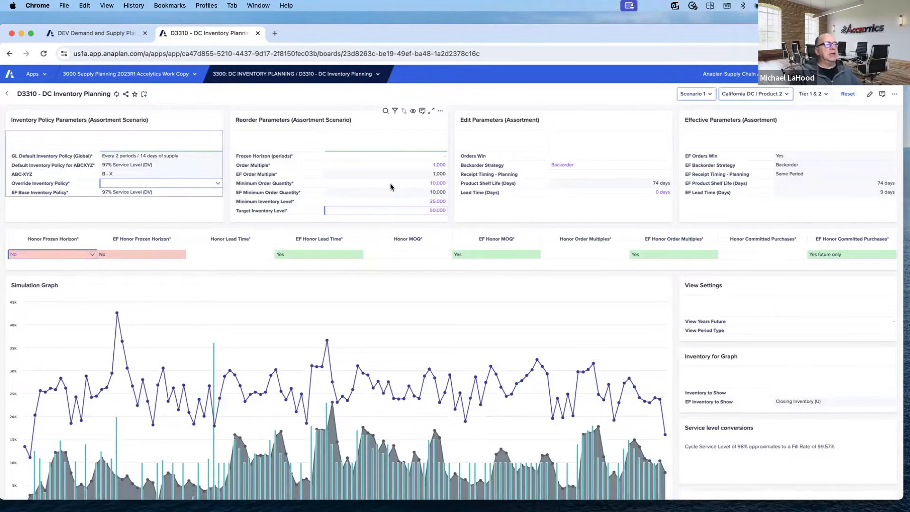
{"action": "mouse_move", "coordinate": [385, 187]}
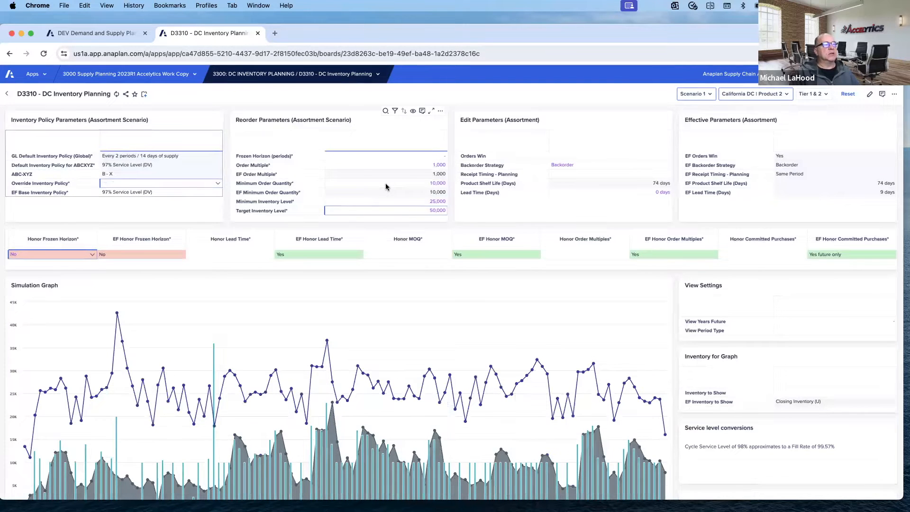
{"action": "mouse_move", "coordinate": [508, 168]}
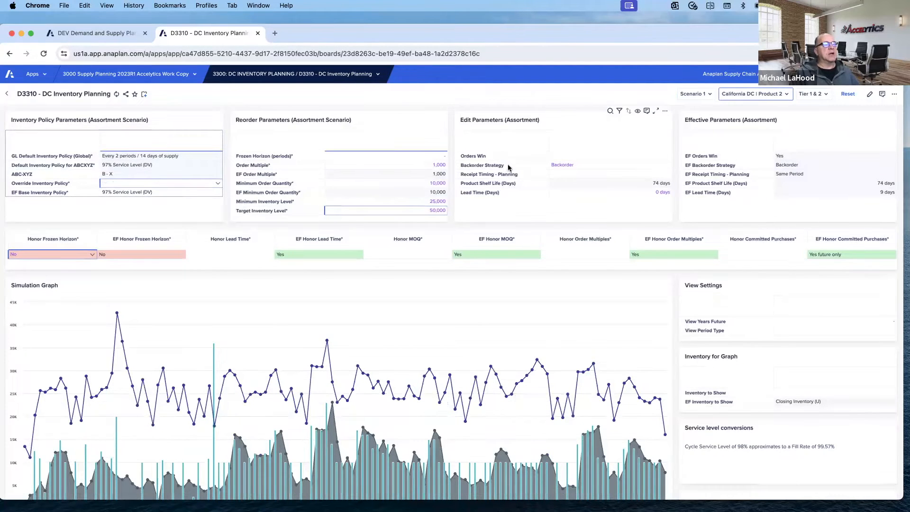
{"action": "mouse_move", "coordinate": [541, 166]}
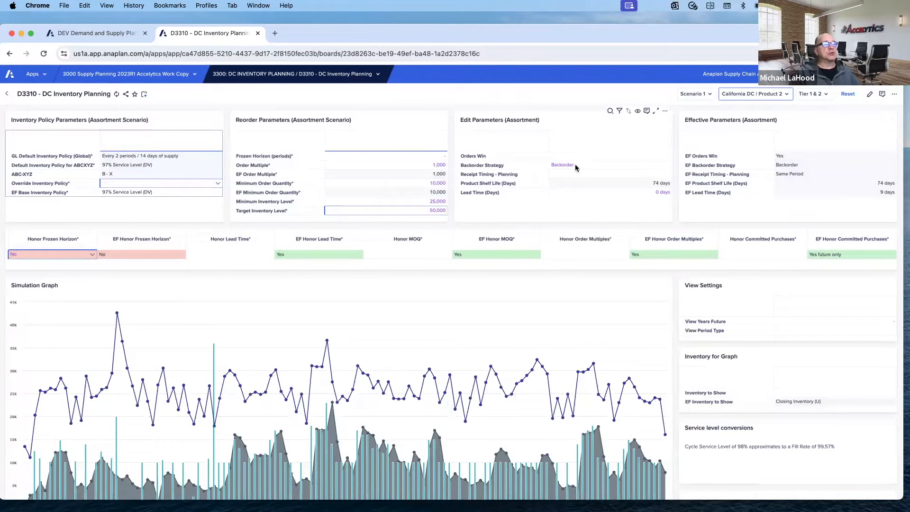
{"action": "mouse_move", "coordinate": [578, 167]}
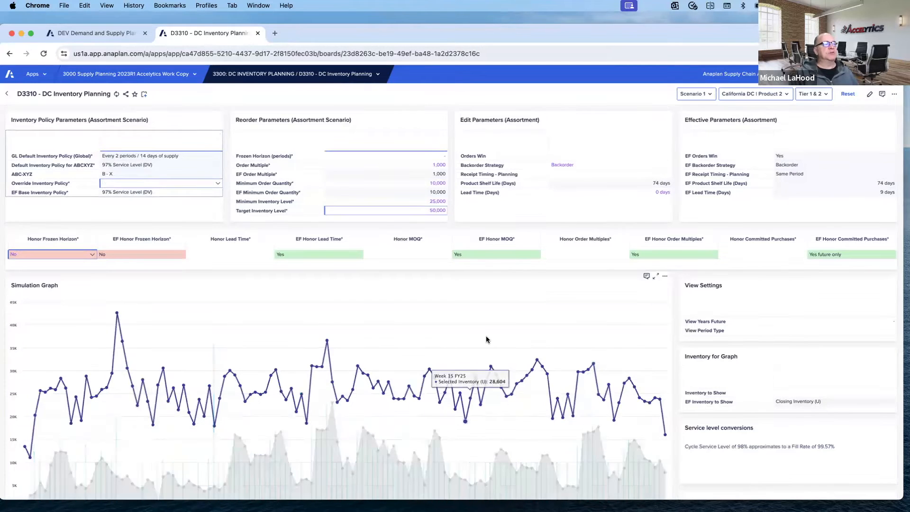
Scroll through the graph and Inventory Simulation grid to check results under the restored 97% base policy
{"action": "scroll", "scroll_direction": "down", "scroll_amount": 3}
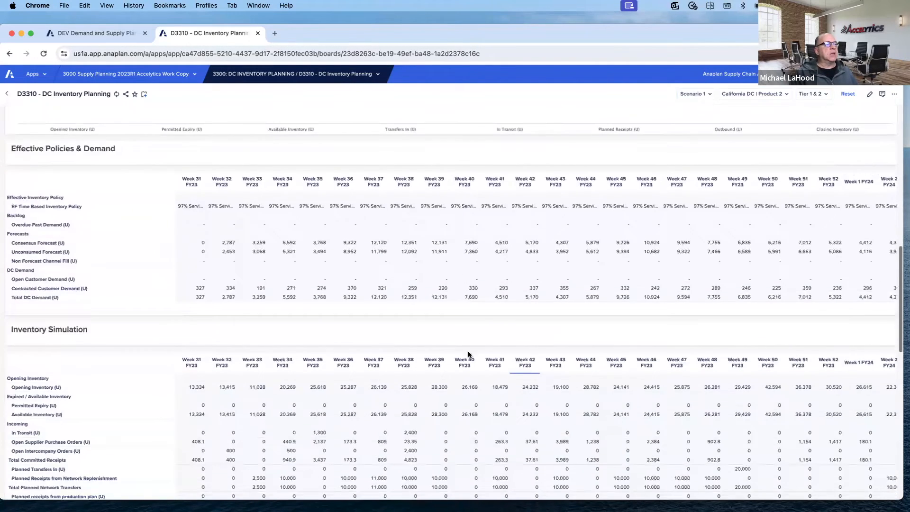
{"action": "scroll", "scroll_direction": "down", "scroll_amount": 3}
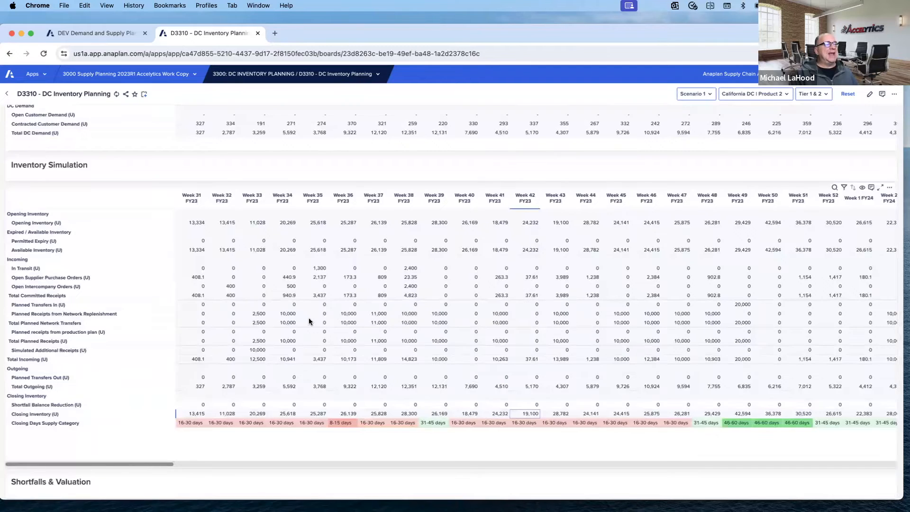
{"action": "scroll", "scroll_direction": "up", "scroll_amount": 3}
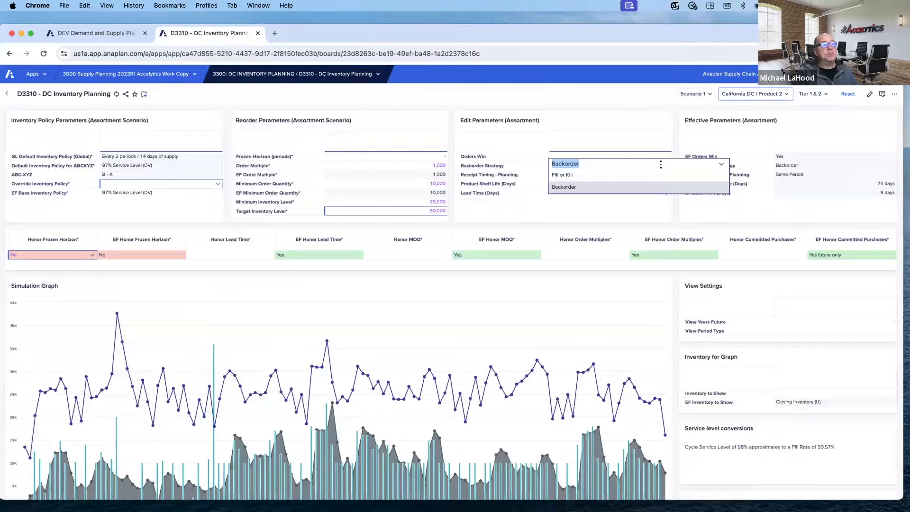
{"action": "left_click", "coordinate": [563, 186]}
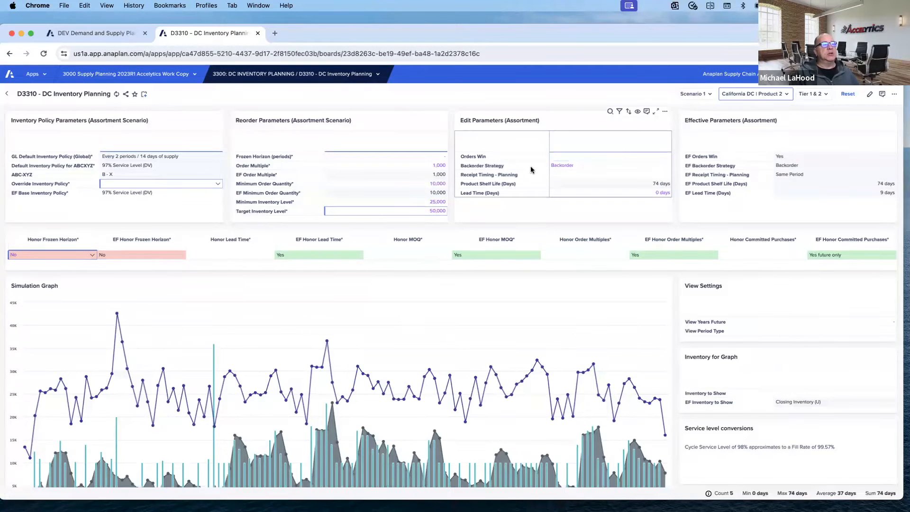
{"action": "mouse_move", "coordinate": [629, 177]}
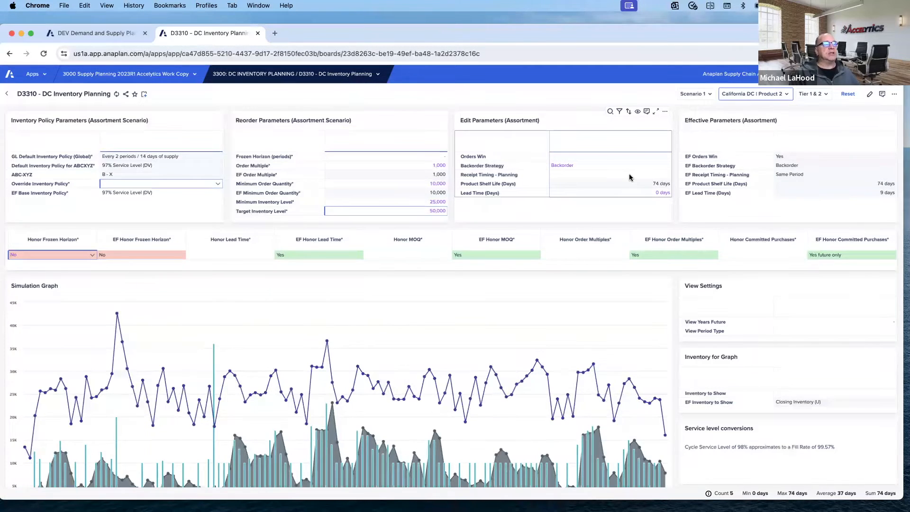
{"action": "mouse_move", "coordinate": [670, 187]}
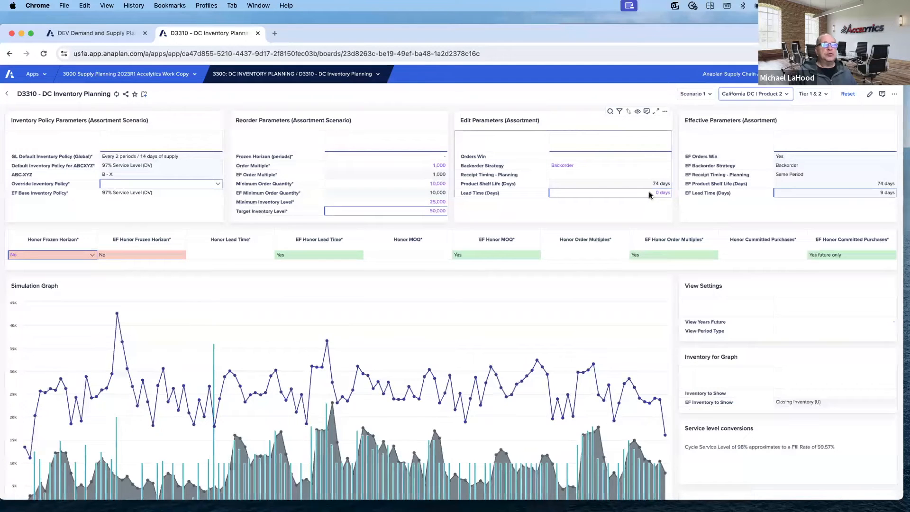
{"action": "mouse_move", "coordinate": [652, 197]}
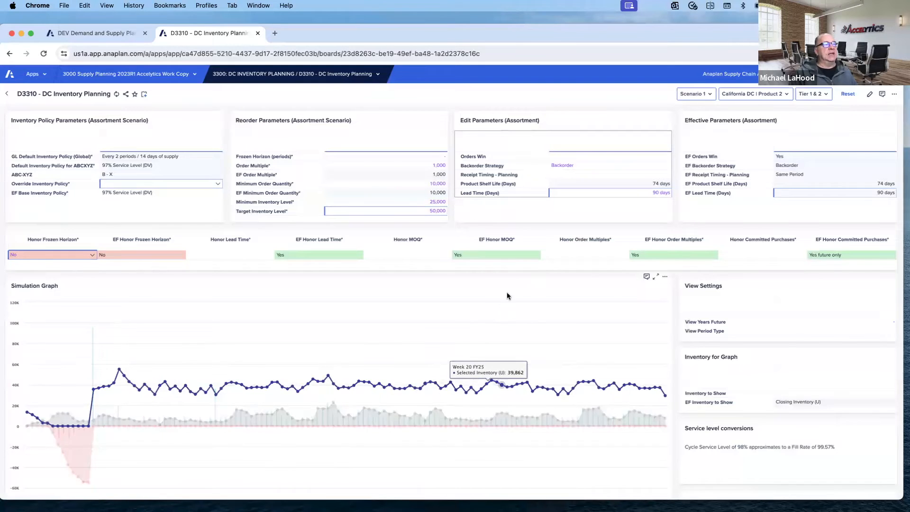
{"action": "mouse_move", "coordinate": [54, 428]}
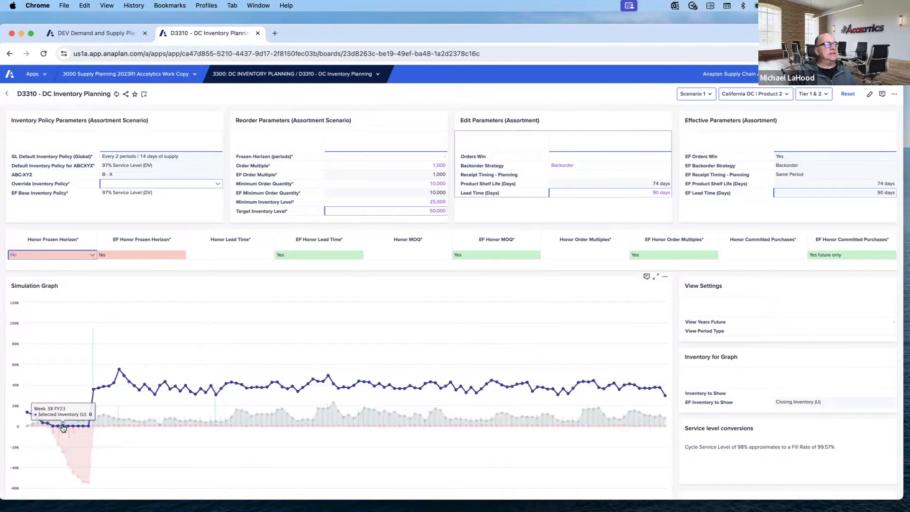
{"action": "scroll", "scroll_direction": "down", "scroll_amount": 3}
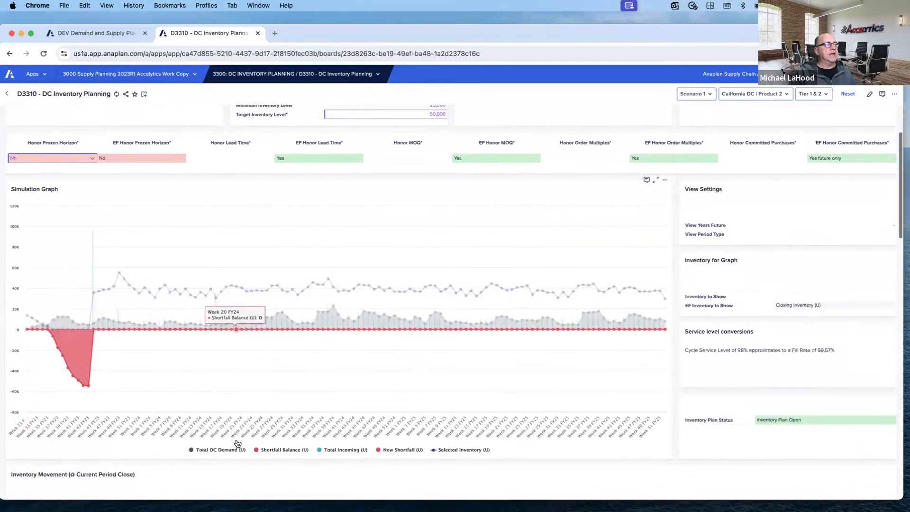
{"action": "scroll", "scroll_direction": "down", "scroll_amount": 3}
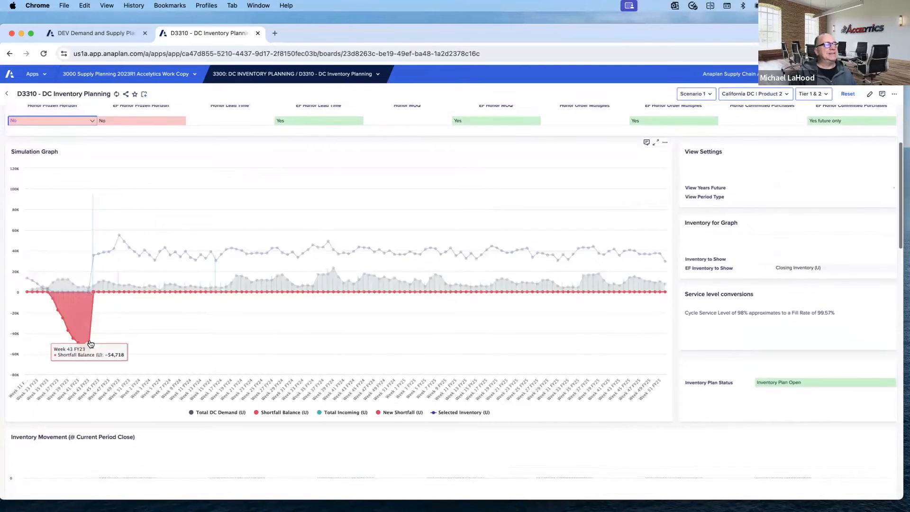
{"action": "scroll", "scroll_direction": "down", "scroll_amount": 3}
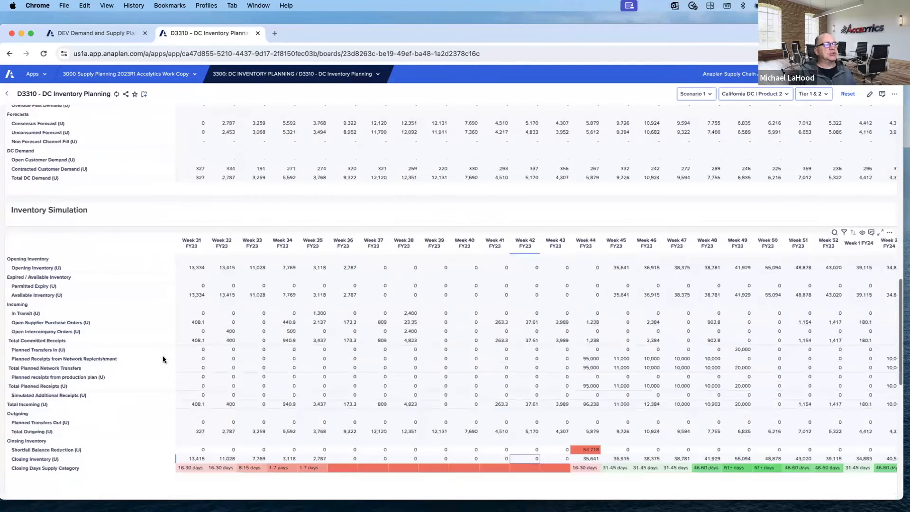
{"action": "scroll", "scroll_direction": "down", "scroll_amount": 3}
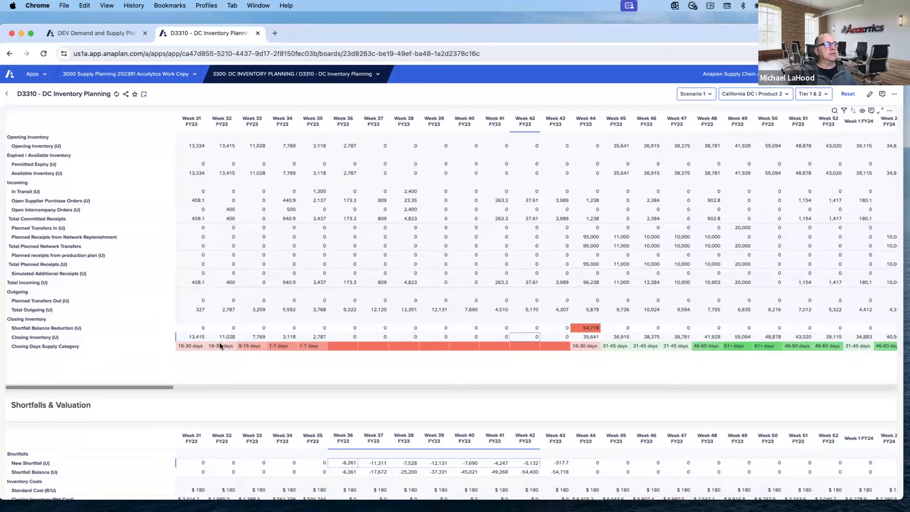
{"action": "mouse_move", "coordinate": [550, 348]}
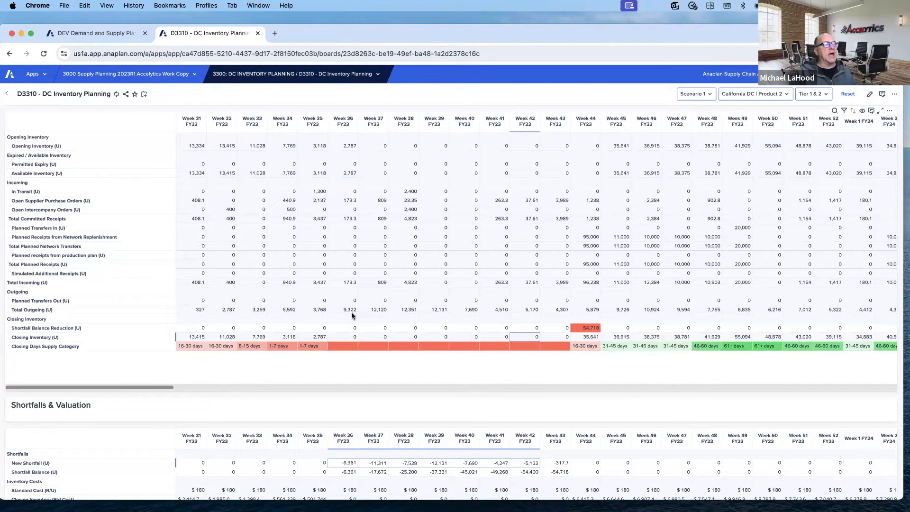
{"action": "mouse_move", "coordinate": [602, 327]}
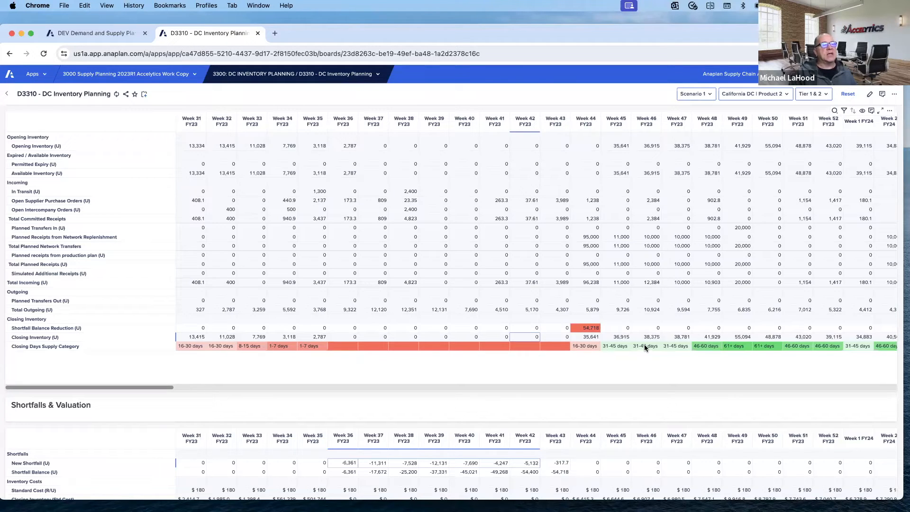
{"action": "mouse_move", "coordinate": [604, 239]}
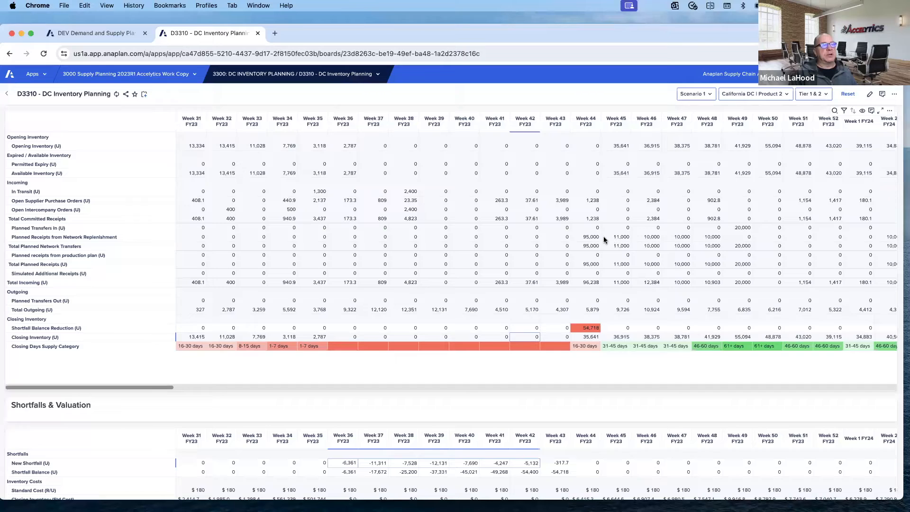
{"action": "left_click", "coordinate": [616, 236]}
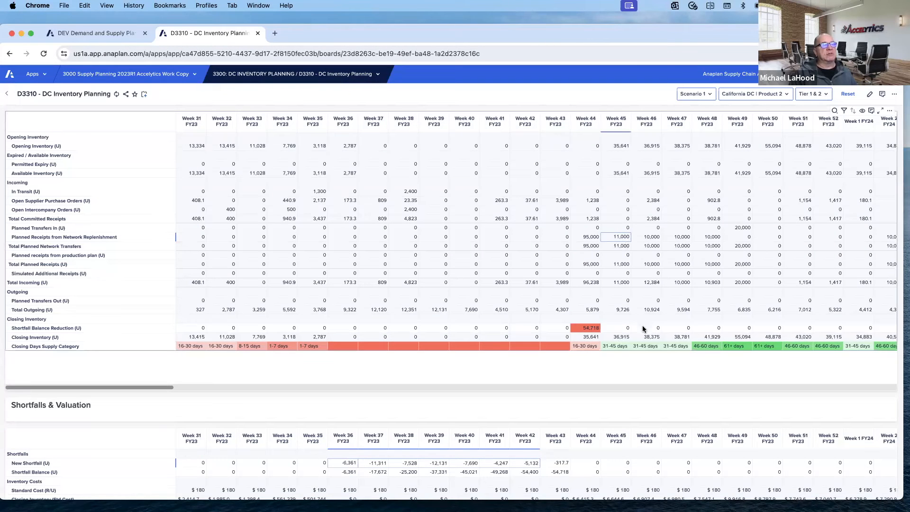
{"action": "scroll", "scroll_direction": "down", "scroll_amount": 3}
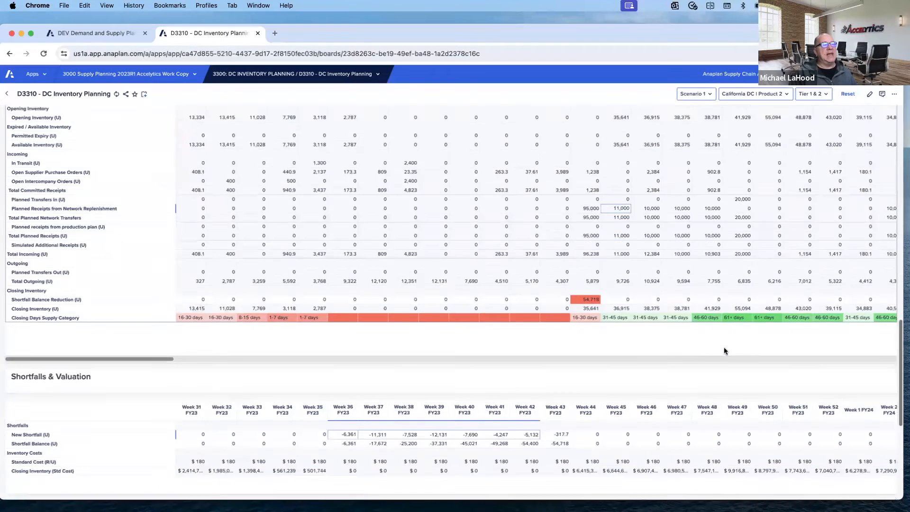
{"action": "scroll", "scroll_direction": "down", "scroll_amount": 3}
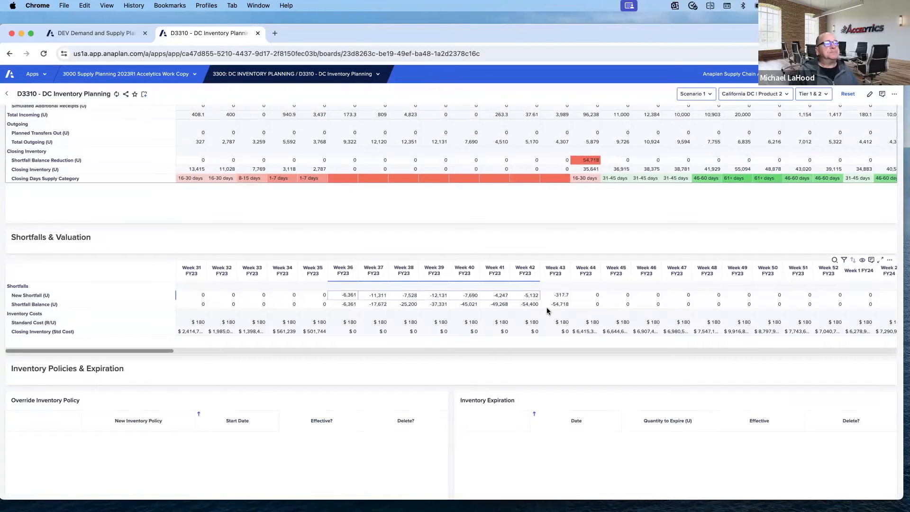
{"action": "scroll", "scroll_direction": "up", "scroll_amount": 3}
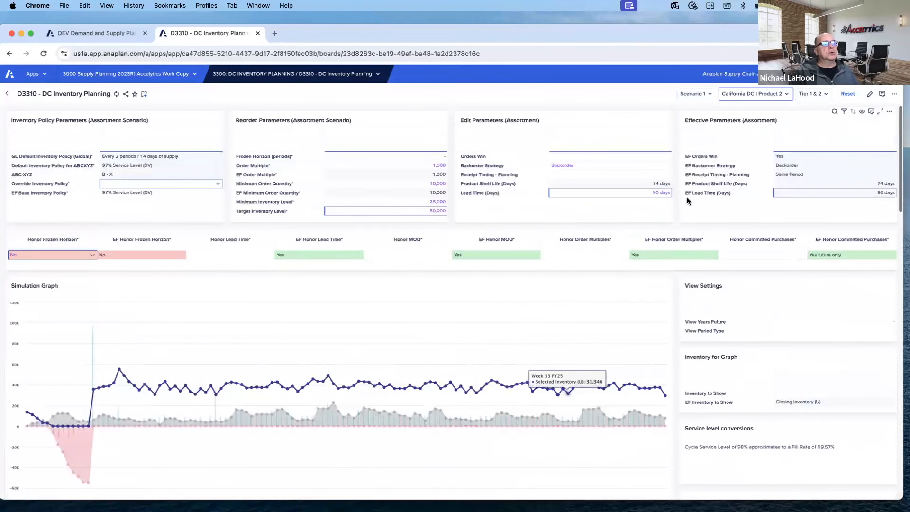
Reset the Lead Time (Days) override so no shortfall shows, then head to the DC Planner Dashboard
{"action": "left_click", "coordinate": [609, 192]}
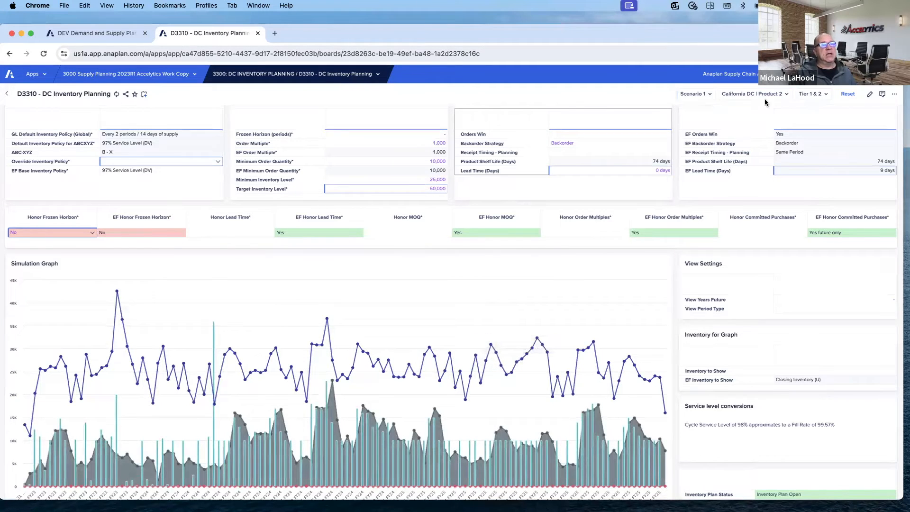
{"action": "scroll", "scroll_direction": "down", "scroll_amount": 3}
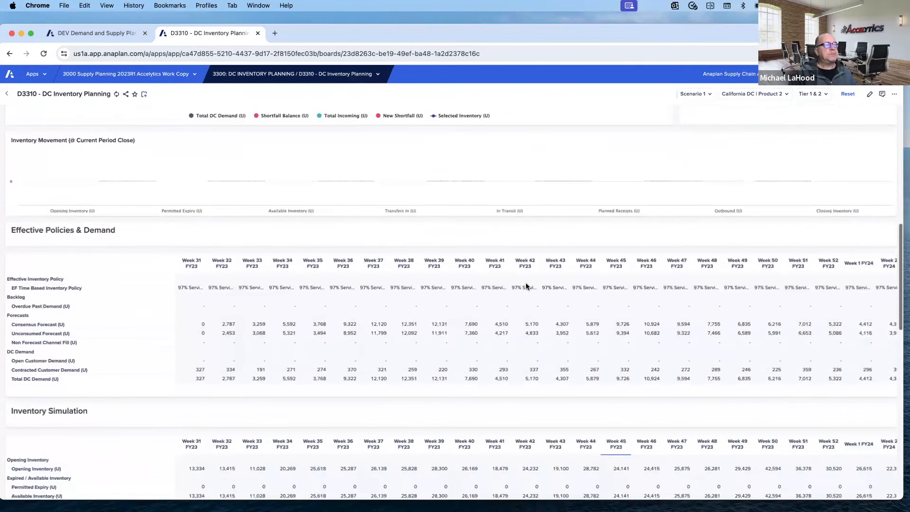
{"action": "left_click", "coordinate": [296, 74]}
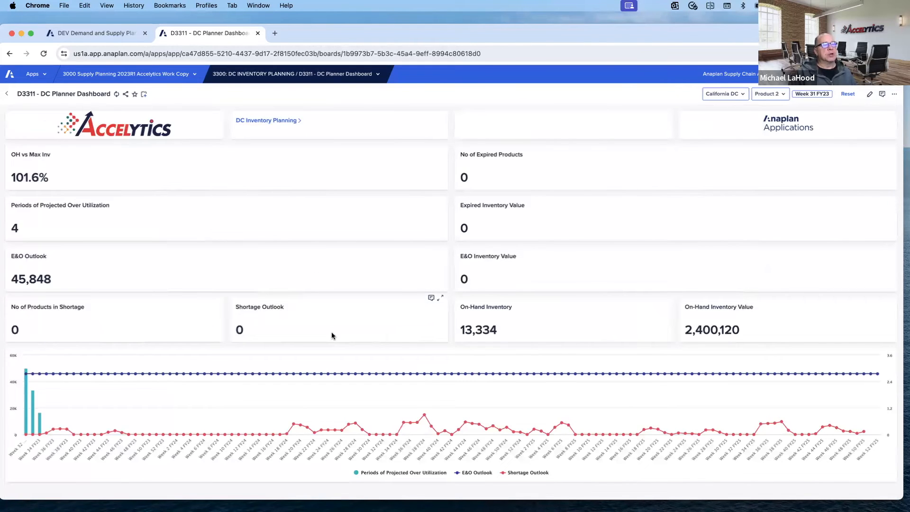
{"action": "mouse_move", "coordinate": [416, 361]}
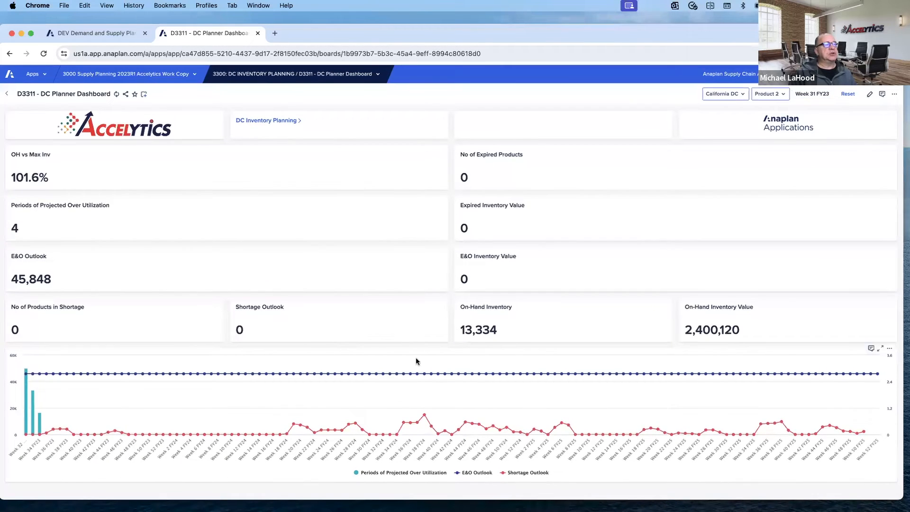
{"action": "mouse_move", "coordinate": [704, 121]}
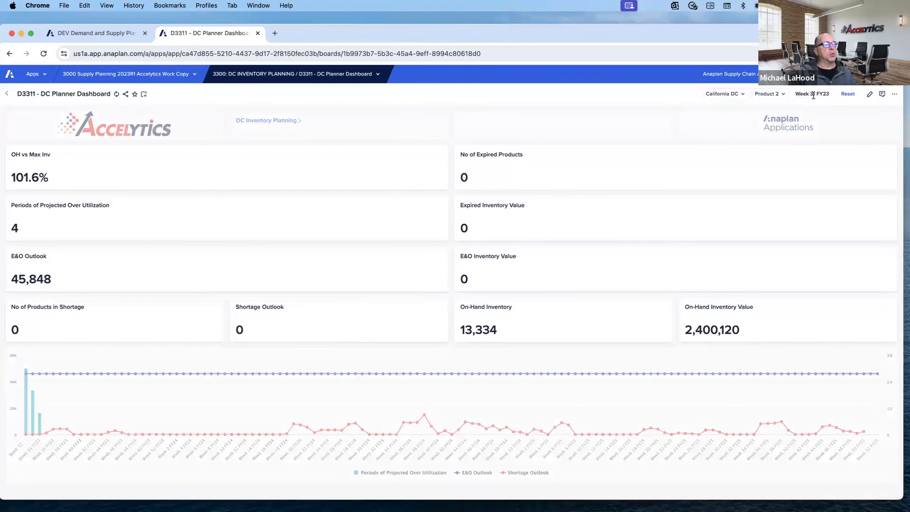
Navigate from the page menu to the DC Scenarios Side by Side board for Scenario 1 versus Committed
{"action": "left_click", "coordinate": [295, 73]}
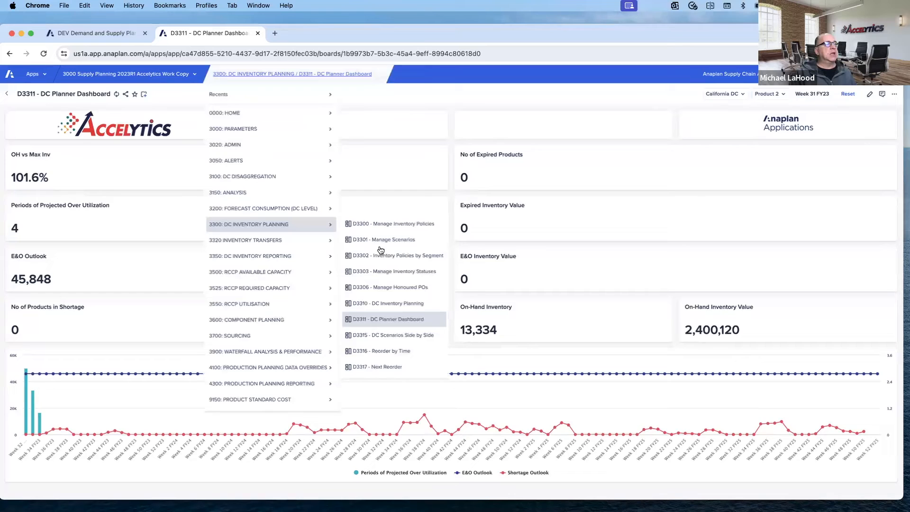
{"action": "left_click", "coordinate": [391, 335]}
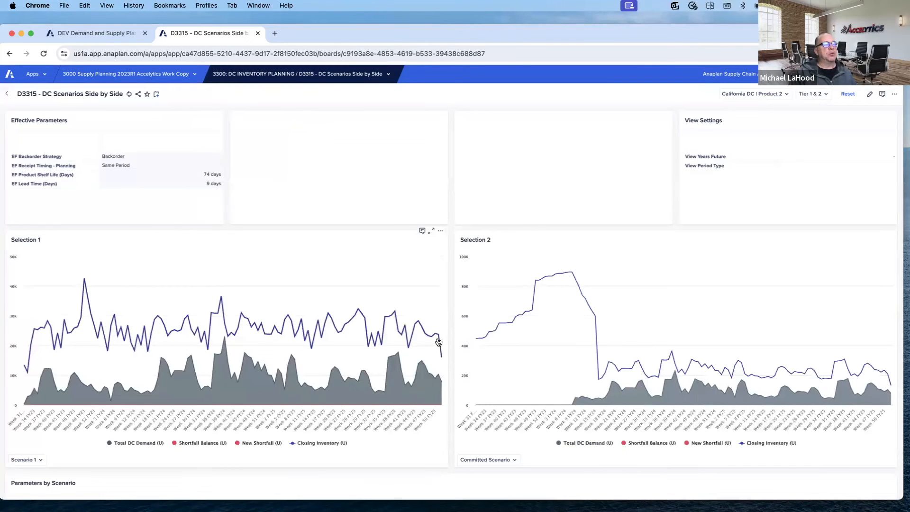
{"action": "mouse_move", "coordinate": [372, 339]}
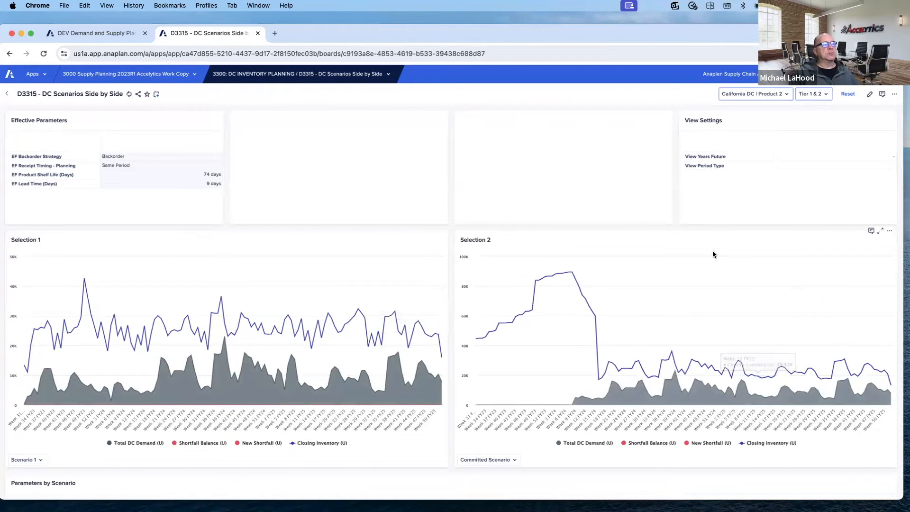
Scroll through the scenario charts to Parameters by Scenario, then navigate to the Reorder by Time board
{"action": "scroll", "scroll_direction": "down", "scroll_amount": 3}
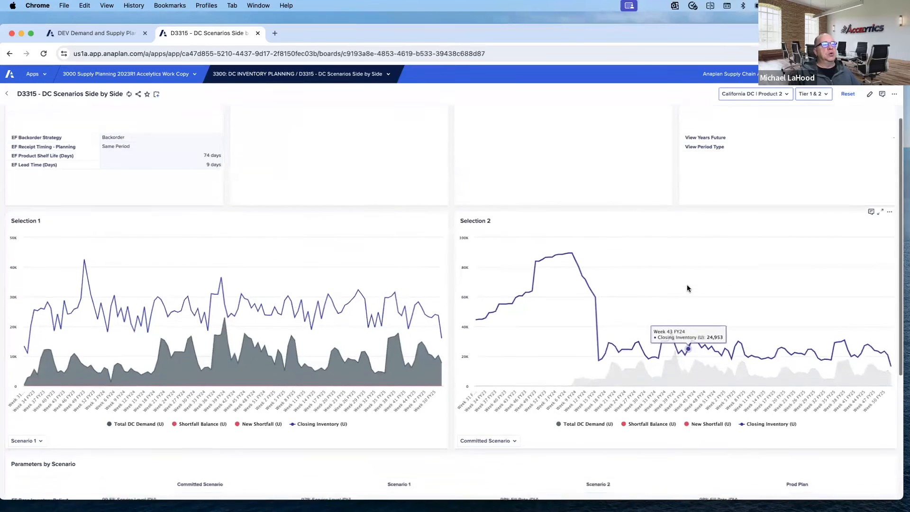
{"action": "scroll", "scroll_direction": "down", "scroll_amount": 3}
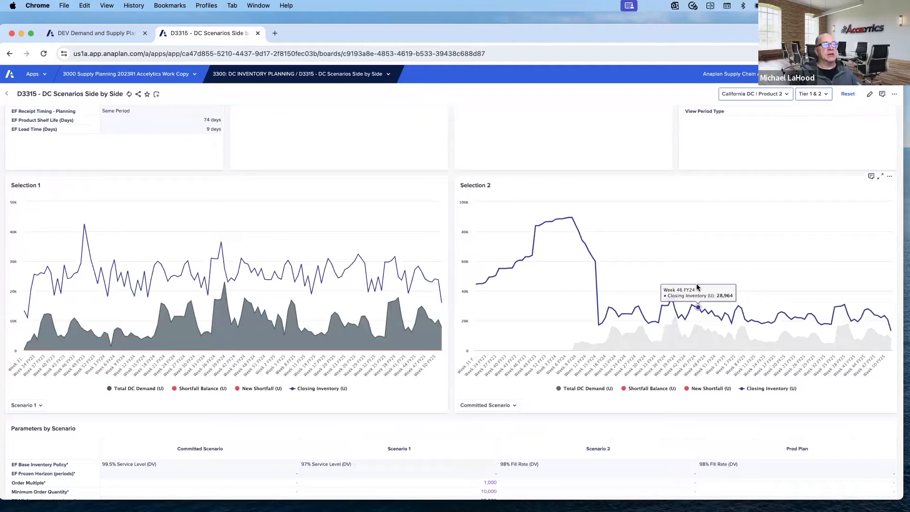
{"action": "scroll", "scroll_direction": "down", "scroll_amount": 3}
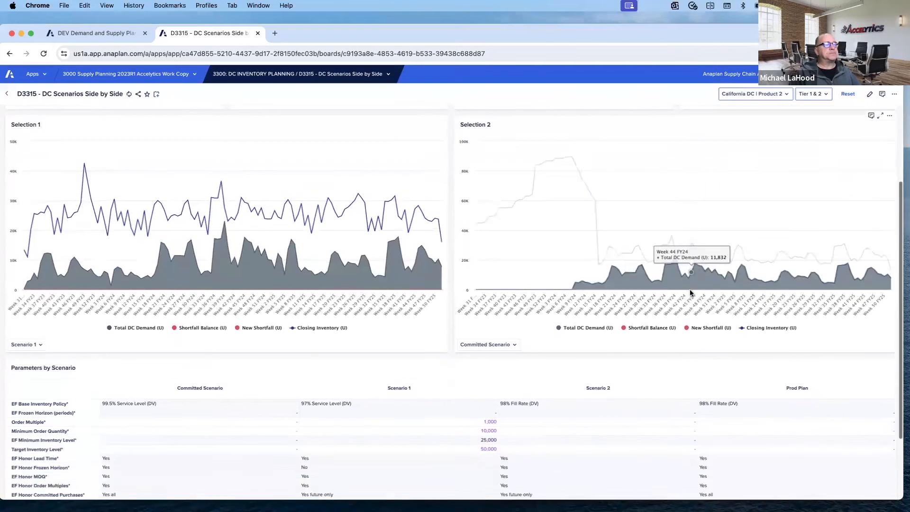
{"action": "scroll", "scroll_direction": "down", "scroll_amount": 3}
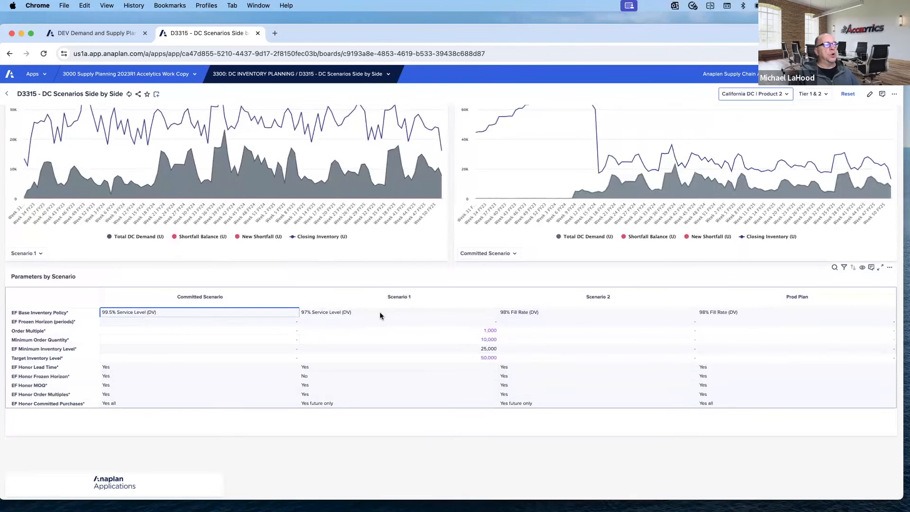
{"action": "mouse_move", "coordinate": [753, 312]}
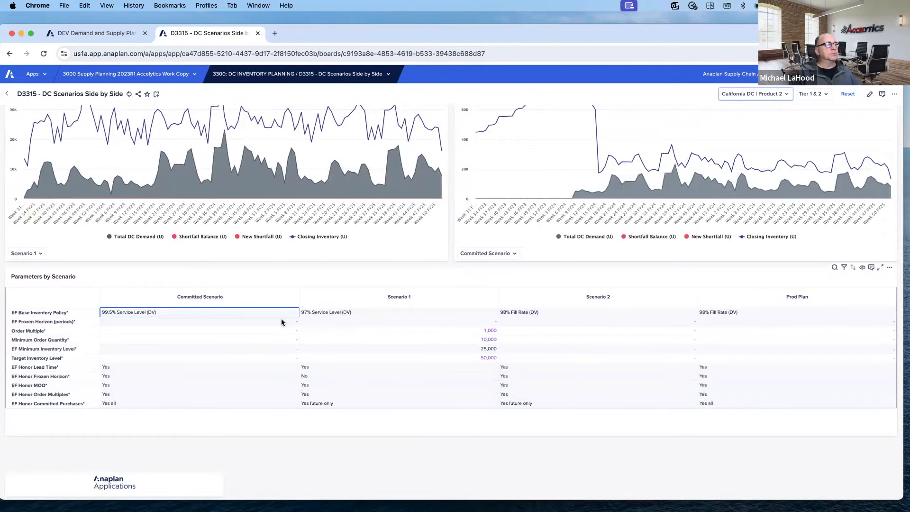
{"action": "mouse_move", "coordinate": [476, 331]}
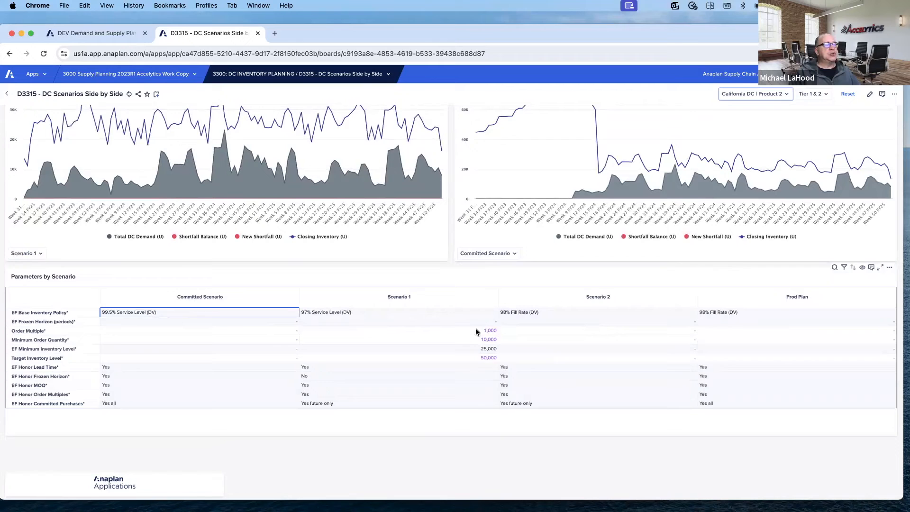
{"action": "mouse_move", "coordinate": [448, 377]}
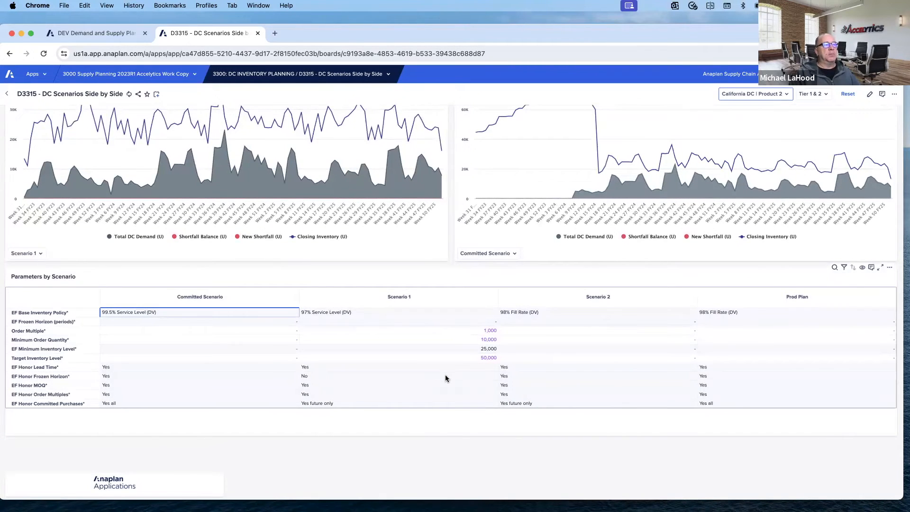
{"action": "scroll", "scroll_direction": "up", "scroll_amount": 3}
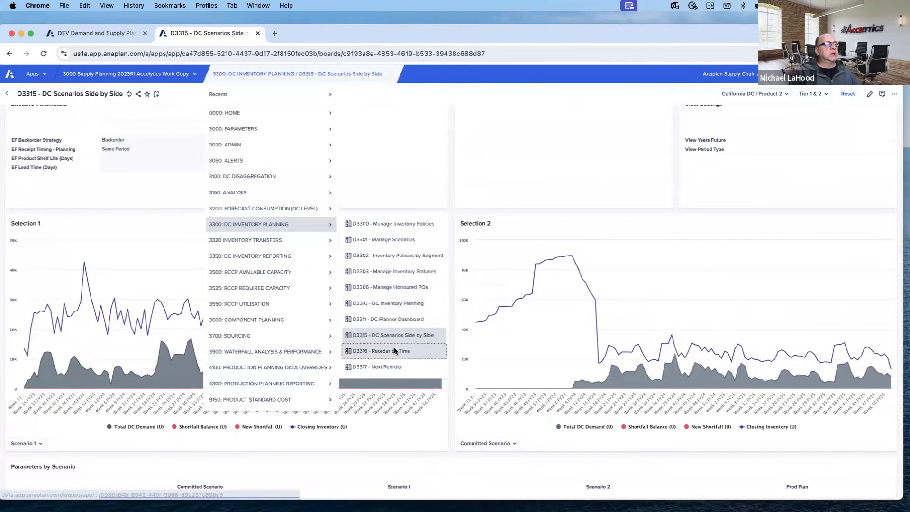
{"action": "left_click", "coordinate": [381, 351]}
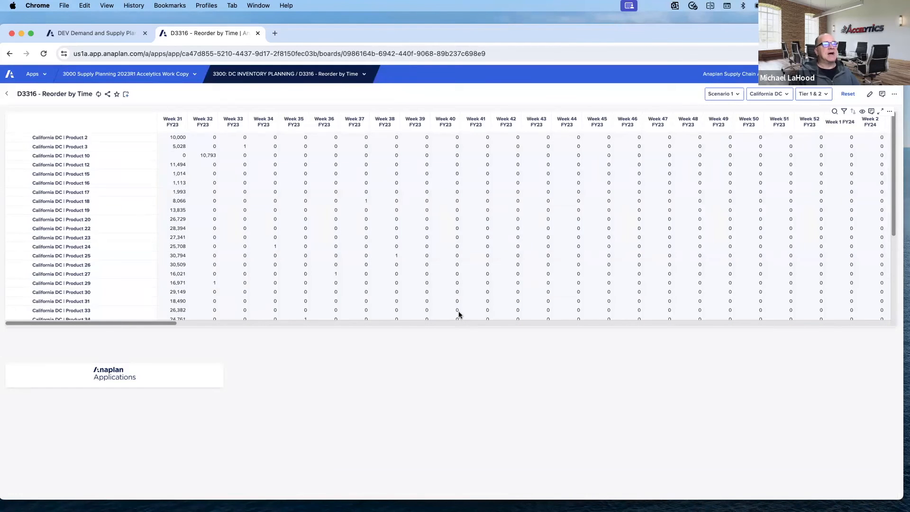
{"action": "mouse_move", "coordinate": [122, 146]}
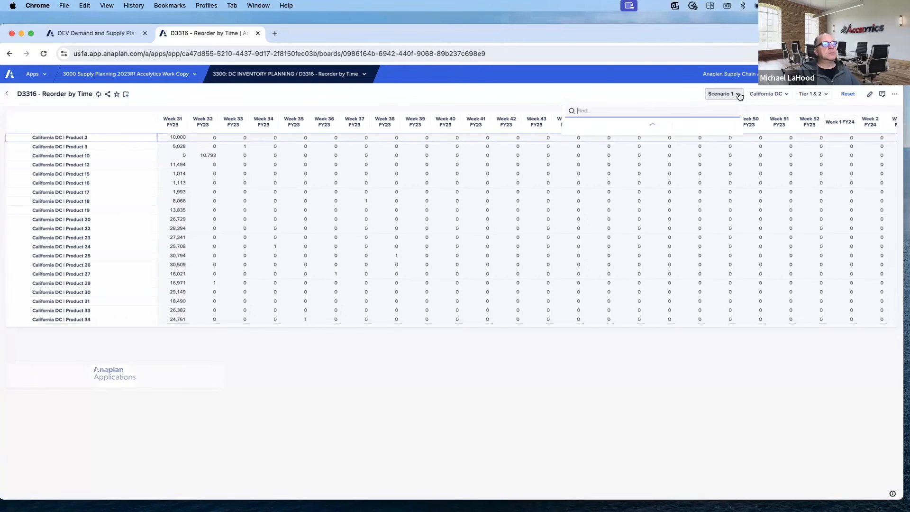
Compare reorder quantities under Scenario 2, then return to Scenario 1 (California DC total 662,697)
{"action": "left_click", "coordinate": [721, 94]}
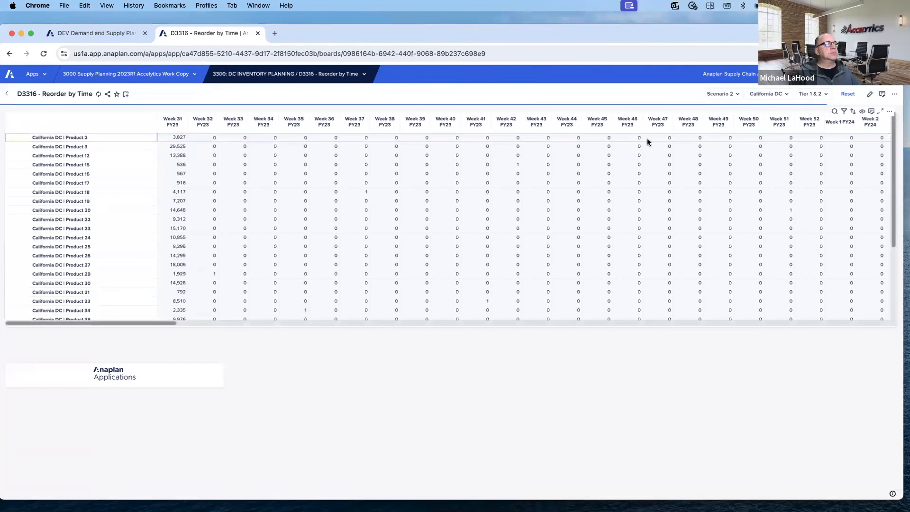
{"action": "left_click", "coordinate": [721, 94]}
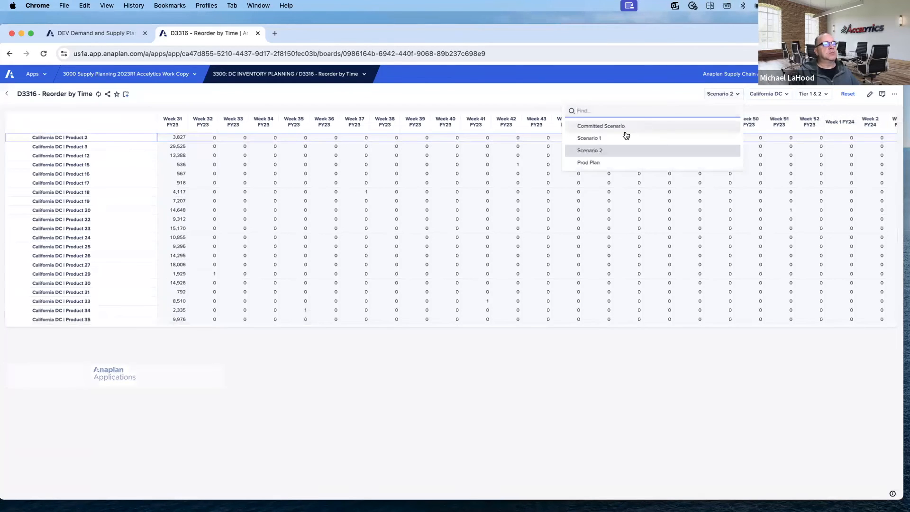
{"action": "left_click", "coordinate": [588, 137]}
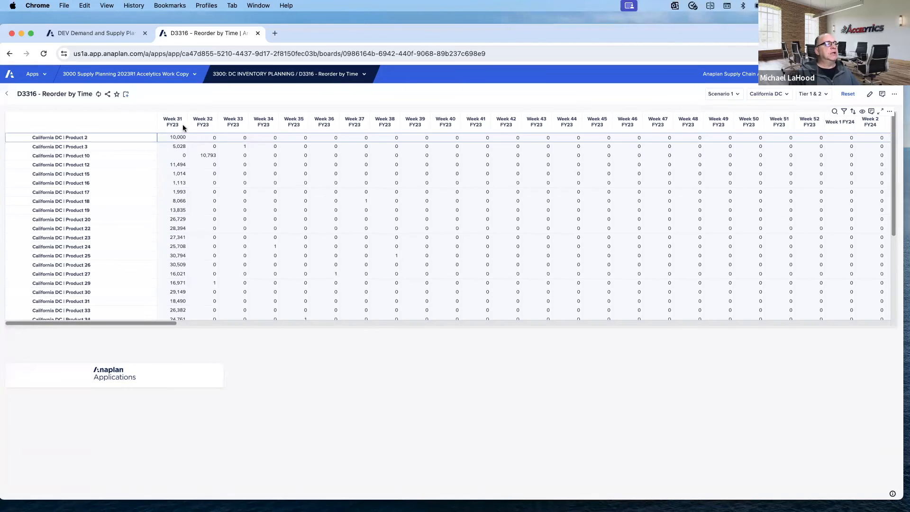
{"action": "scroll", "scroll_direction": "down", "scroll_amount": 3}
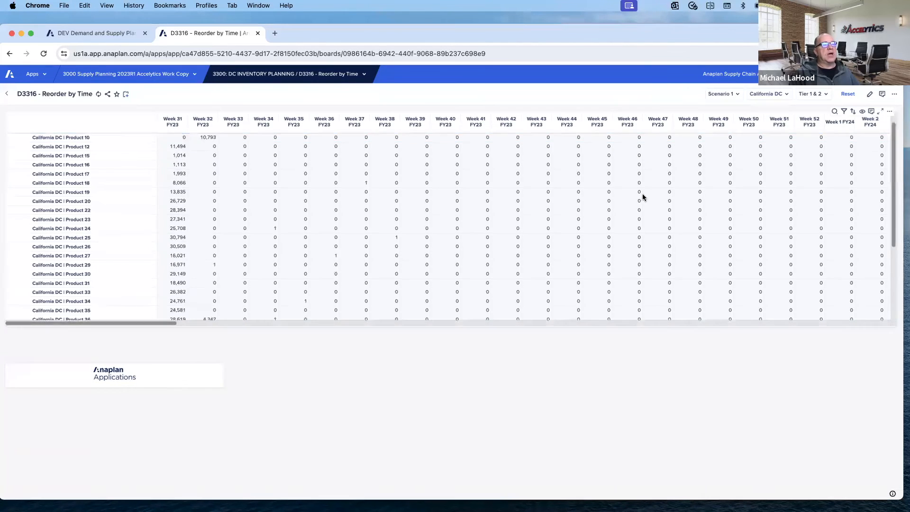
{"action": "scroll", "scroll_direction": "down", "scroll_amount": 3}
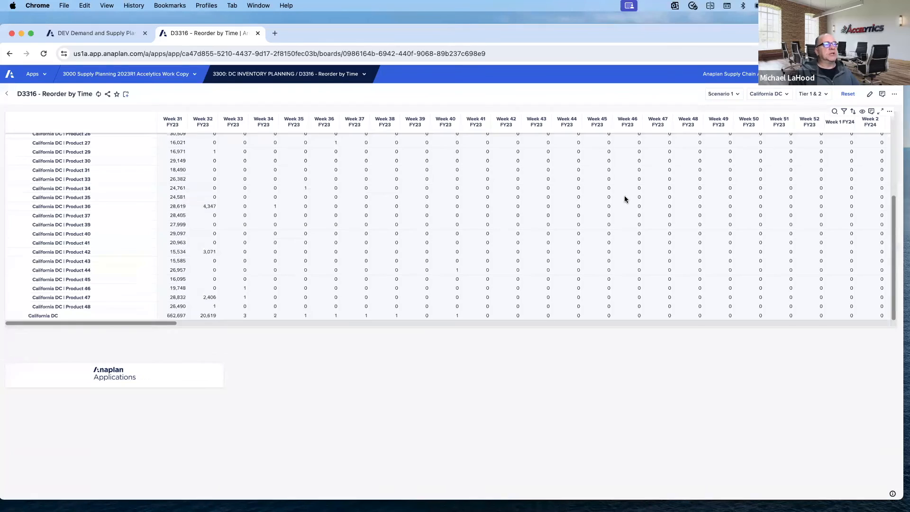
{"action": "left_click", "coordinate": [284, 74]}
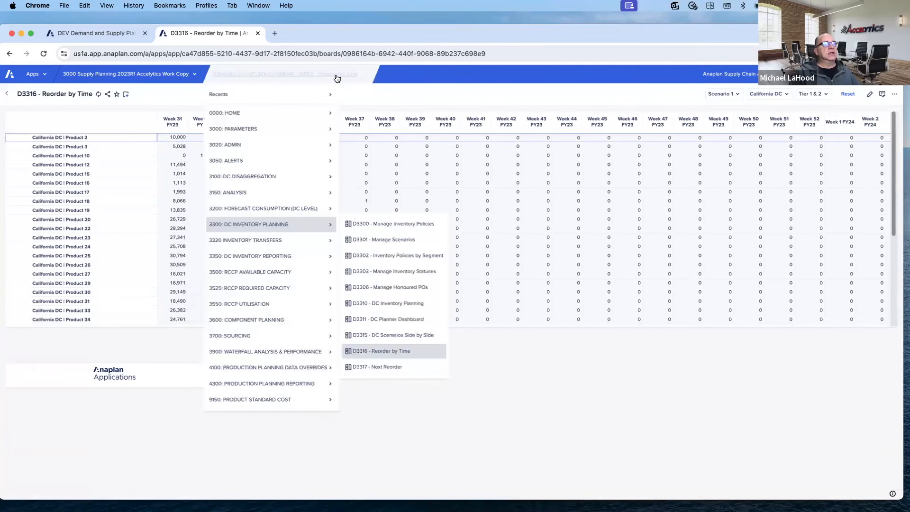
Navigate to the D3317 - Next Reorder board for California DC under Scenario 1
{"action": "left_click", "coordinate": [377, 366]}
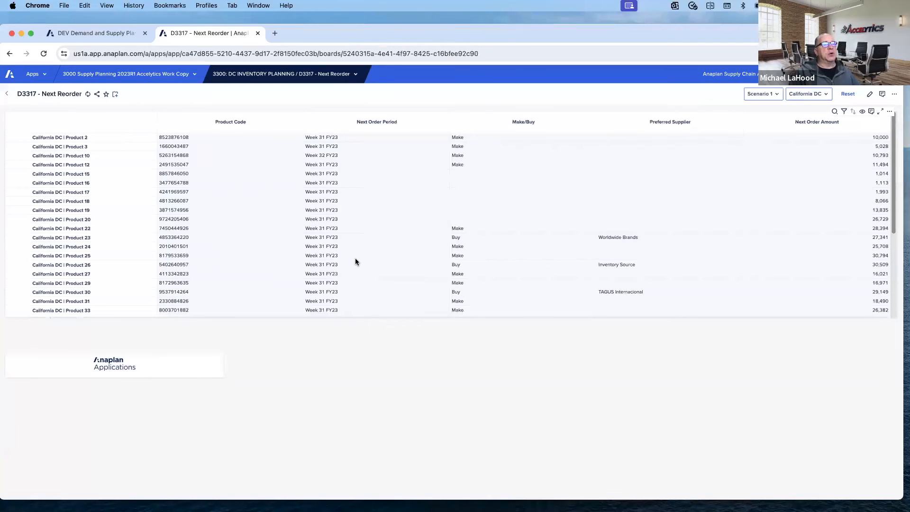
{"action": "mouse_move", "coordinate": [376, 176]}
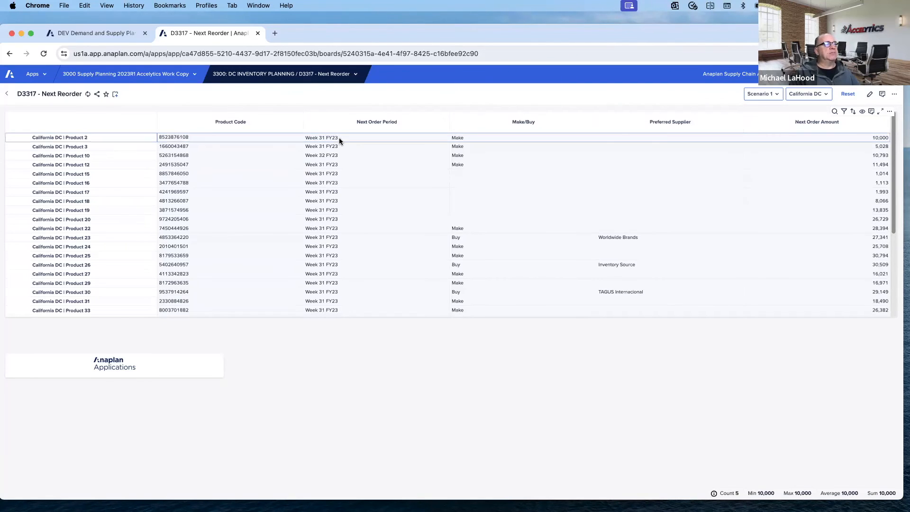
{"action": "mouse_move", "coordinate": [530, 141]}
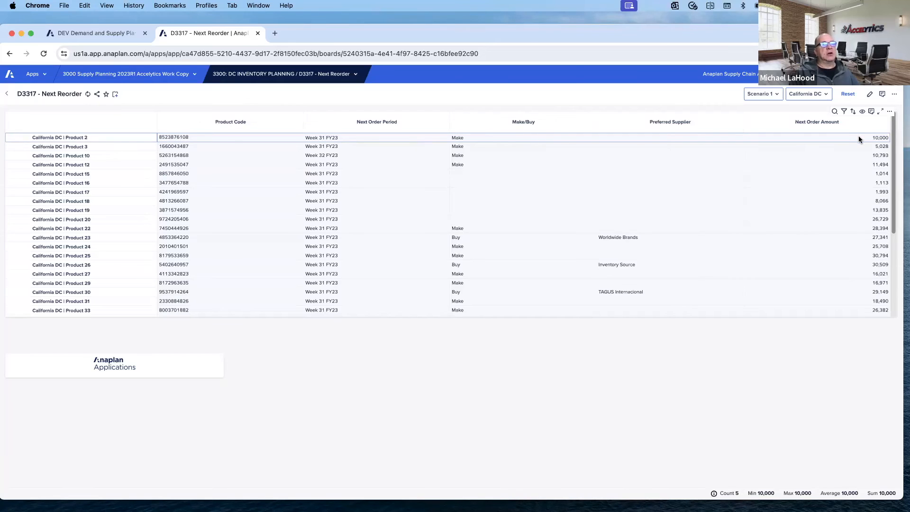
{"action": "mouse_move", "coordinate": [857, 140]}
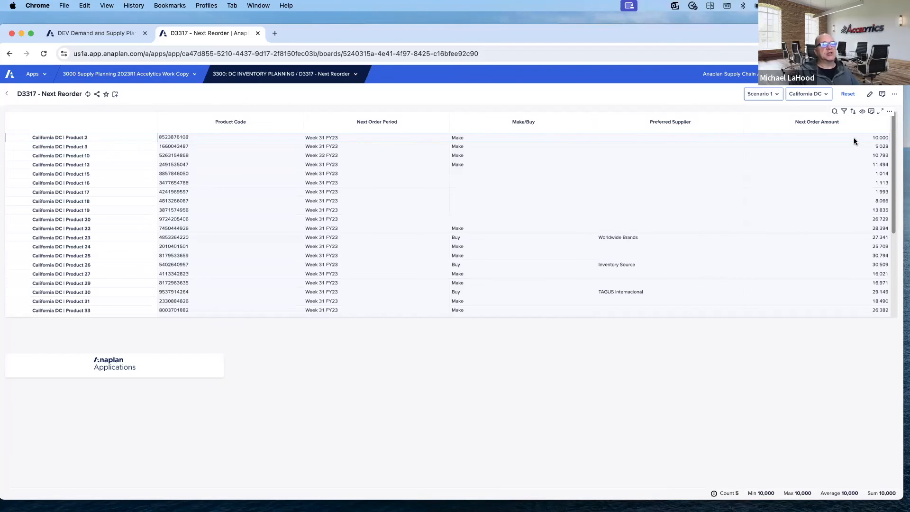
{"action": "mouse_move", "coordinate": [862, 141]}
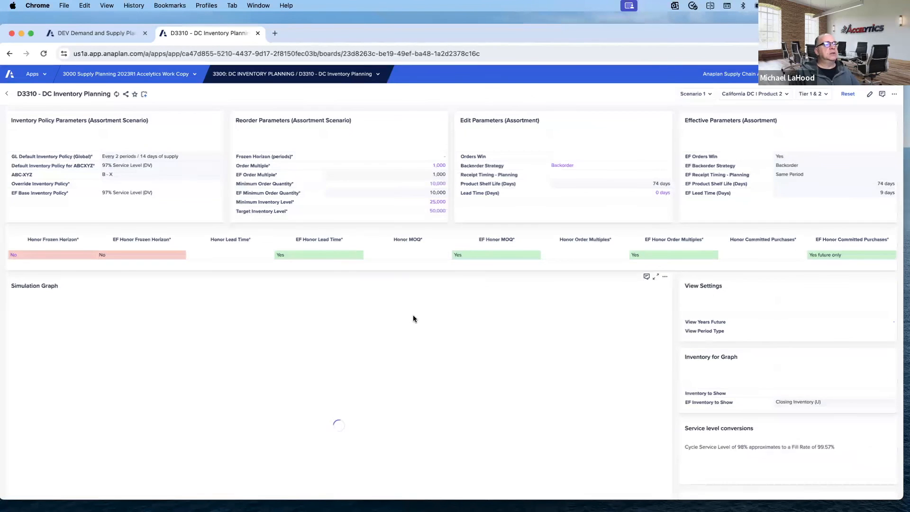
Review the Inventory Simulation down to the Inventory Policies & Expiration section
{"action": "scroll", "scroll_direction": "down", "scroll_amount": 3}
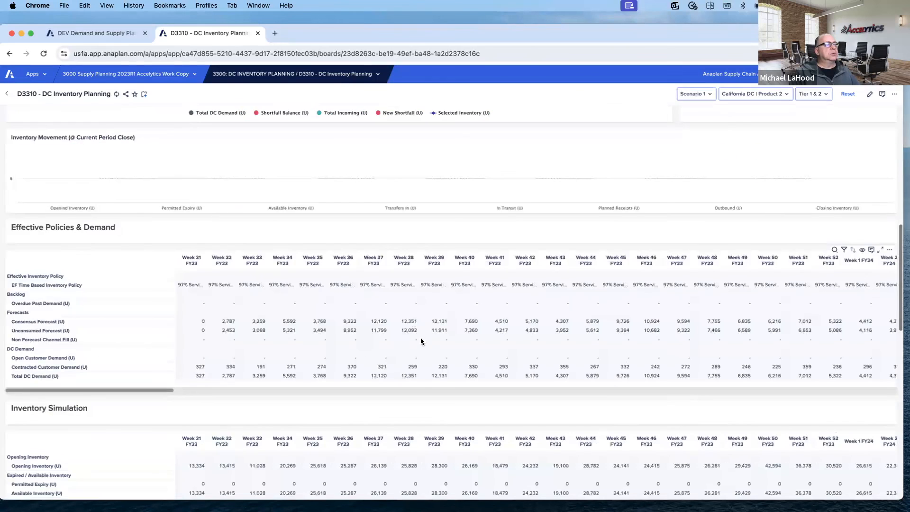
{"action": "scroll", "scroll_direction": "down", "scroll_amount": 3}
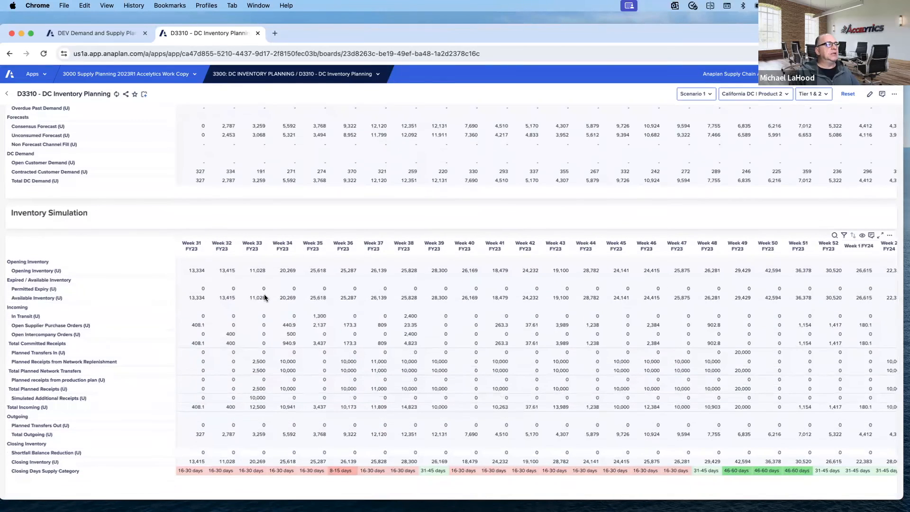
{"action": "mouse_move", "coordinate": [247, 381]}
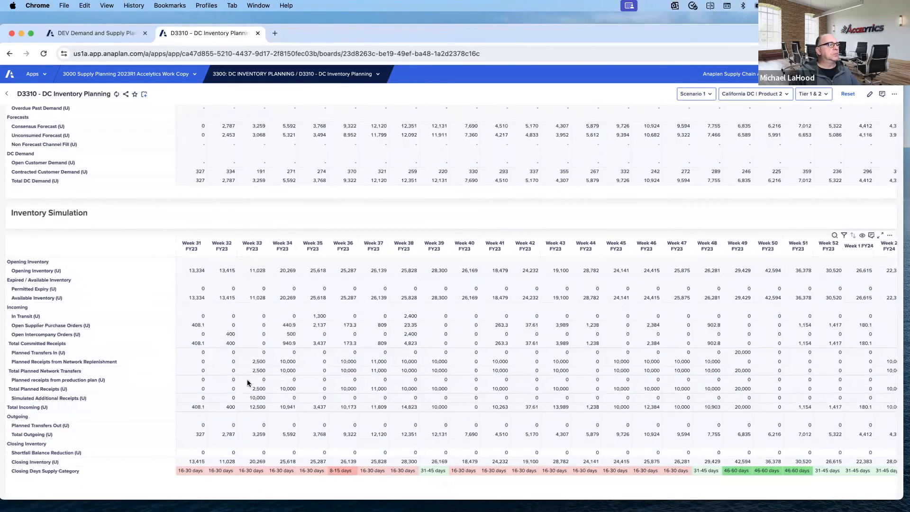
{"action": "mouse_move", "coordinate": [294, 361]}
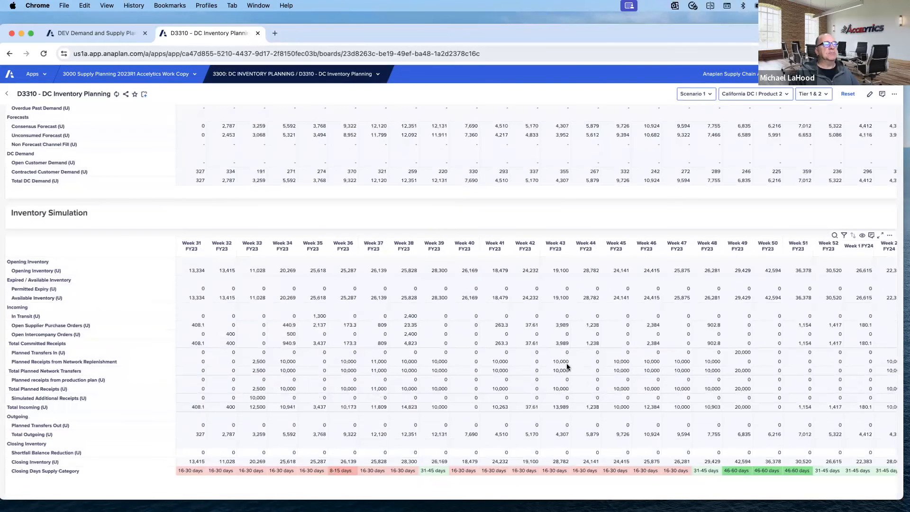
{"action": "scroll", "scroll_direction": "down", "scroll_amount": 3}
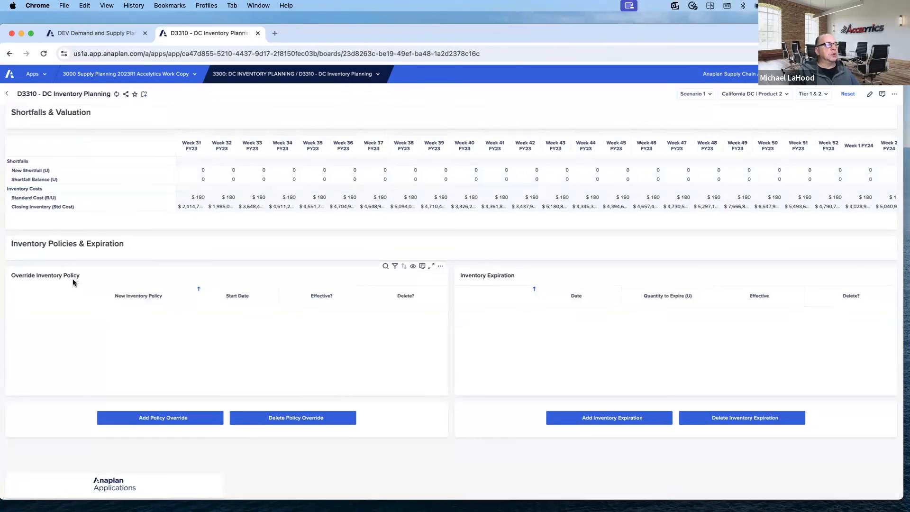
{"action": "mouse_move", "coordinate": [164, 324]}
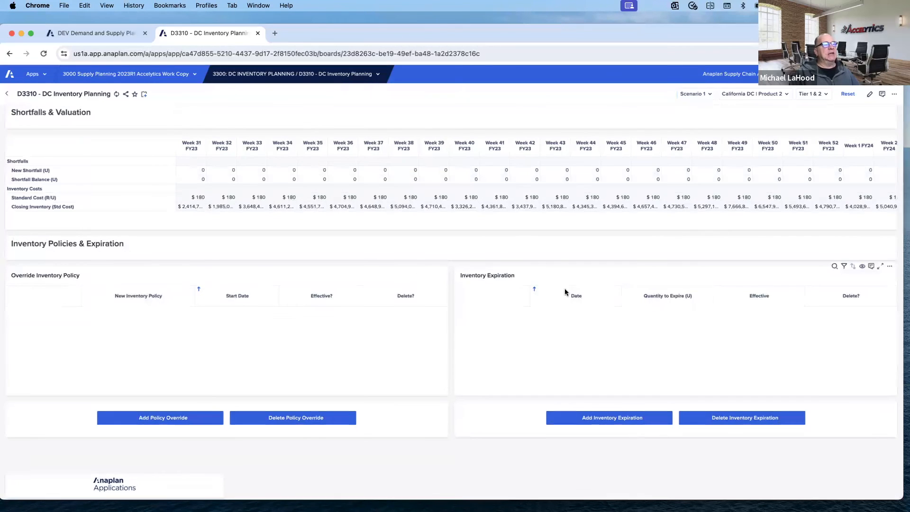
{"action": "mouse_move", "coordinate": [546, 304]}
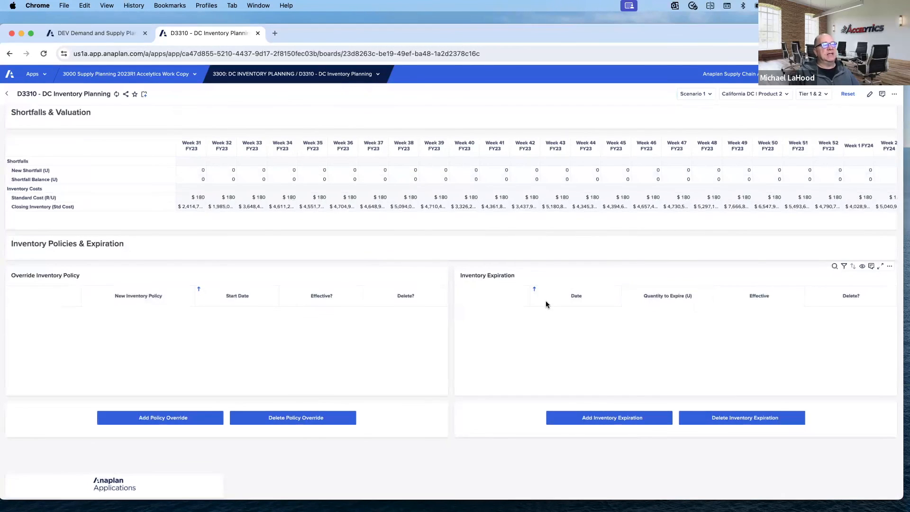
{"action": "mouse_move", "coordinate": [538, 307]}
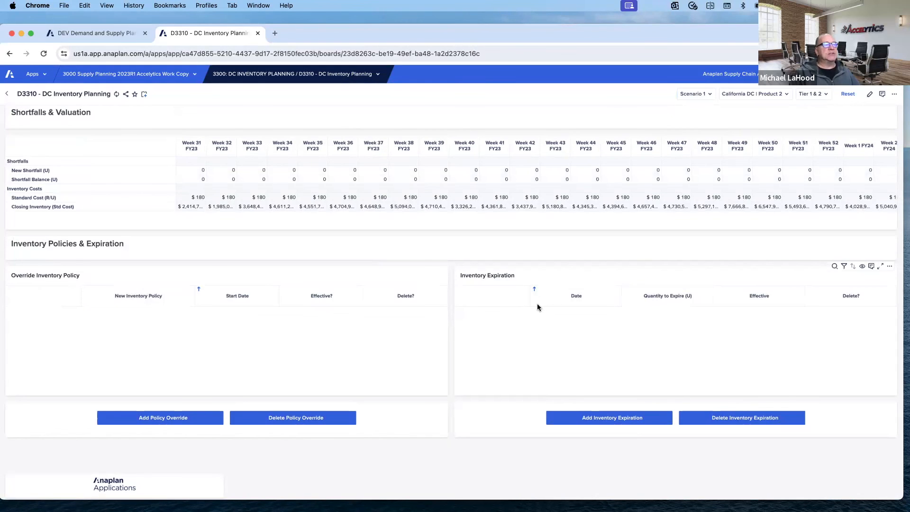
{"action": "mouse_move", "coordinate": [666, 322]}
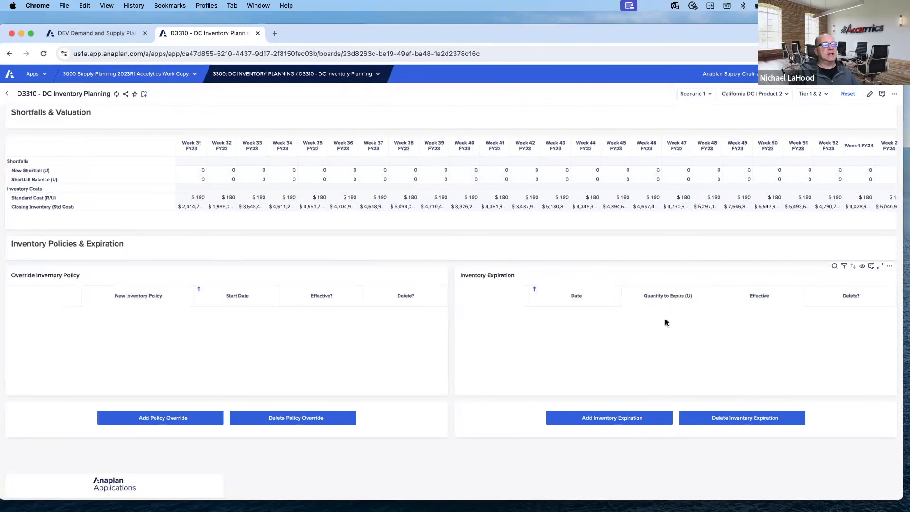
Add a 1,000-unit inventory expiration dated Week 32 FY23 and submit it
{"action": "left_click", "coordinate": [608, 417]}
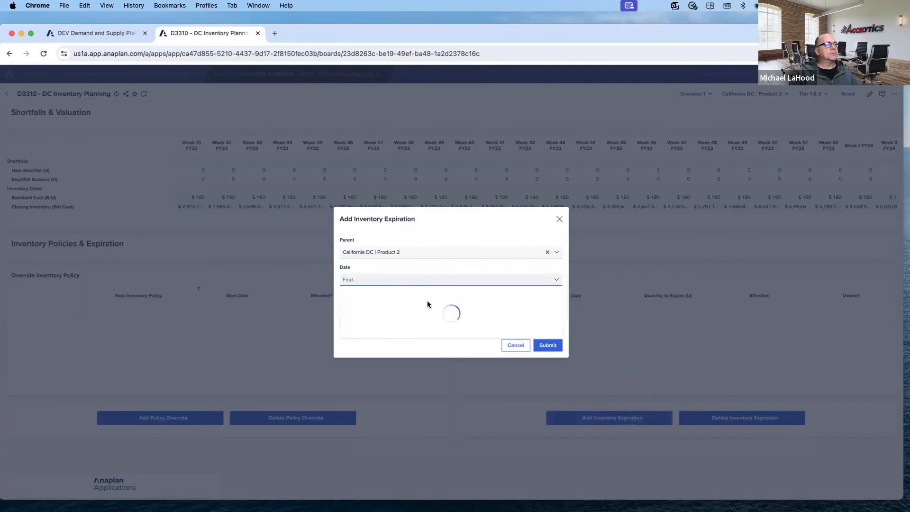
{"action": "left_click", "coordinate": [546, 345]}
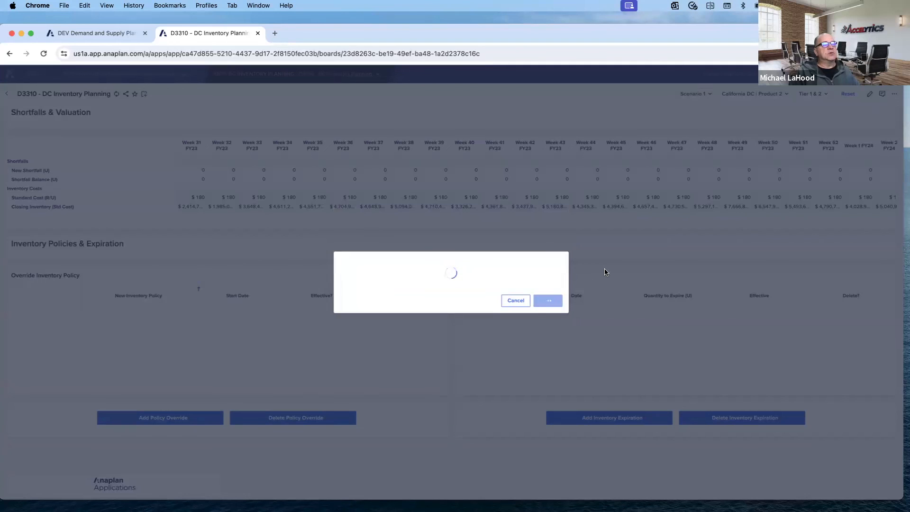
{"action": "left_click", "coordinate": [547, 300]}
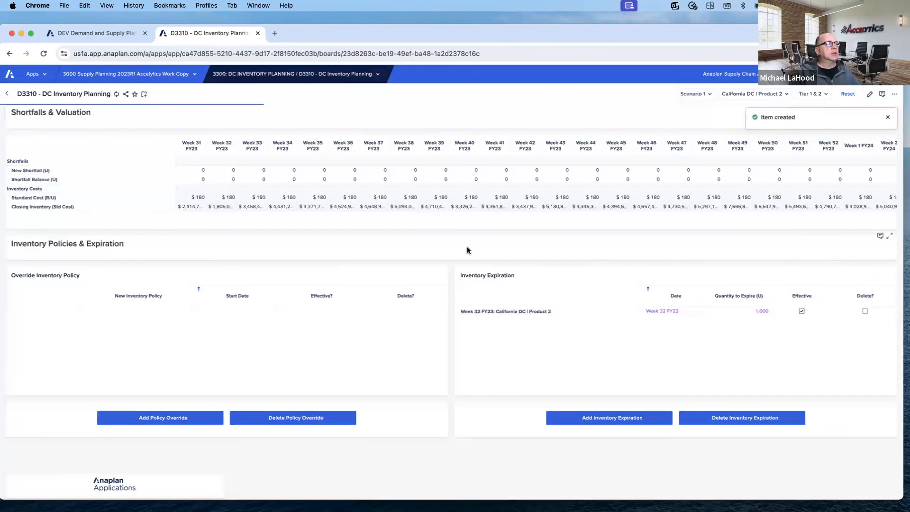
{"action": "mouse_move", "coordinate": [536, 314]}
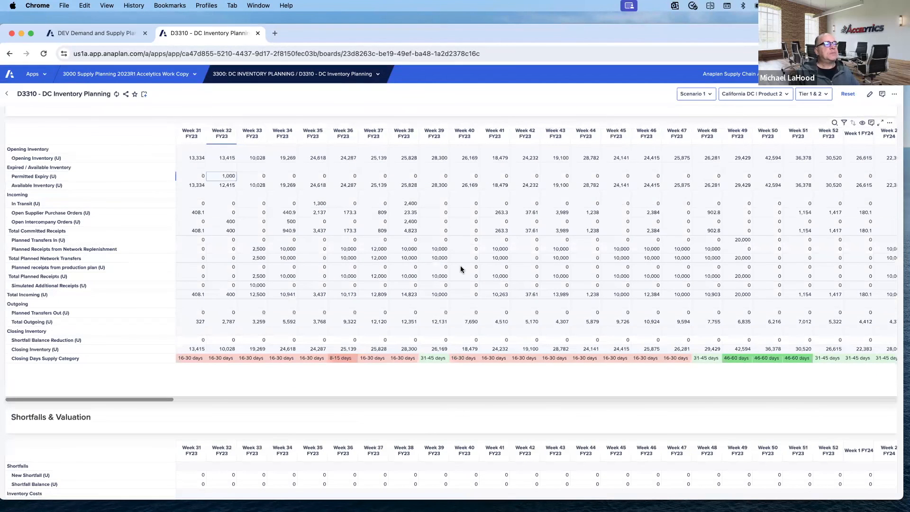
{"action": "scroll", "scroll_direction": "down", "scroll_amount": 3}
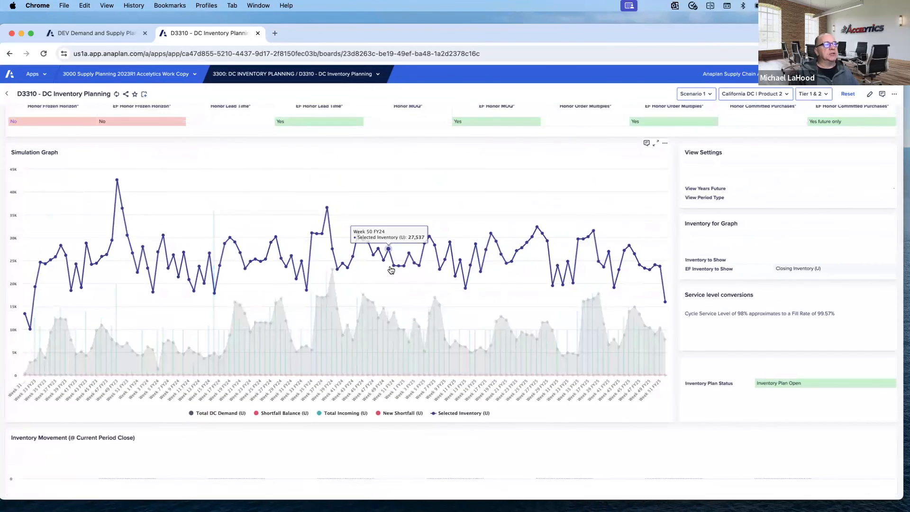
{"action": "scroll", "scroll_direction": "up", "scroll_amount": 3}
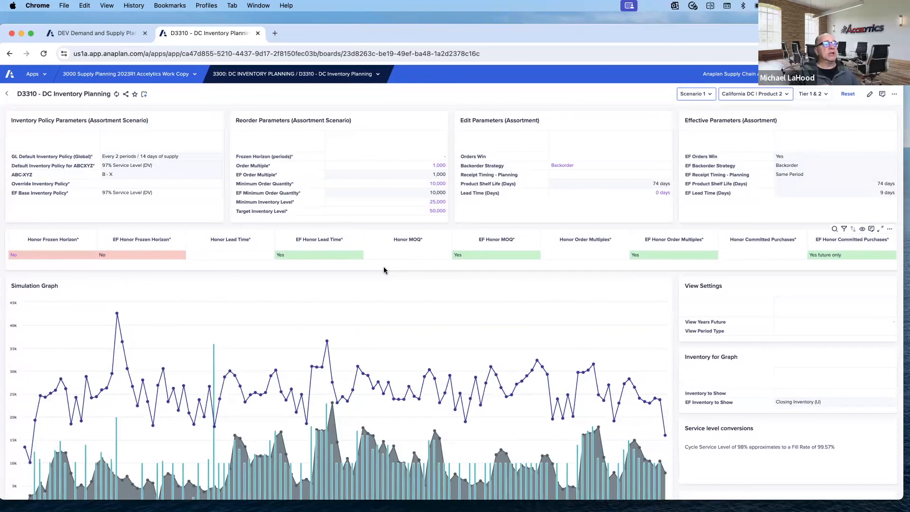